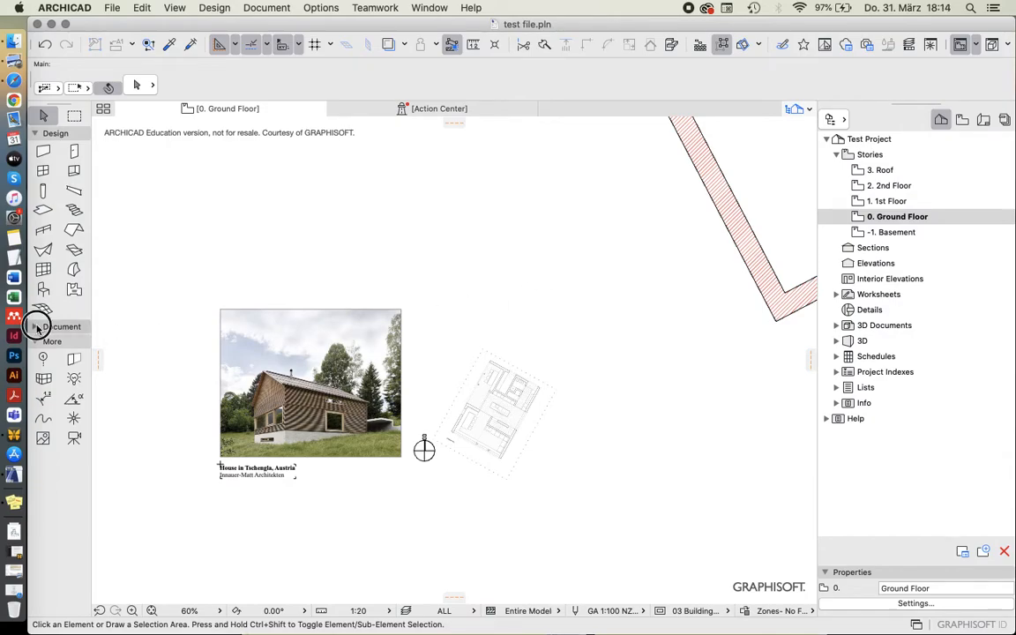
# Expand the Document toolbox section and zoom toward the house photo and tilted plan drawing.
pyautogui.click(62, 326)
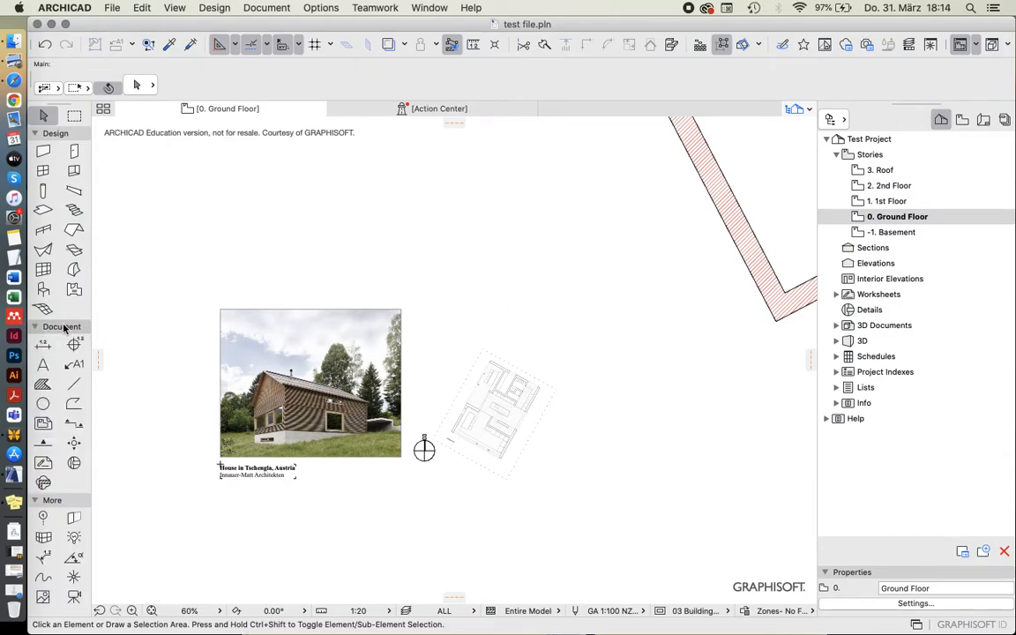
pyautogui.moveTo(313, 438)
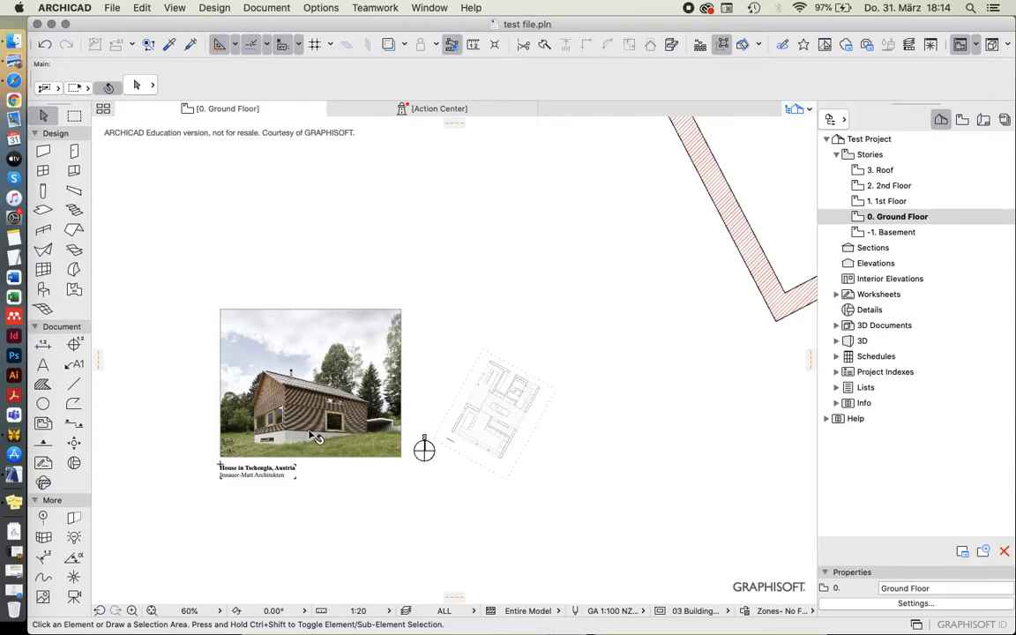
pyautogui.scroll(3)
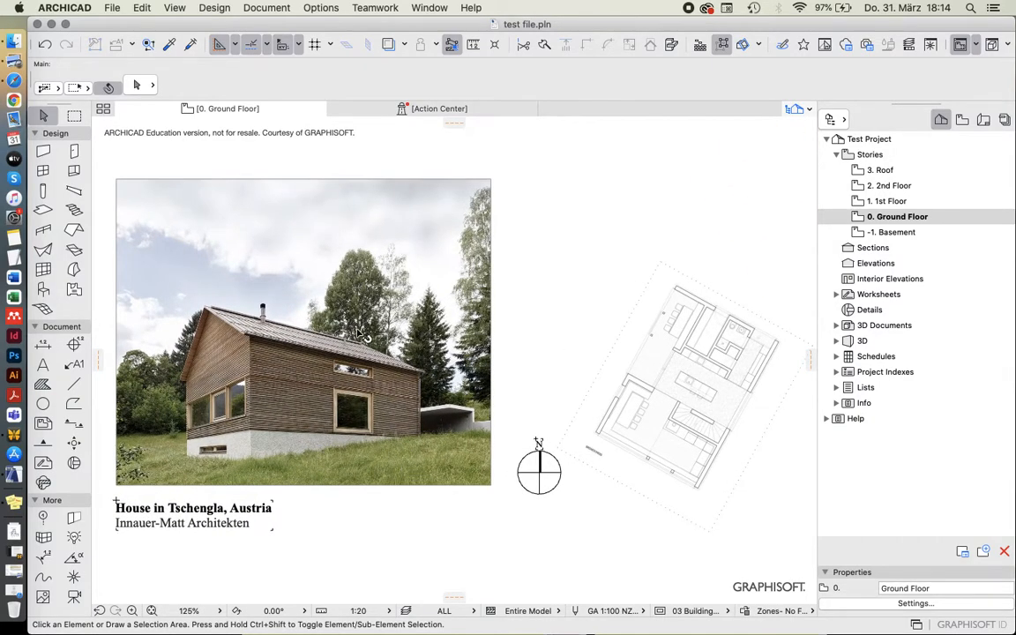
pyautogui.moveTo(578, 255)
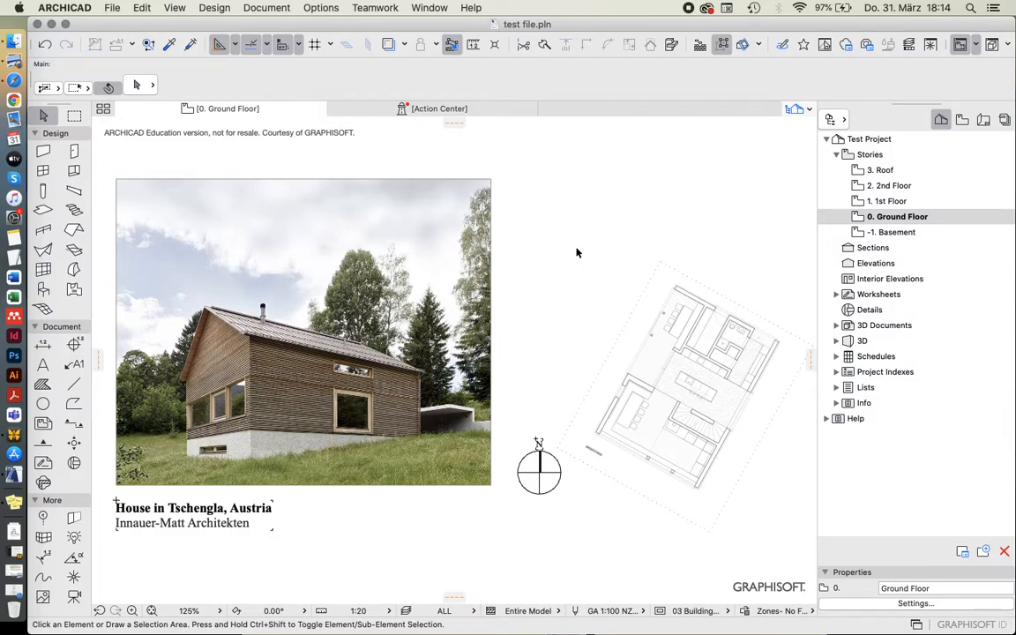
pyautogui.moveTo(282, 465)
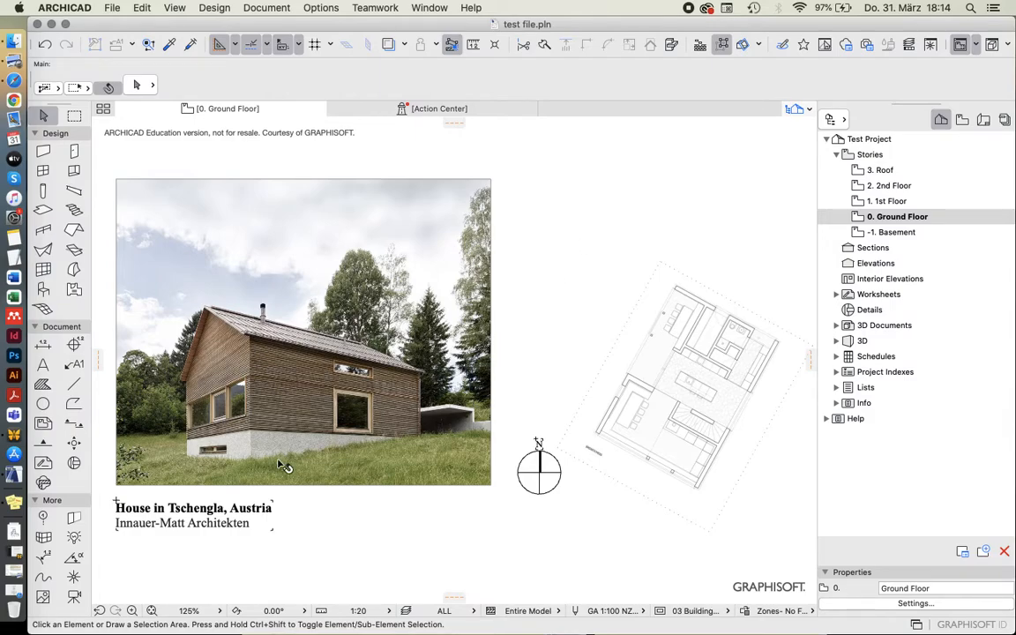
pyautogui.moveTo(741, 72)
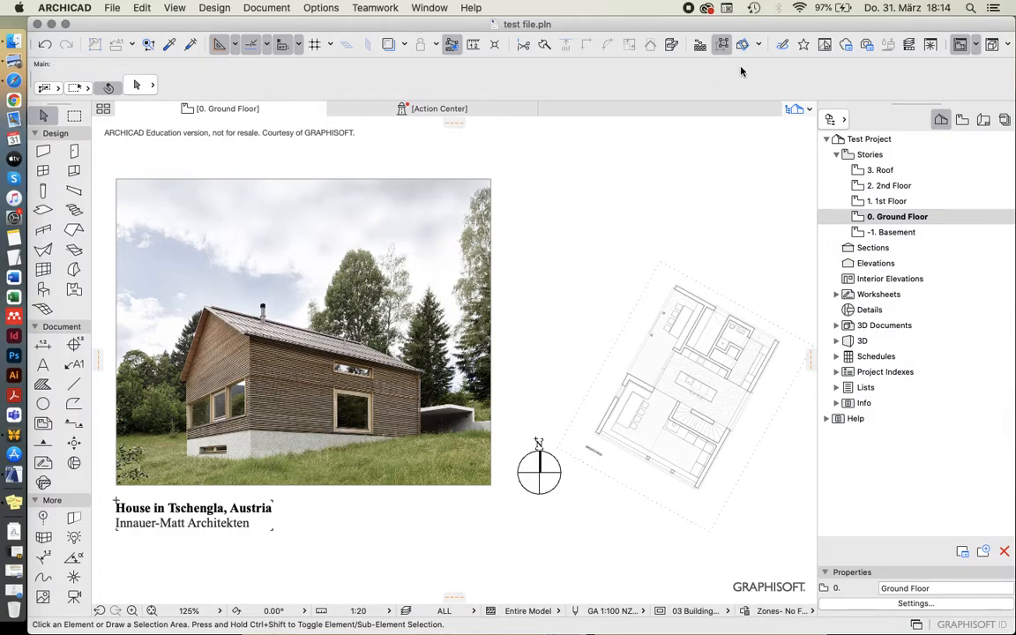
pyautogui.moveTo(607, 233)
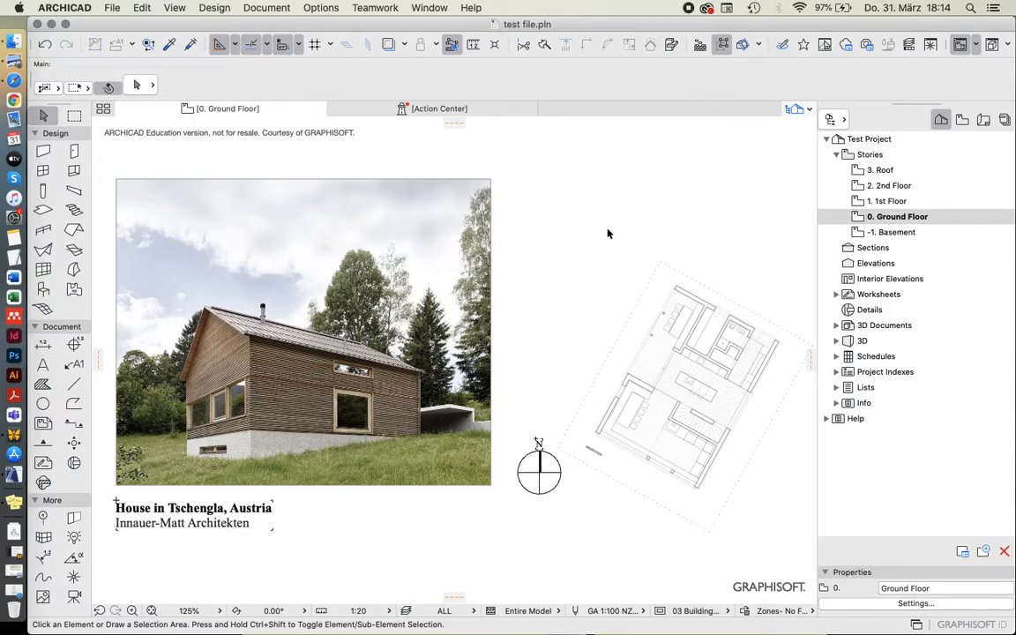
pyautogui.moveTo(395, 377)
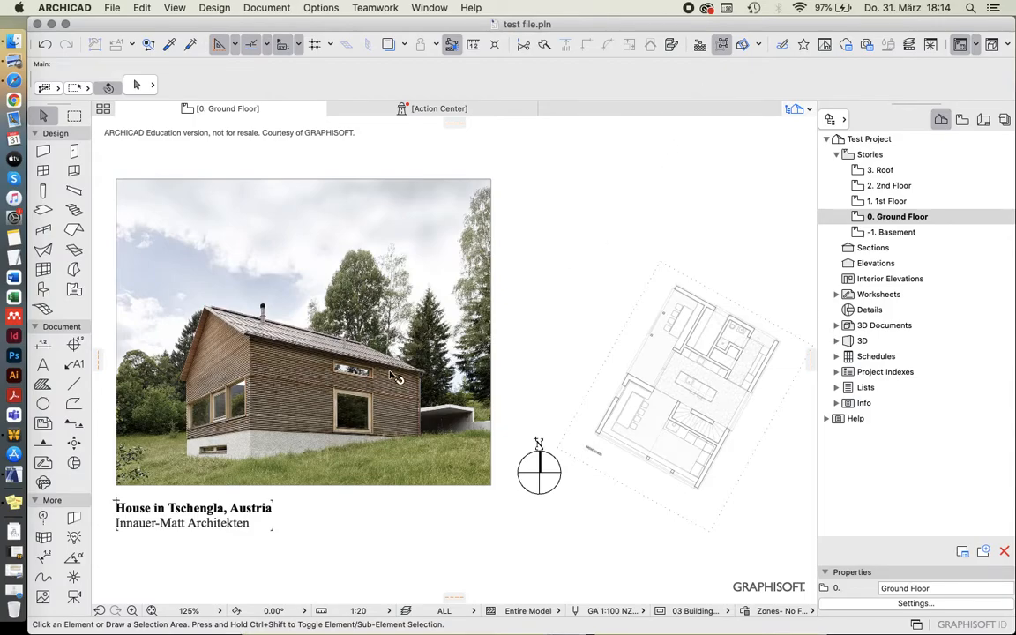
pyautogui.moveTo(193, 468)
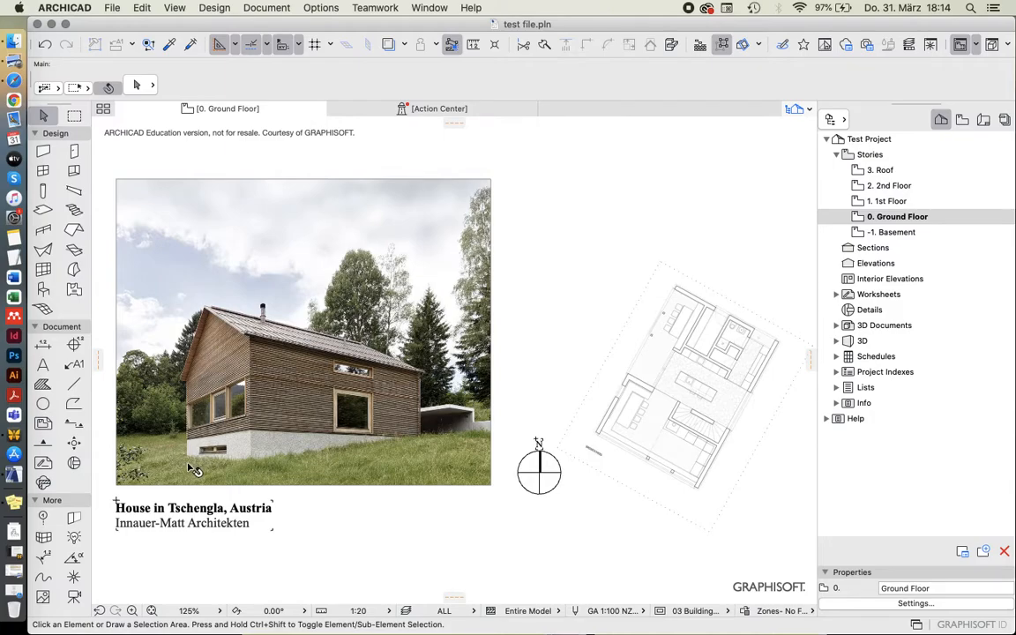
pyautogui.moveTo(656, 196)
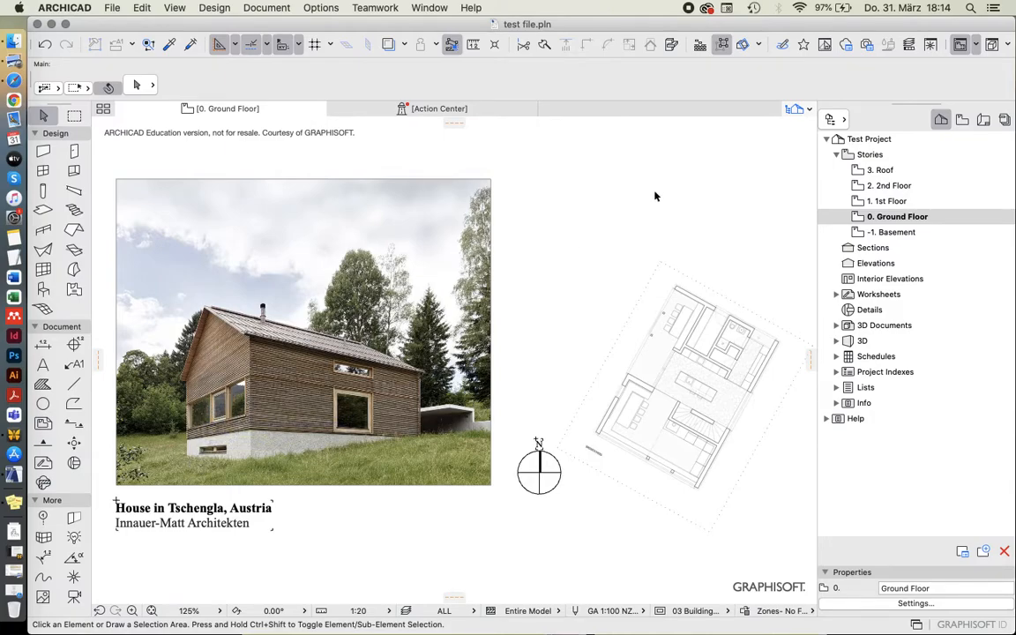
pyautogui.moveTo(614, 192)
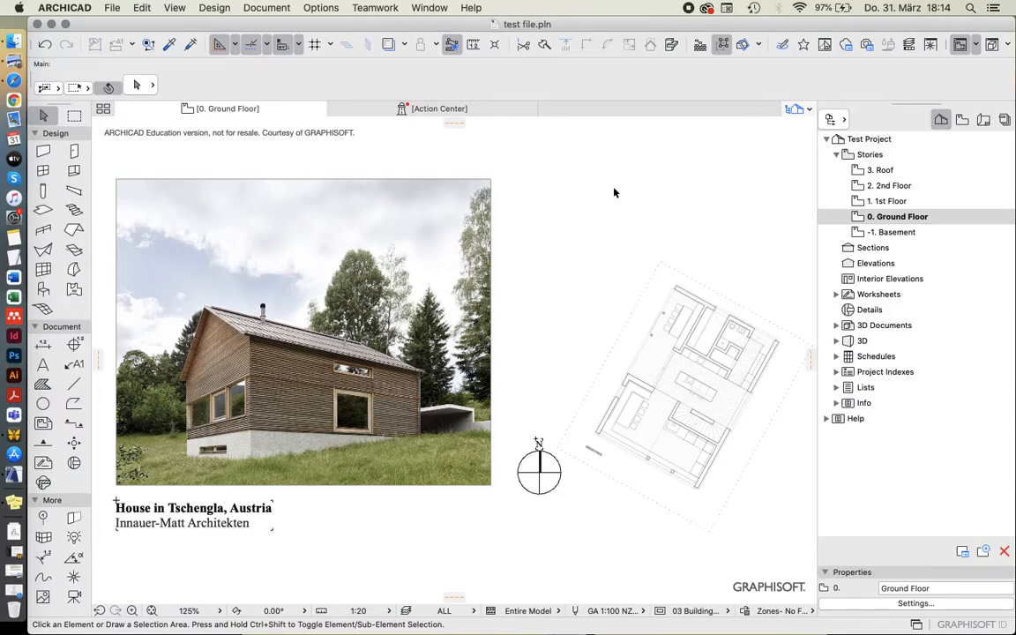
pyautogui.moveTo(444, 274)
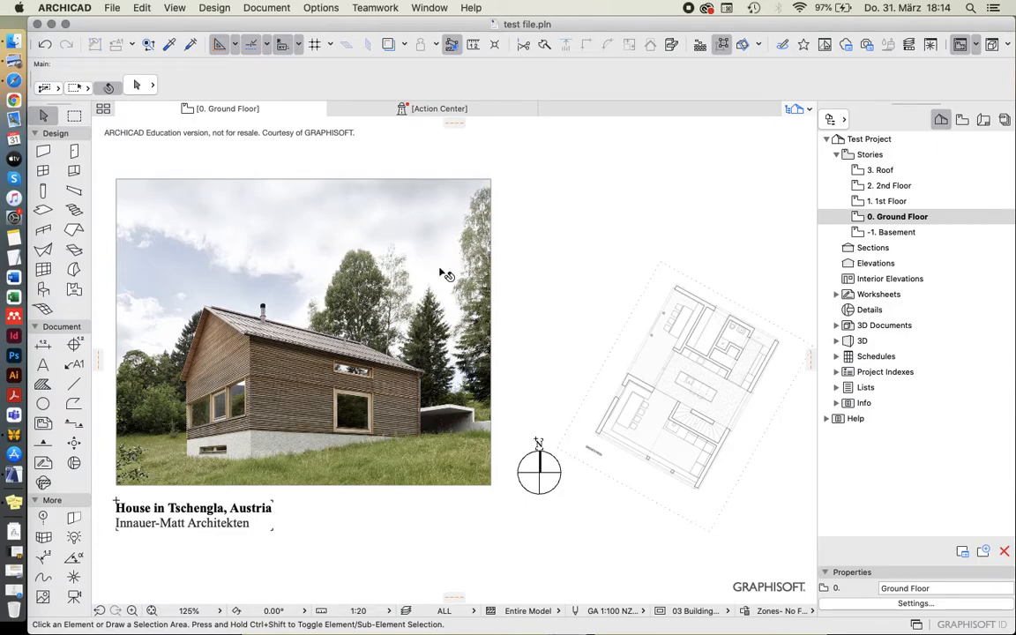
pyautogui.moveTo(441, 271)
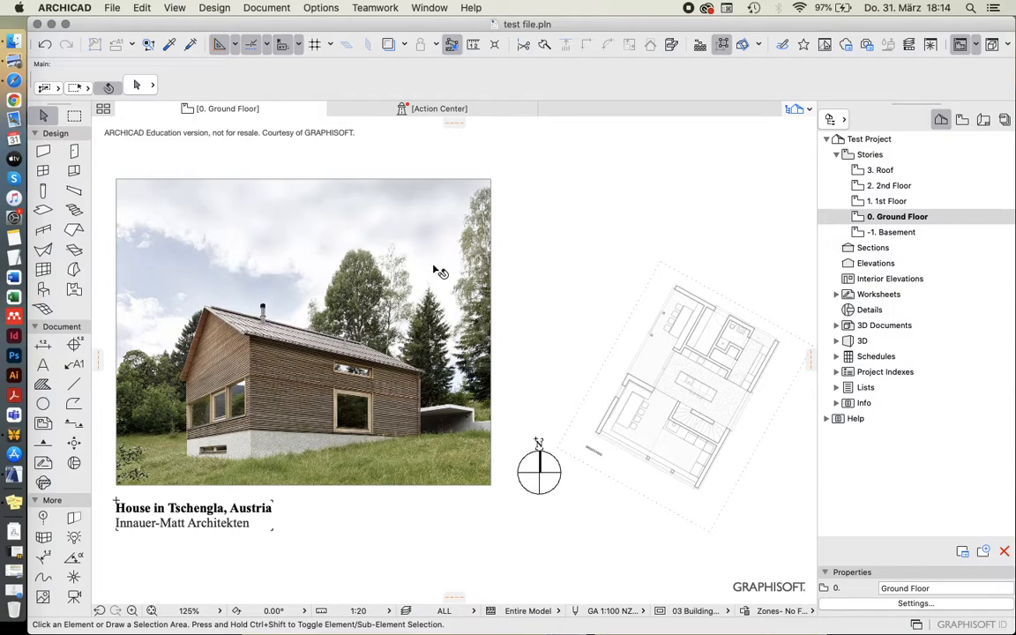
pyautogui.scroll(-3)
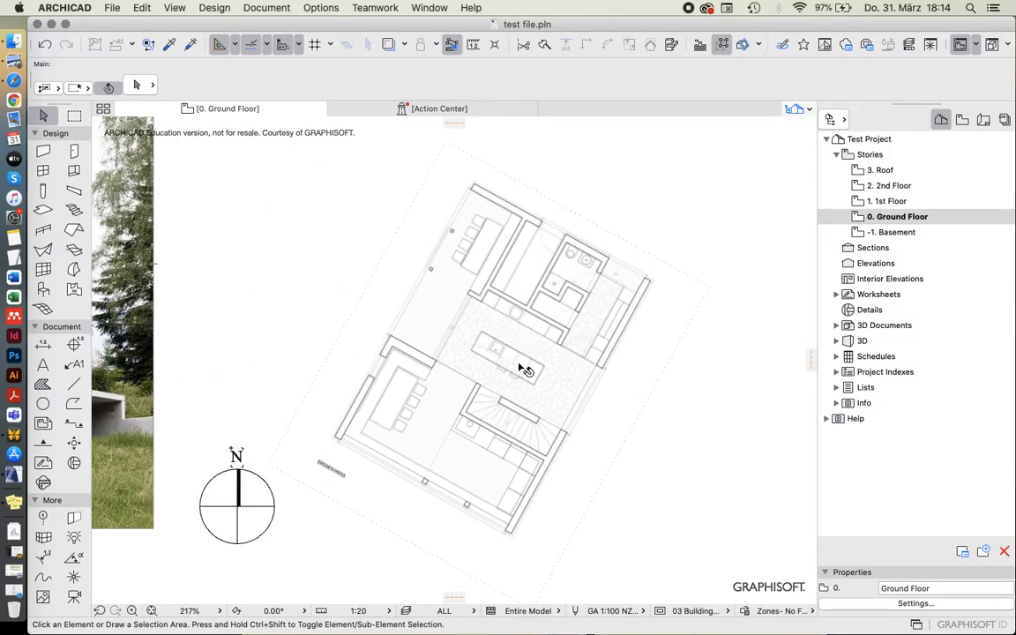
pyautogui.moveTo(477, 467)
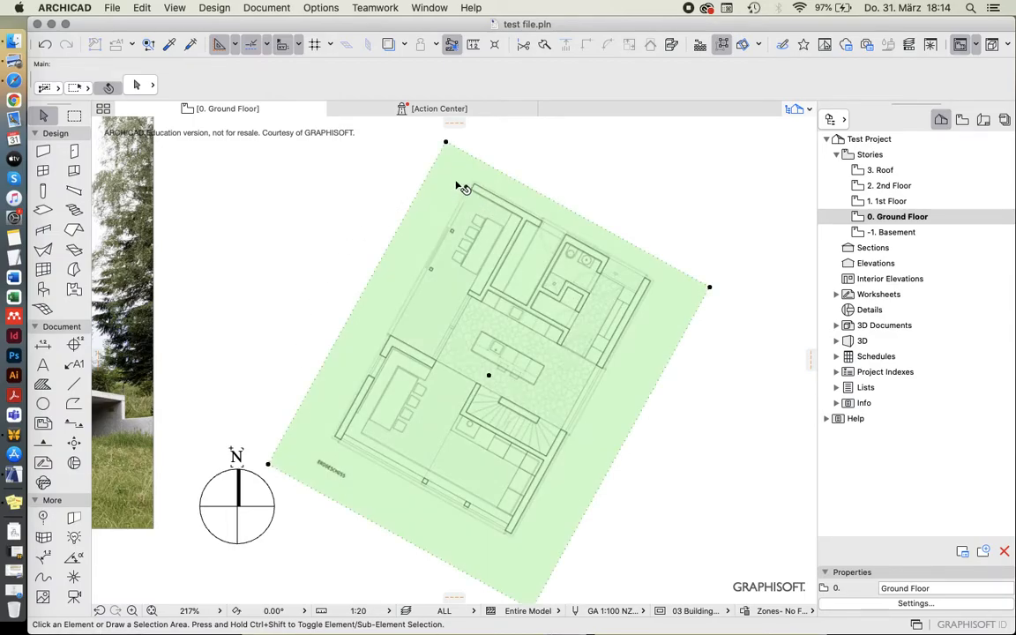
pyautogui.click(466, 187)
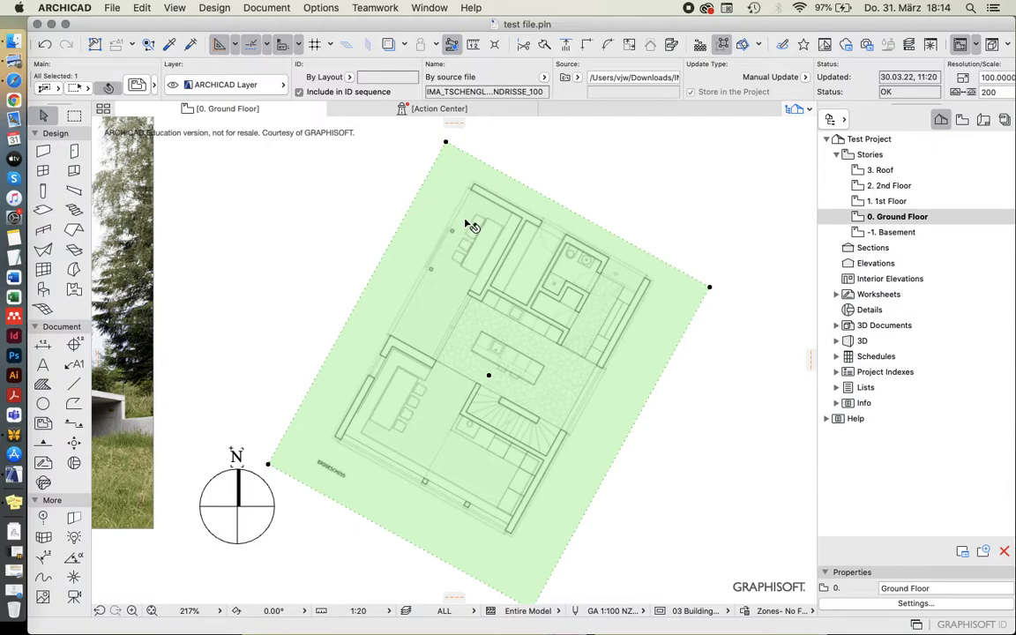
pyautogui.moveTo(393, 303)
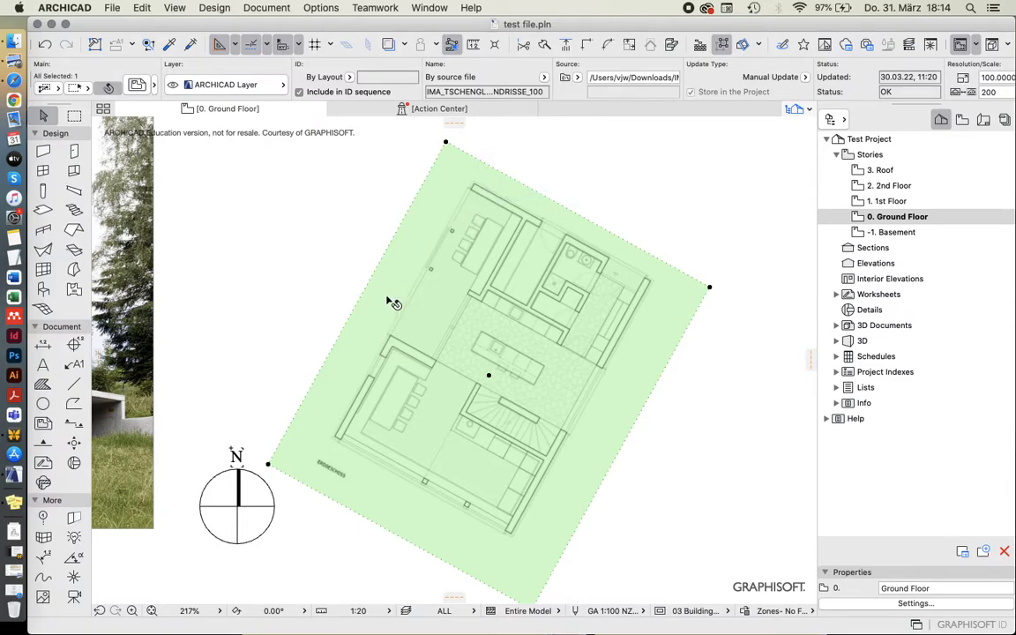
pyautogui.click(345, 221)
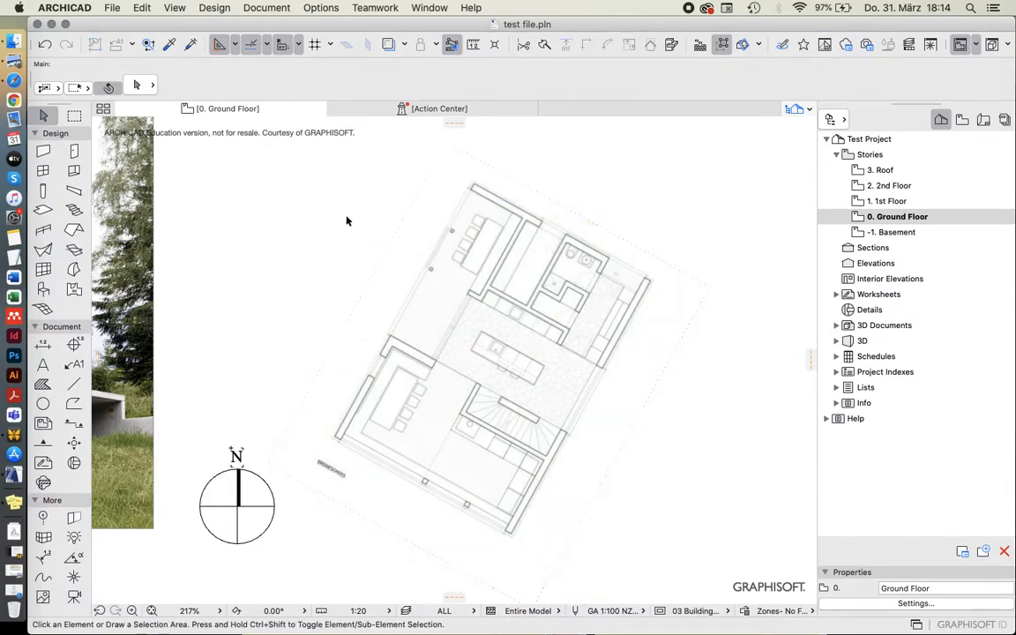
pyautogui.moveTo(44, 423)
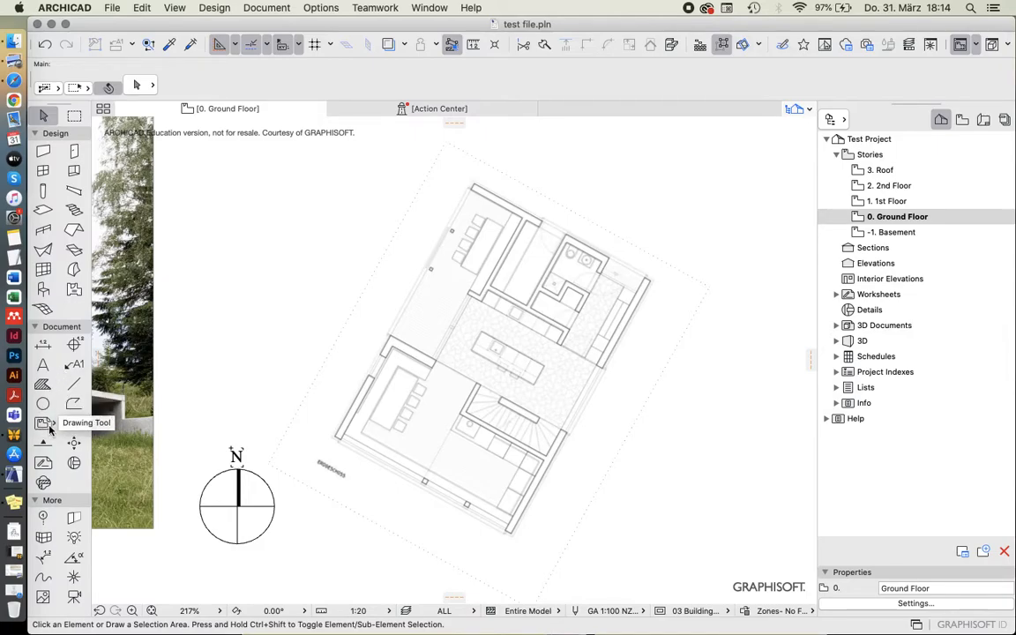
pyautogui.click(42, 423)
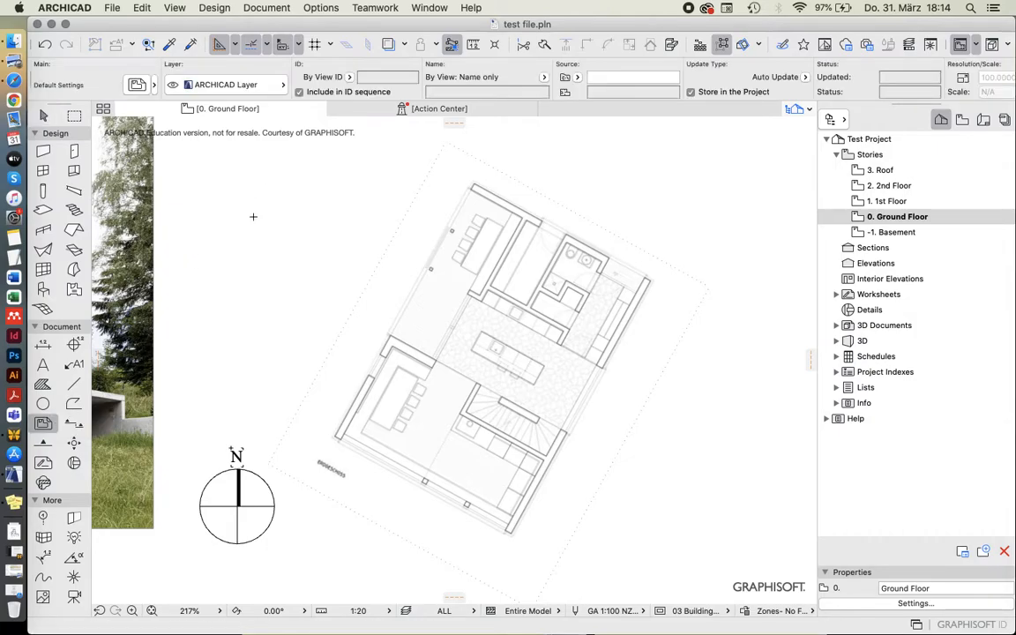
pyautogui.moveTo(302, 312)
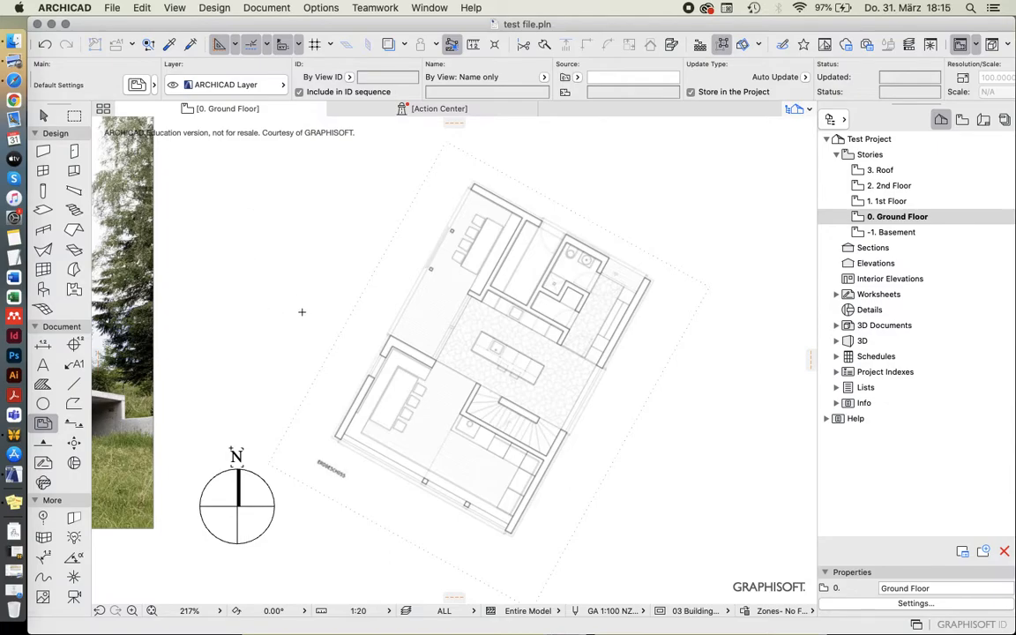
pyautogui.moveTo(261, 298)
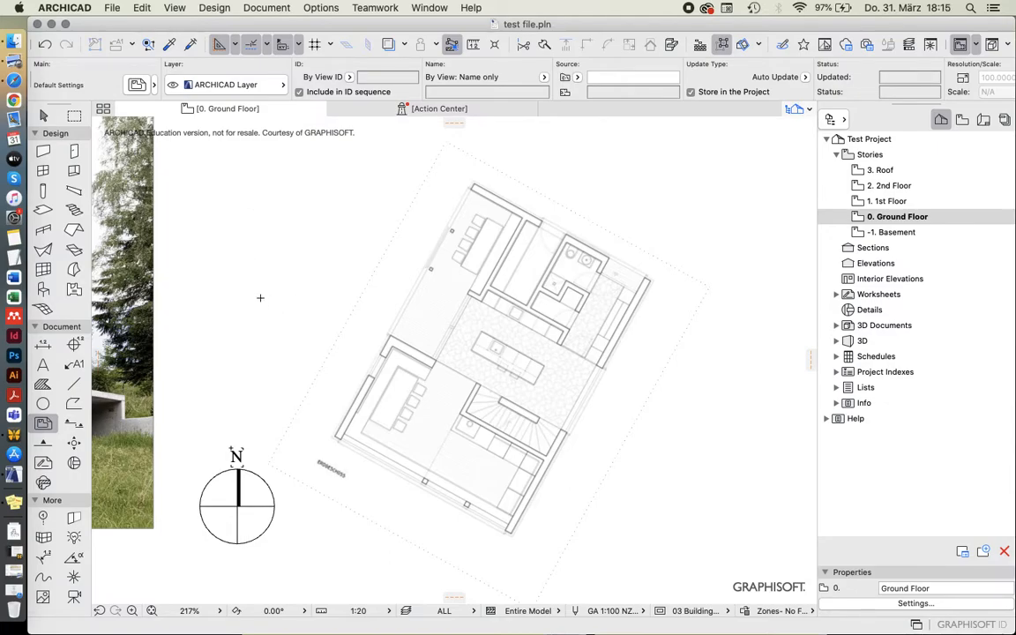
pyautogui.moveTo(279, 263)
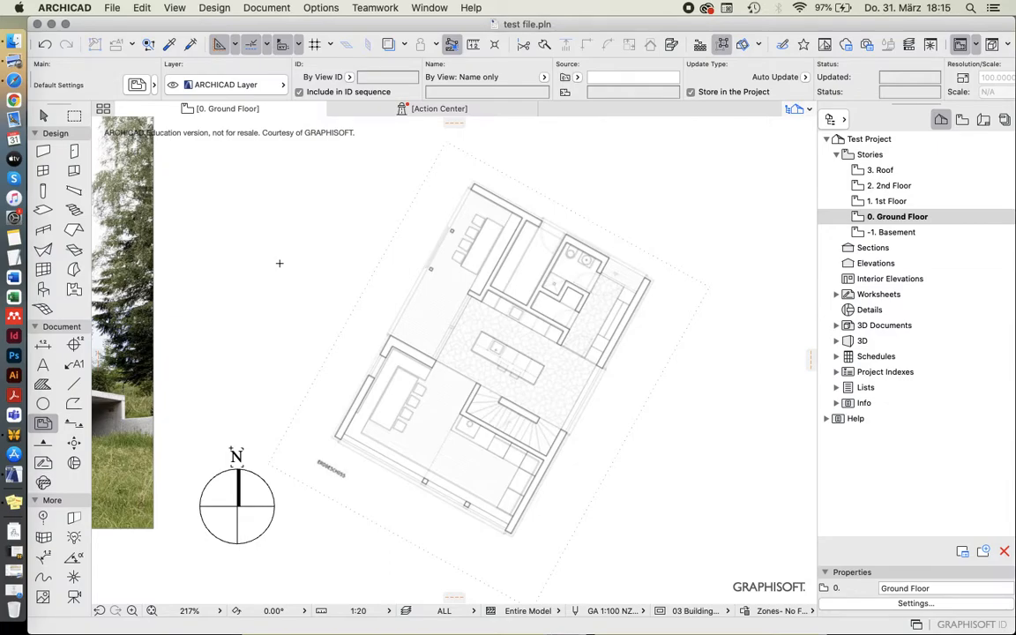
pyautogui.moveTo(42, 117)
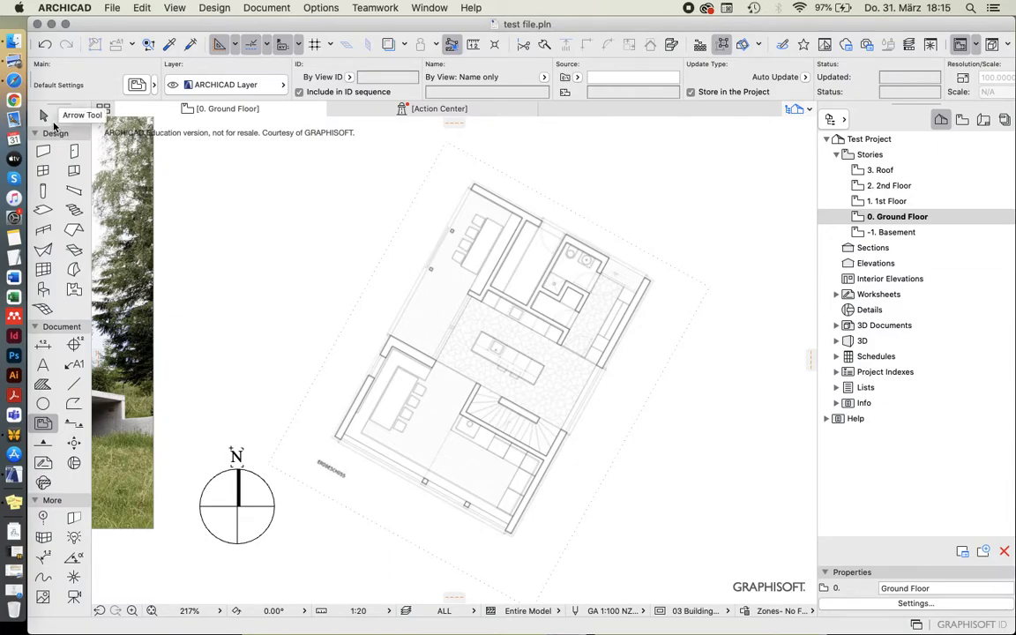
pyautogui.click(42, 116)
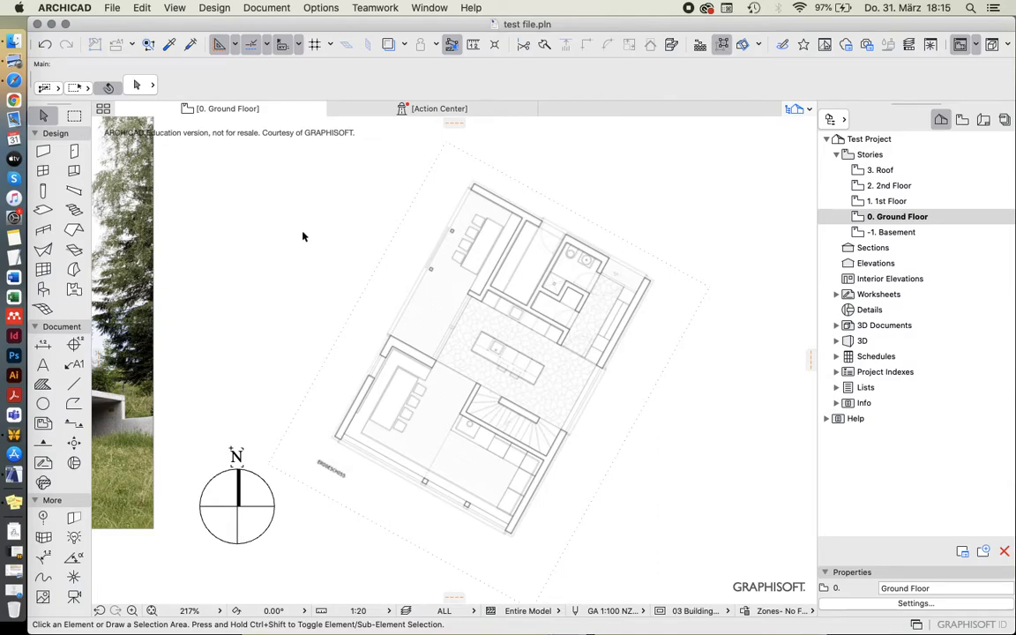
pyautogui.moveTo(296, 238)
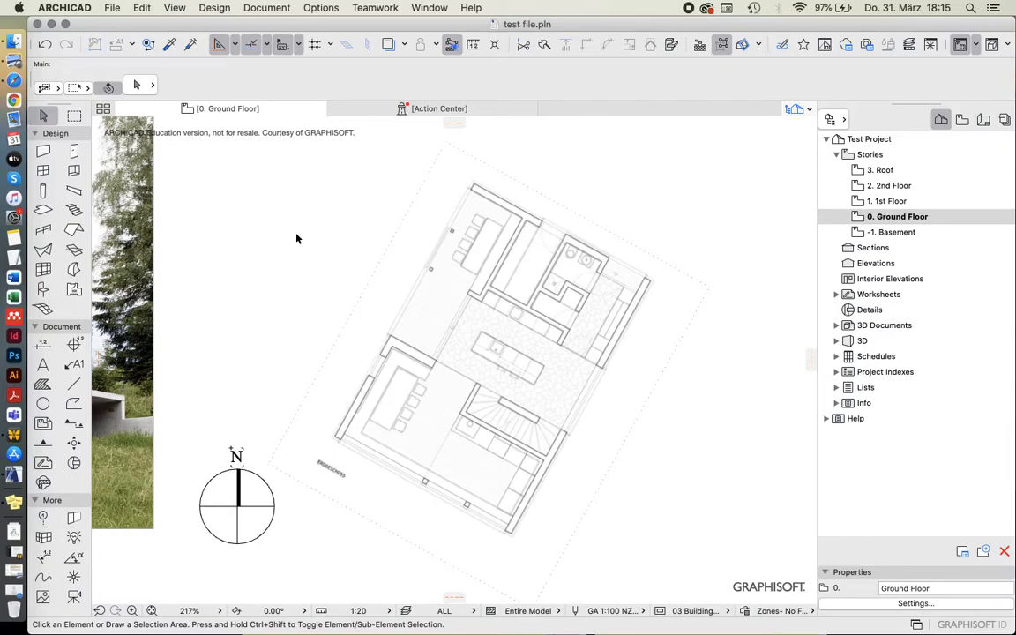
pyautogui.moveTo(434, 225)
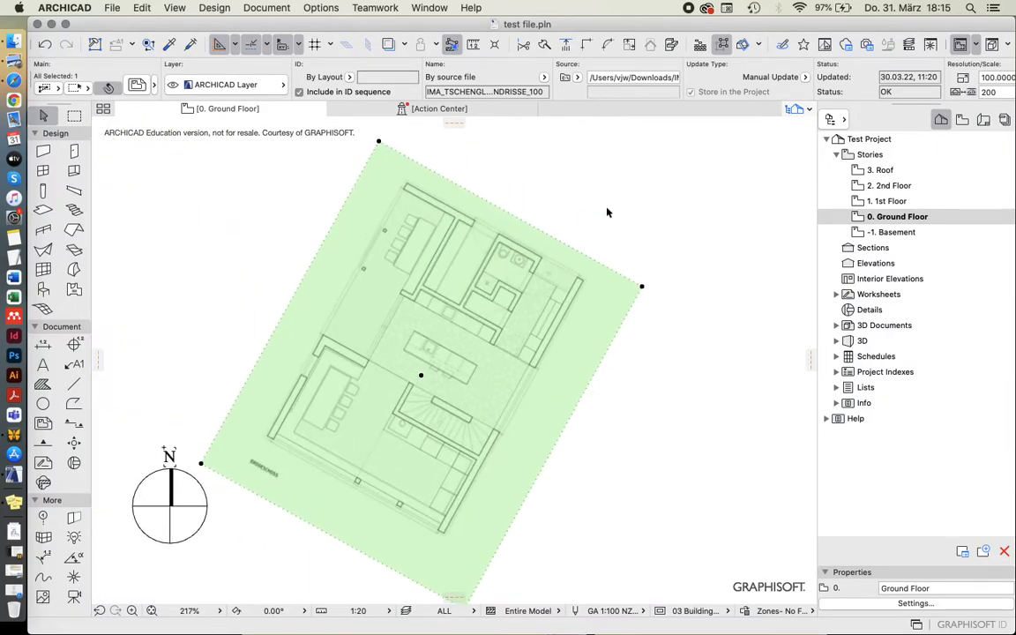
pyautogui.moveTo(402, 483)
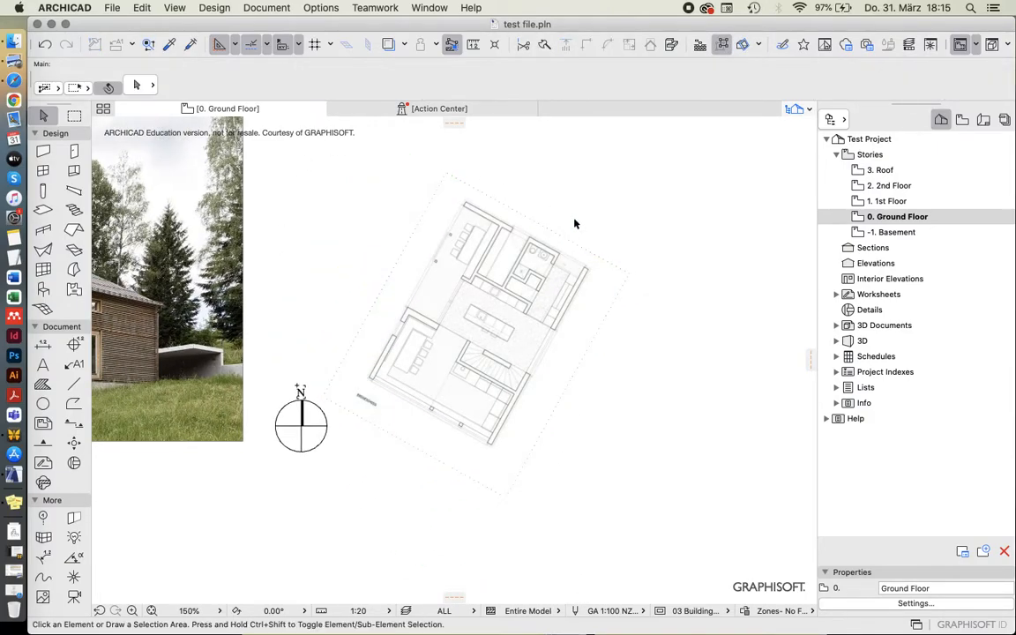
# Reshape the drawing frame's upper edge with a new node and a curved segment via the pet palette.
pyautogui.click(476, 336)
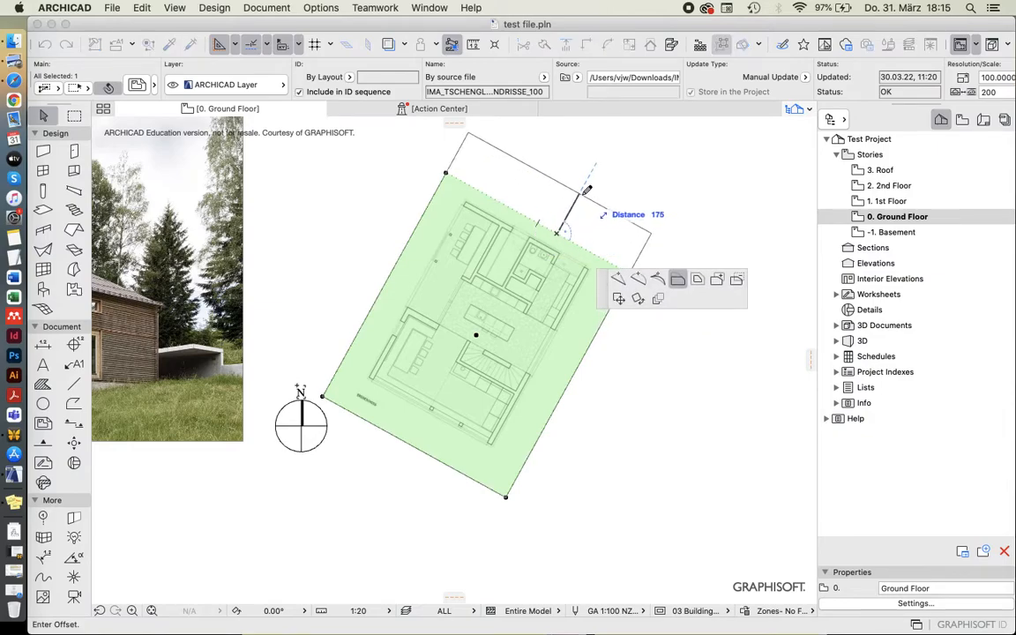
pyautogui.moveTo(598, 170)
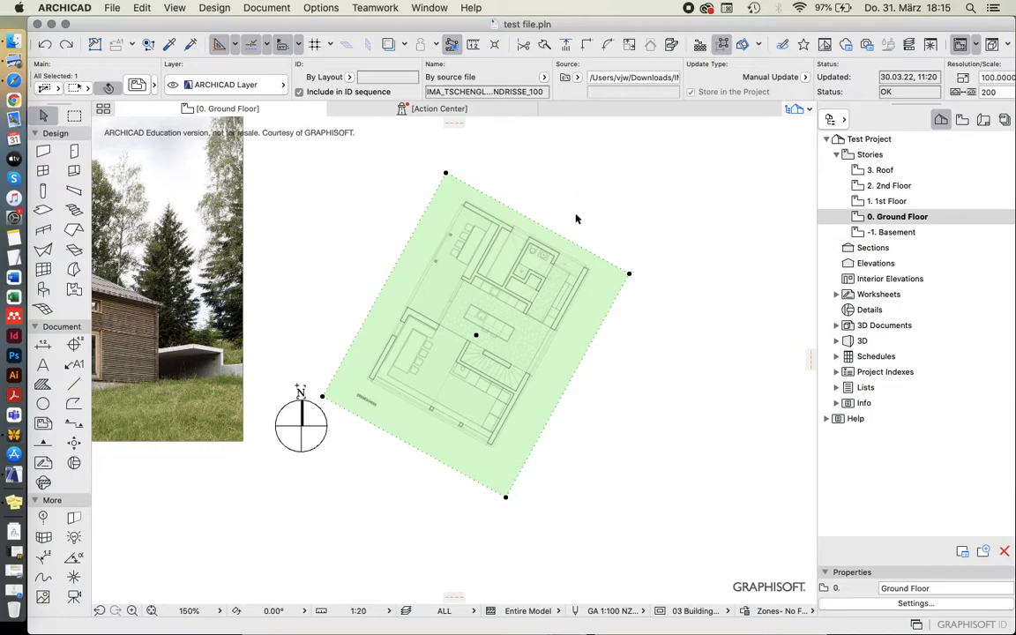
pyautogui.moveTo(473, 189)
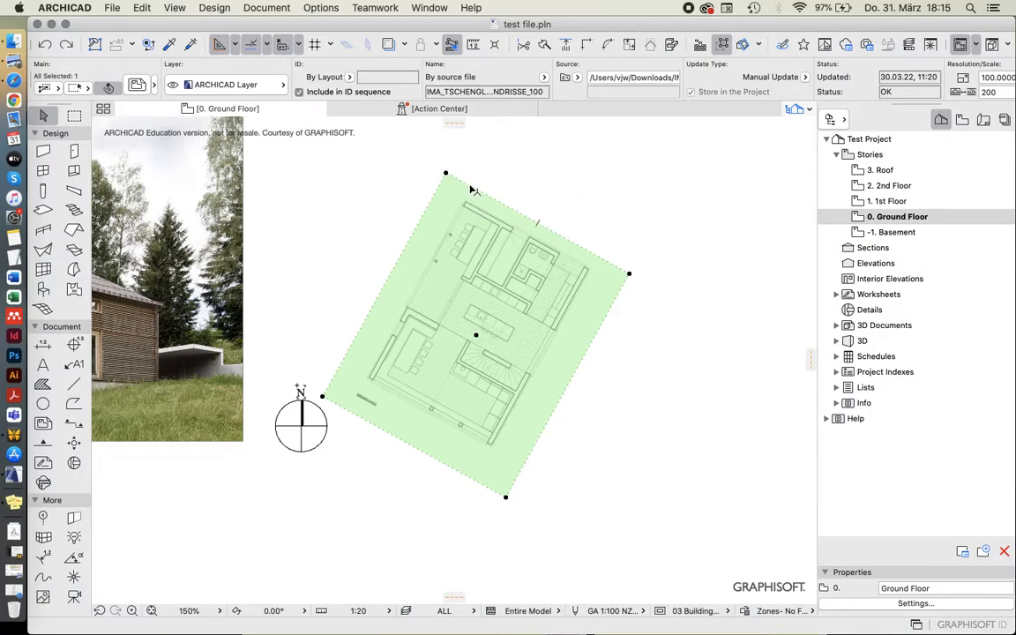
pyautogui.moveTo(502, 206)
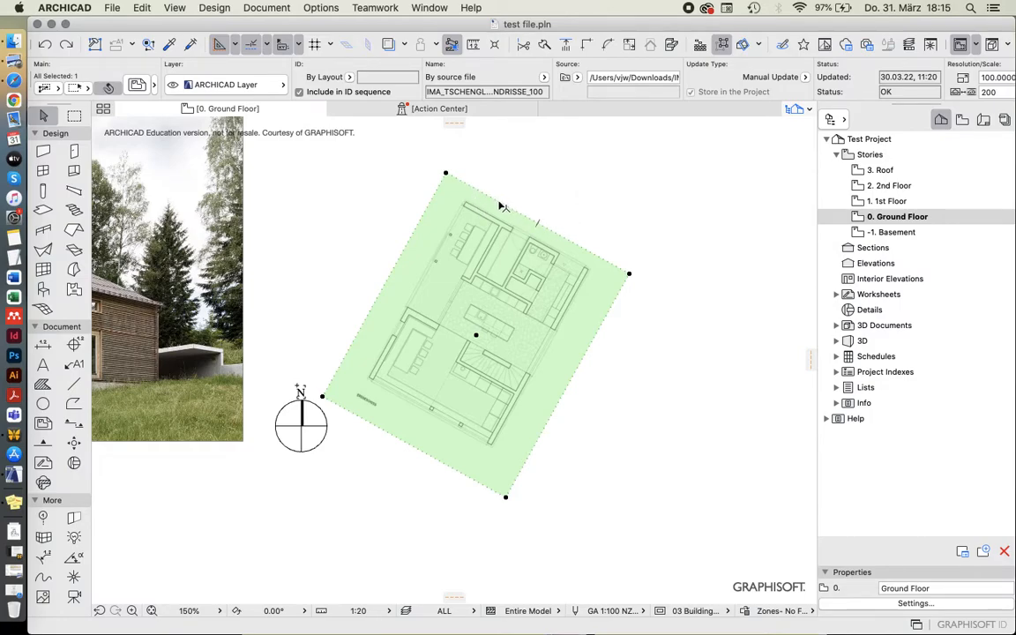
pyautogui.moveTo(476, 193)
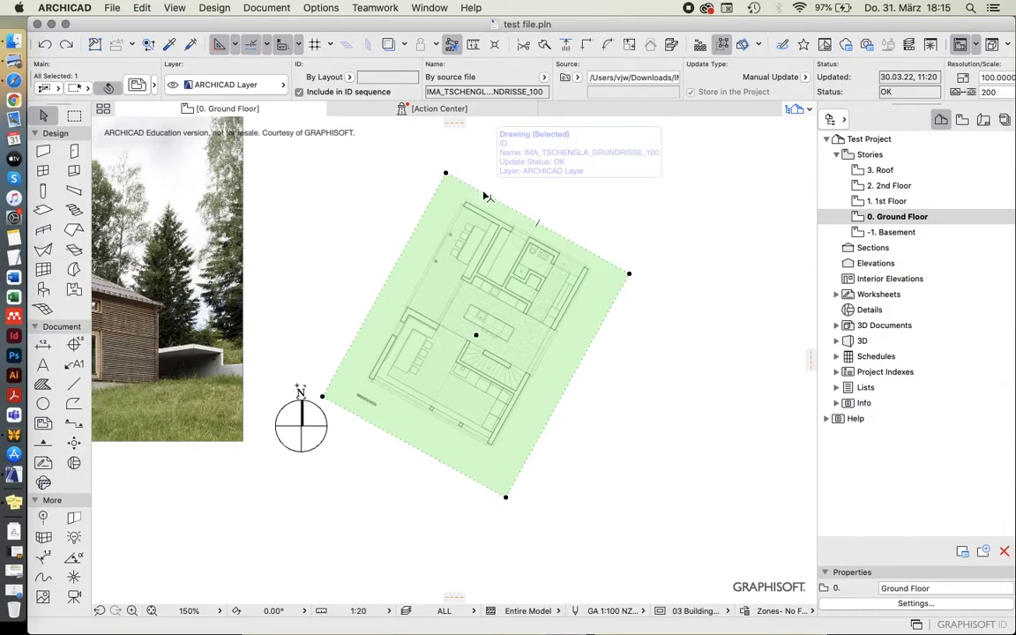
pyautogui.moveTo(485, 196)
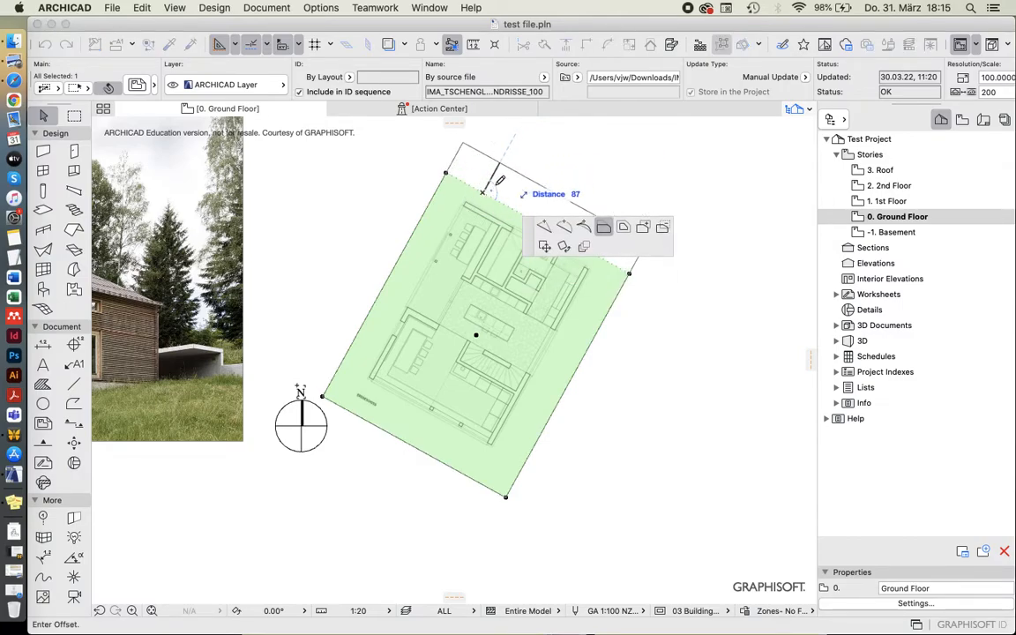
pyautogui.moveTo(567, 258)
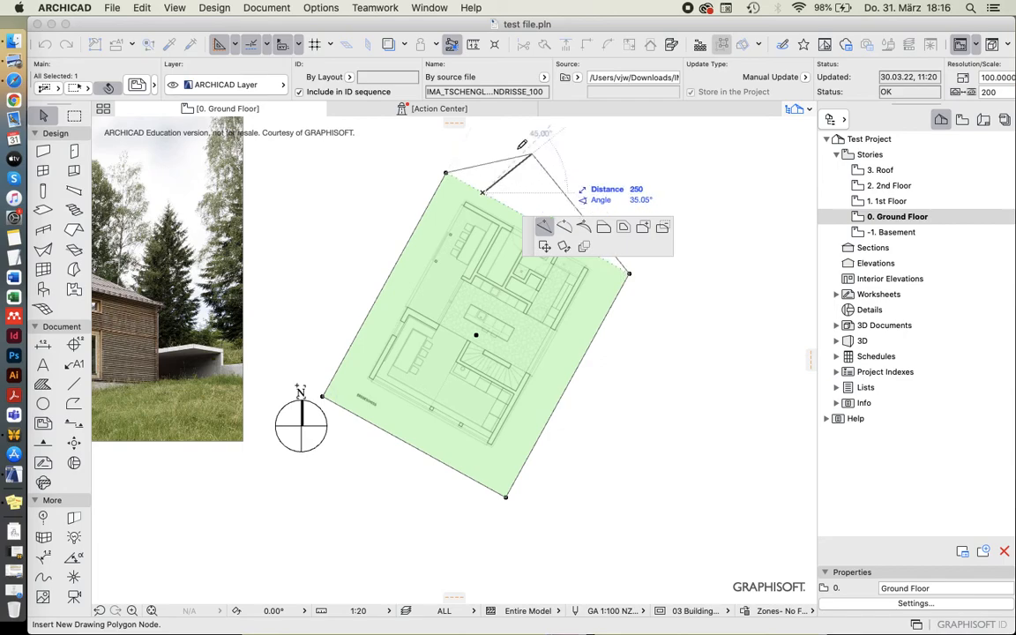
pyautogui.click(565, 213)
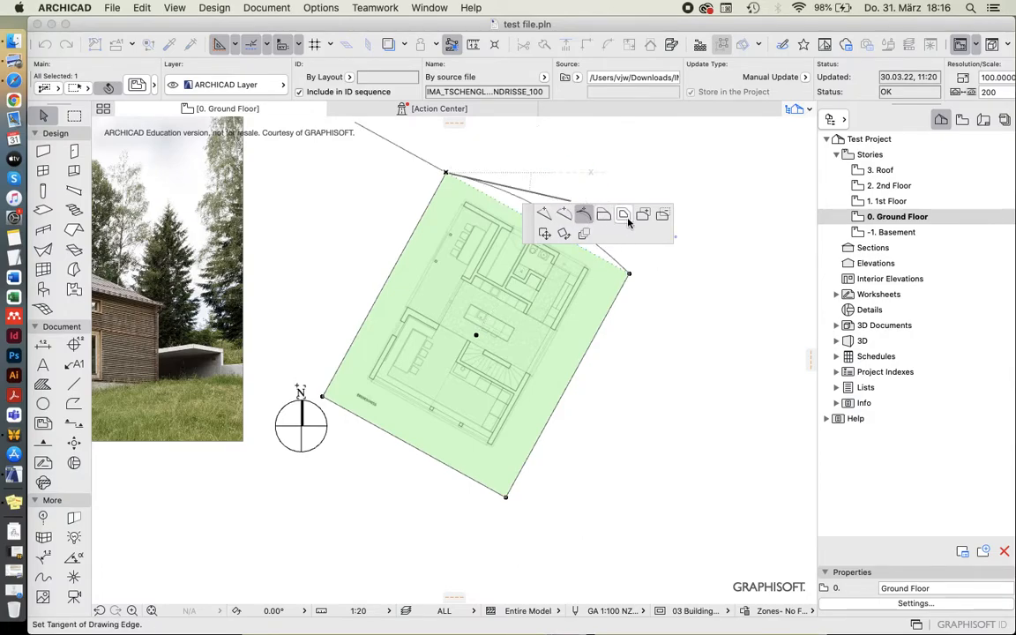
pyautogui.click(624, 214)
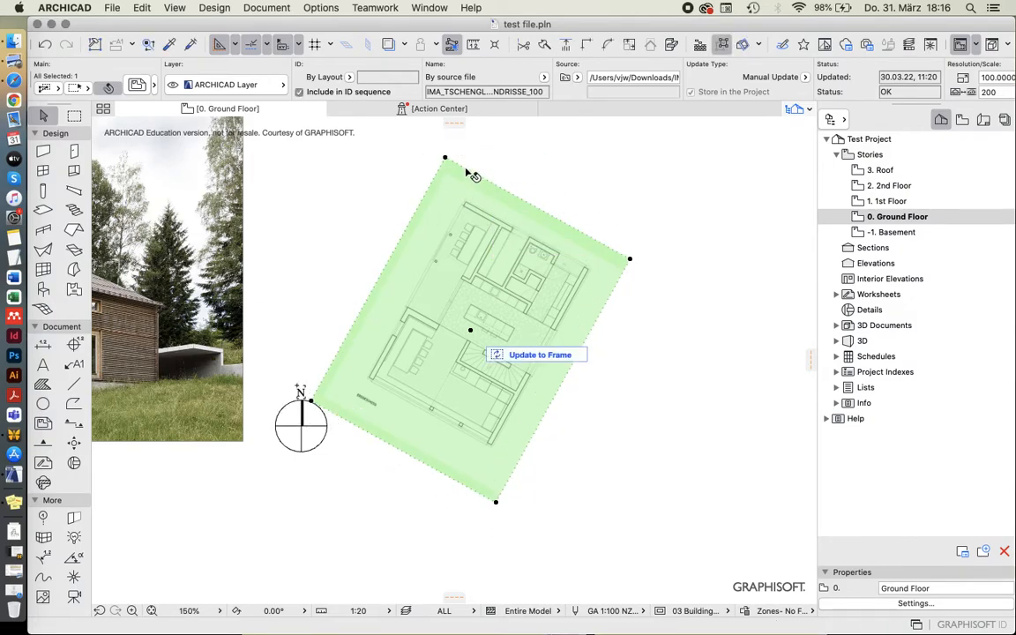
pyautogui.moveTo(456, 204)
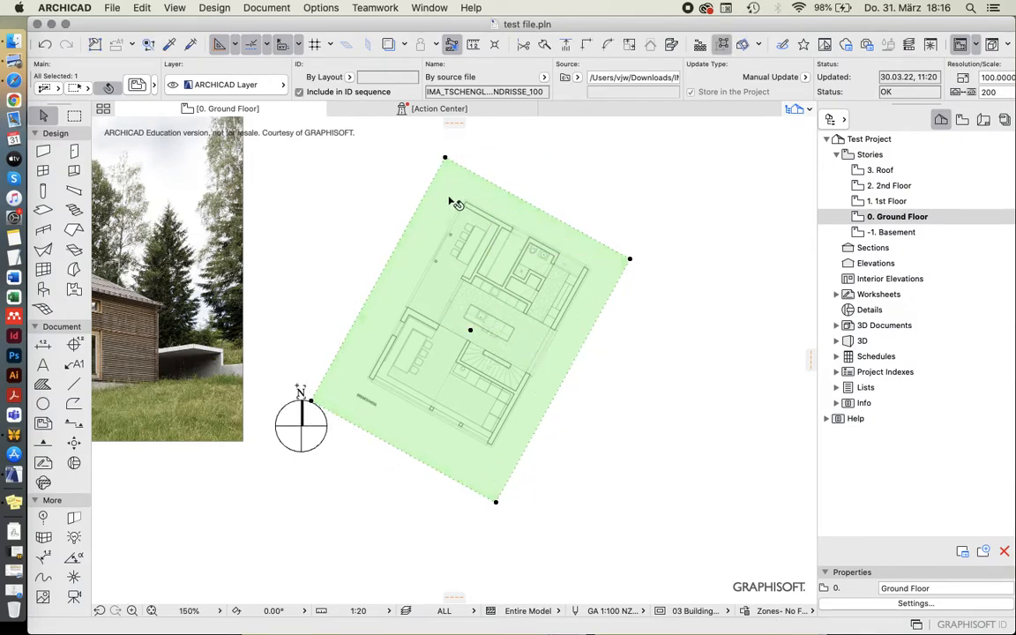
# Deselect the plan drawing and zoom in on the ground-floor linework.
pyautogui.click(445, 159)
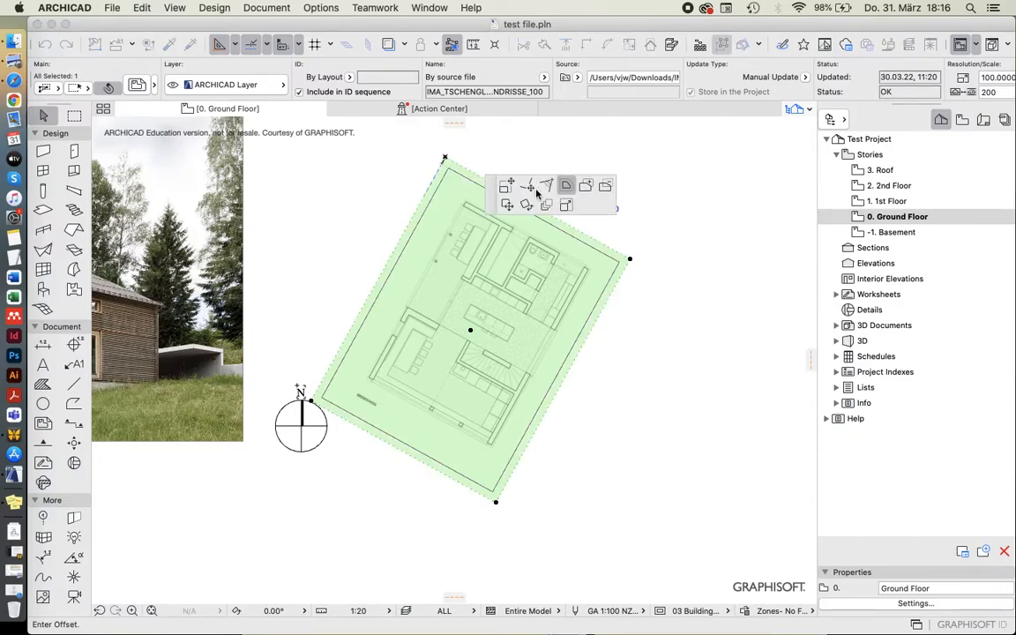
pyautogui.moveTo(502, 208)
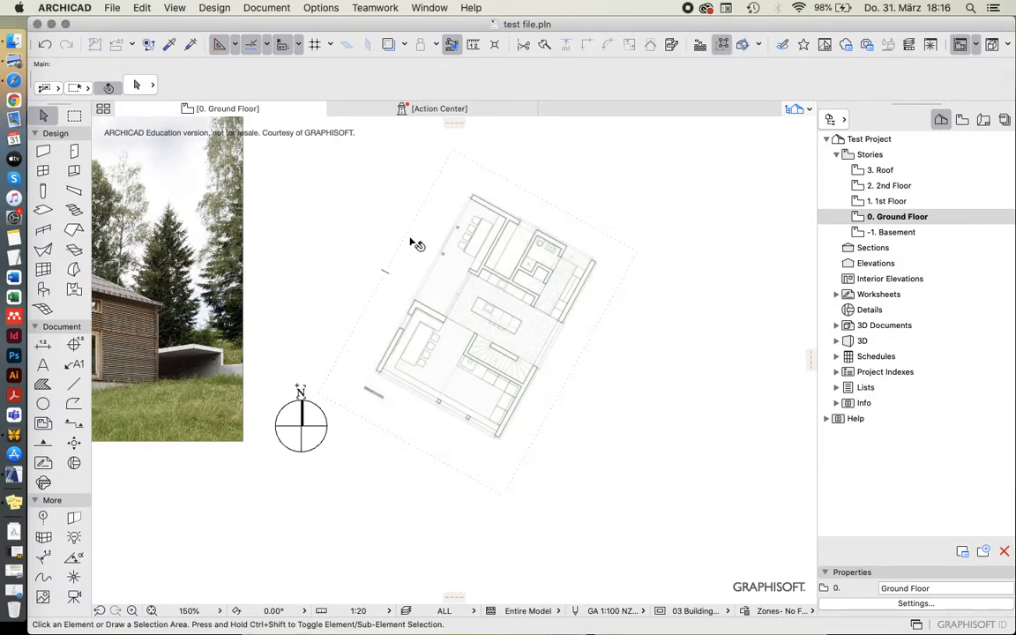
pyautogui.moveTo(452, 294)
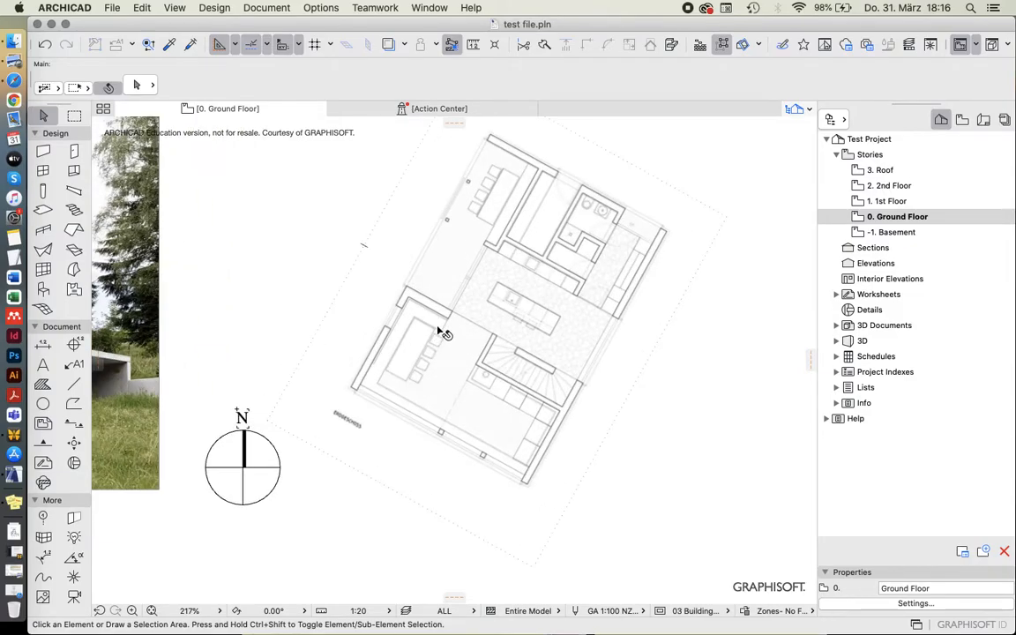
pyautogui.scroll(3)
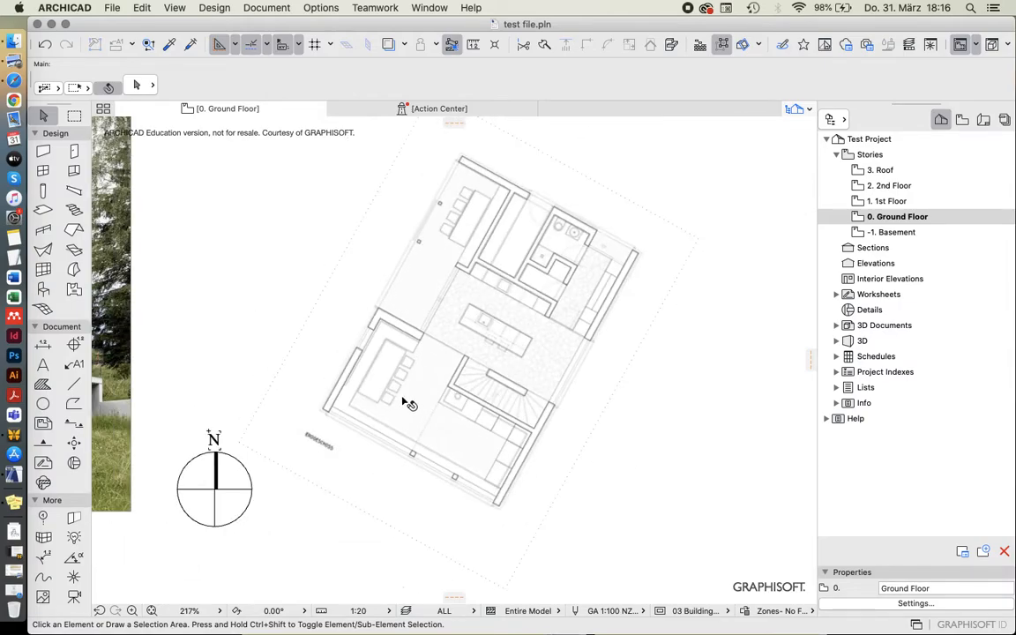
pyautogui.moveTo(458, 294)
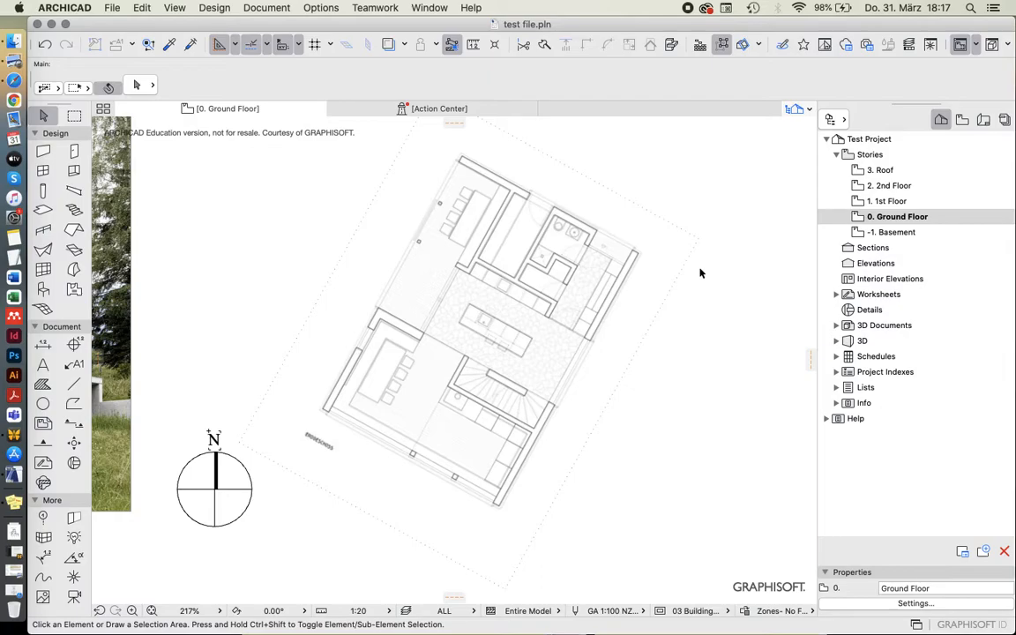
pyautogui.moveTo(638, 250)
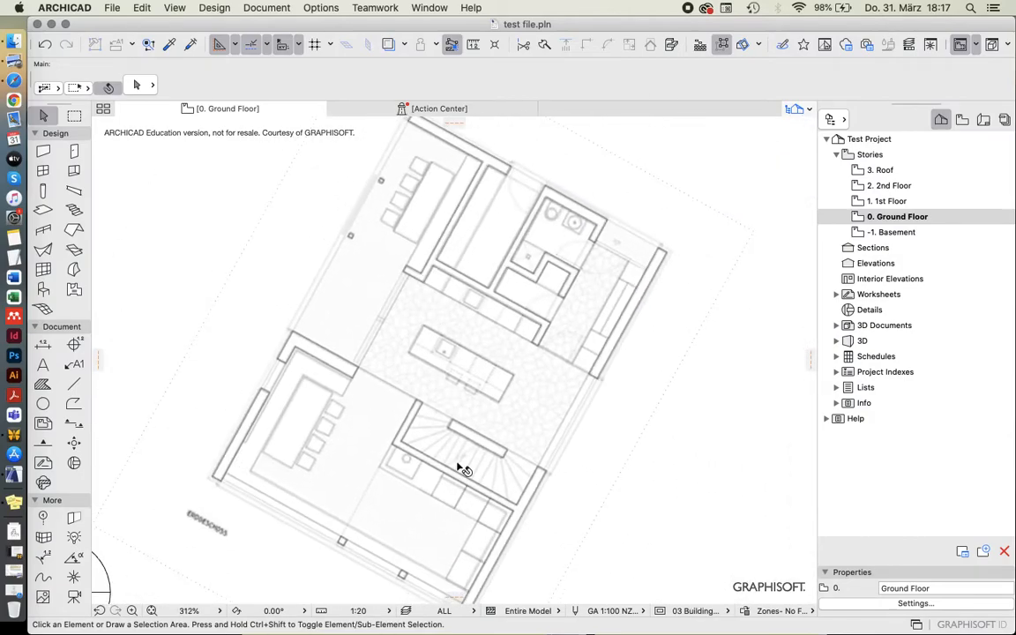
pyautogui.moveTo(460, 441)
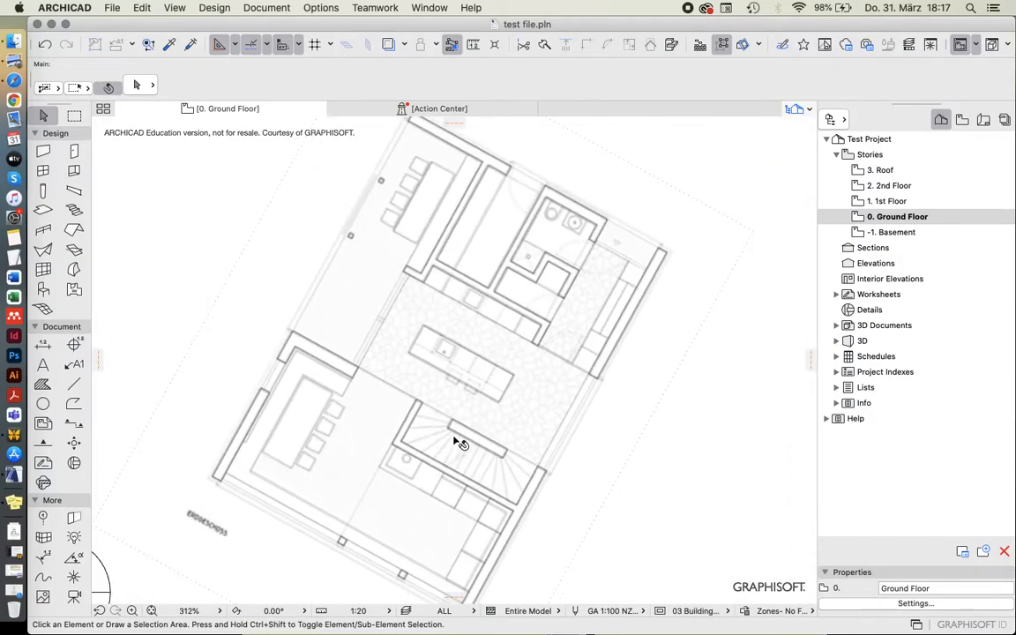
# Zoom in and out over the plan's central room to inspect walls and paving, then reselect the drawing.
pyautogui.click(462, 441)
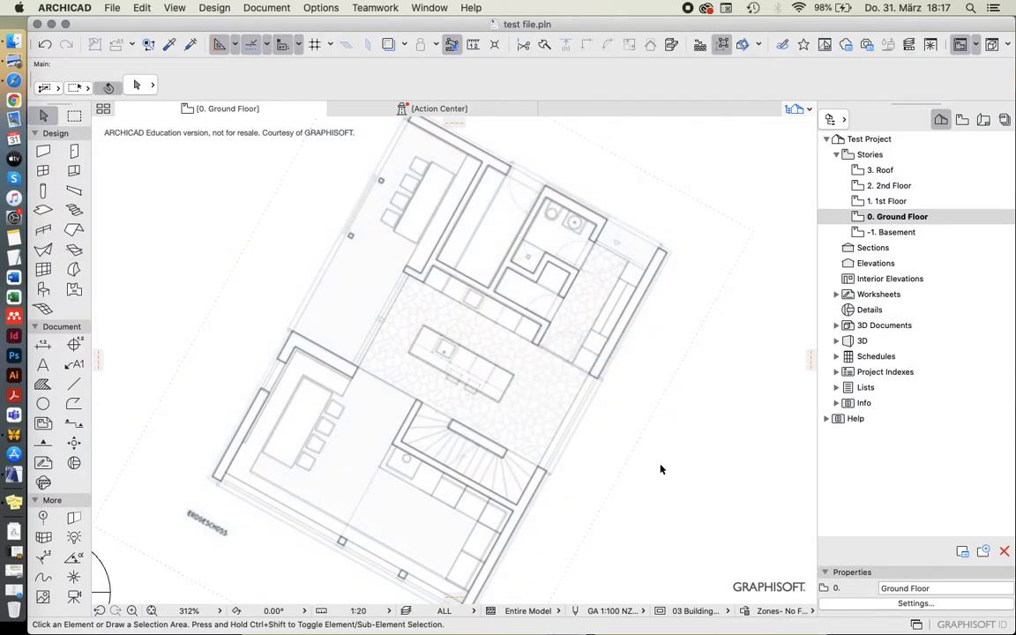
pyautogui.moveTo(431, 360)
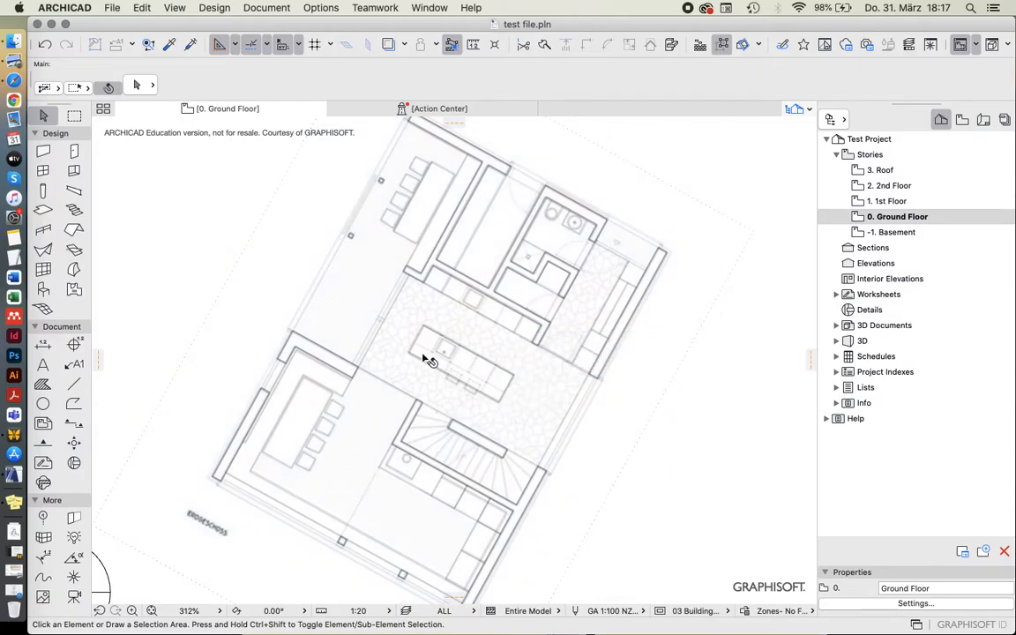
pyautogui.scroll(3)
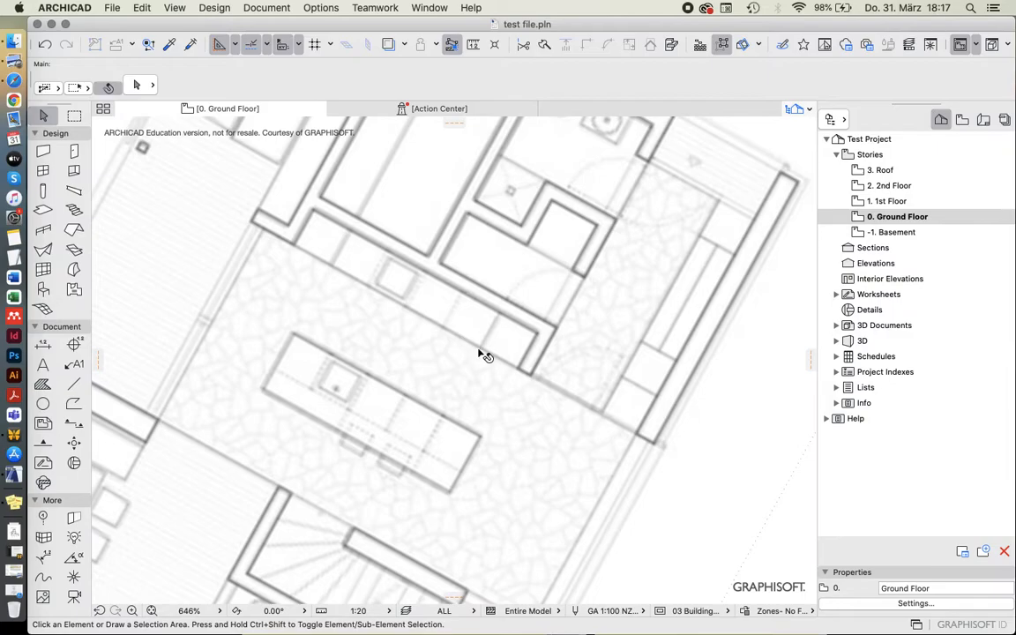
pyautogui.moveTo(441, 307)
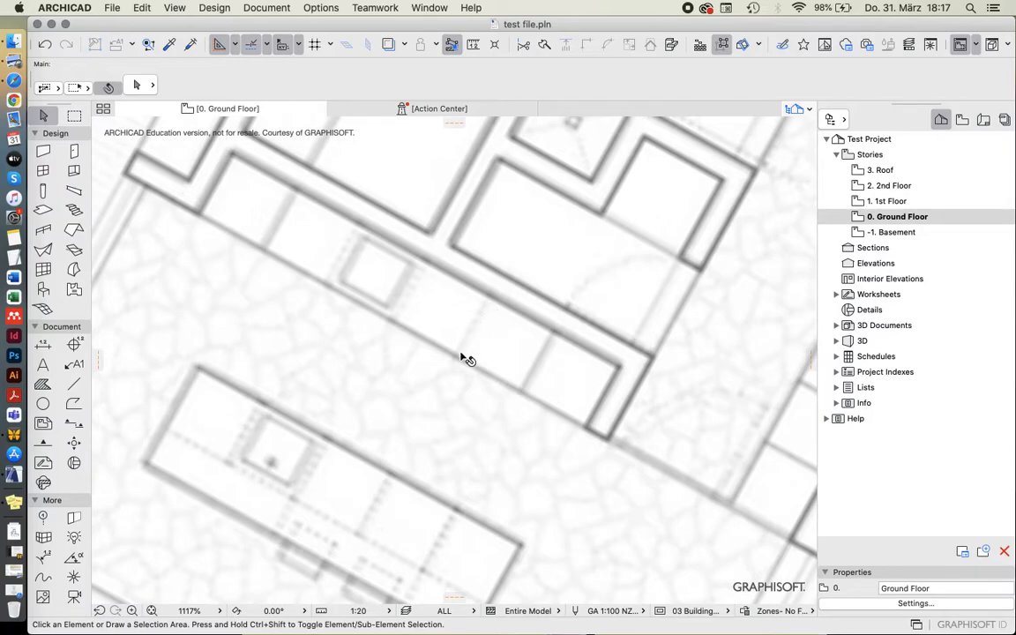
pyautogui.scroll(-3)
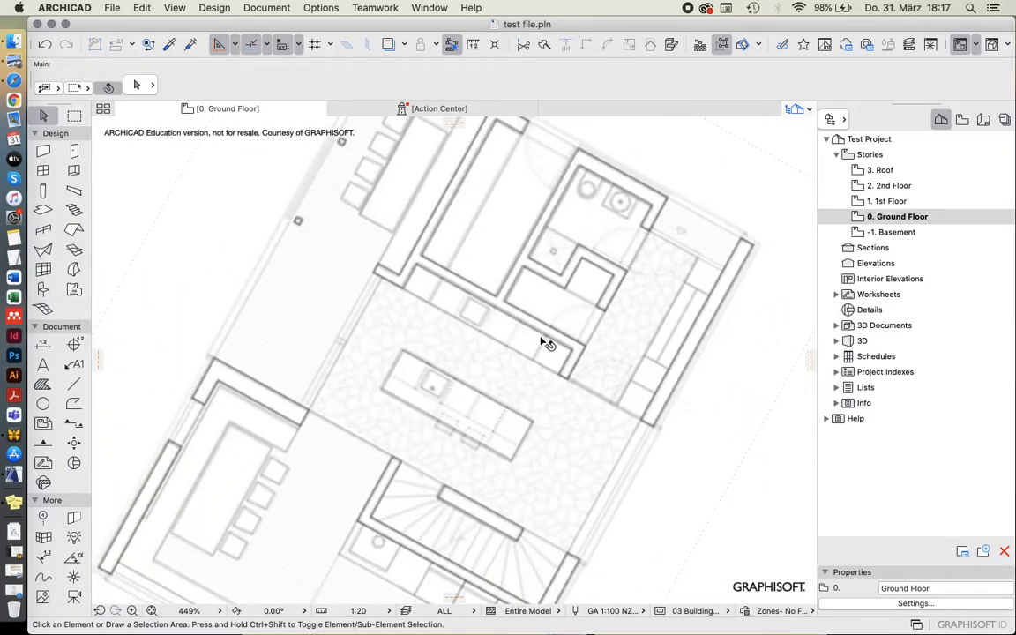
pyautogui.scroll(3)
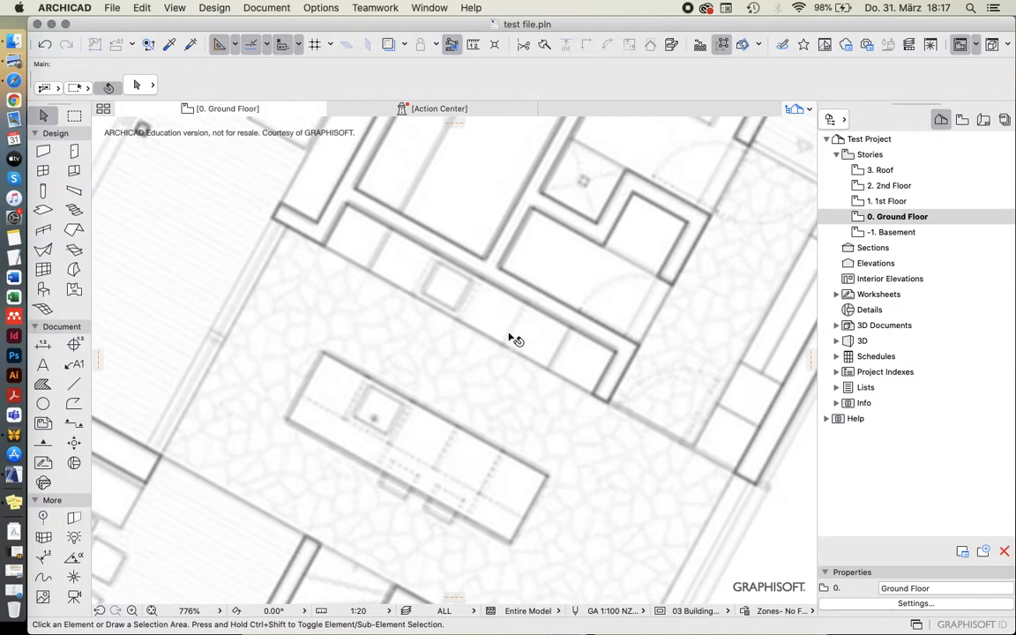
pyautogui.moveTo(531, 298)
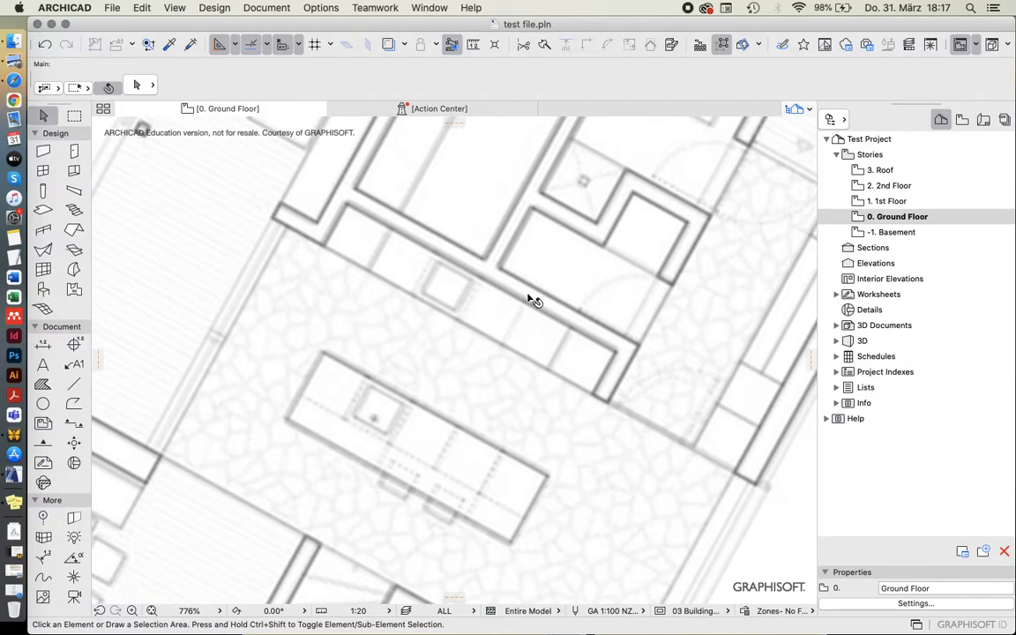
pyautogui.scroll(-3)
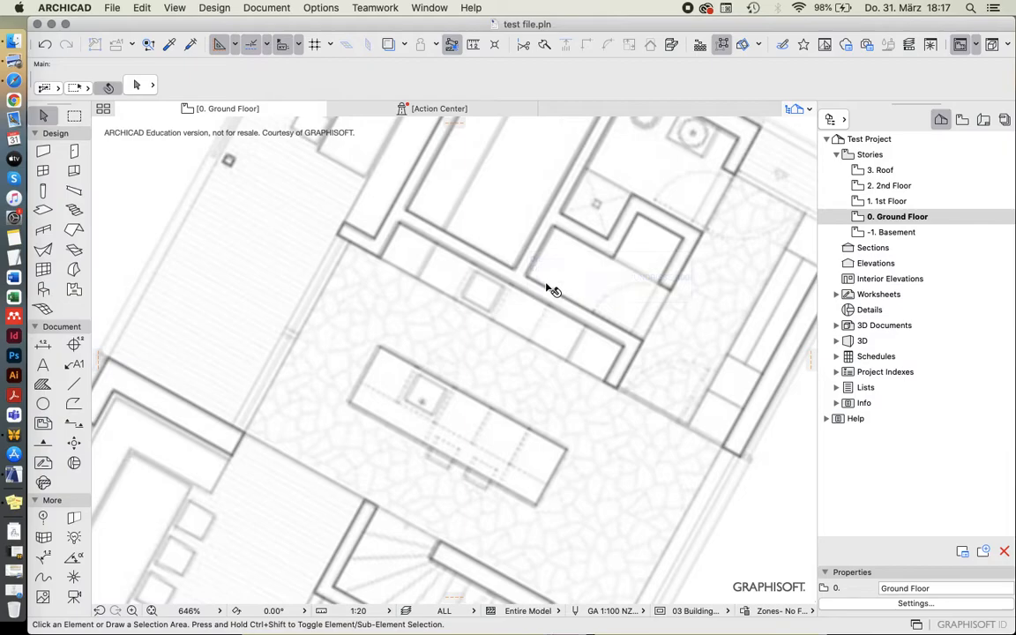
pyautogui.moveTo(541, 314)
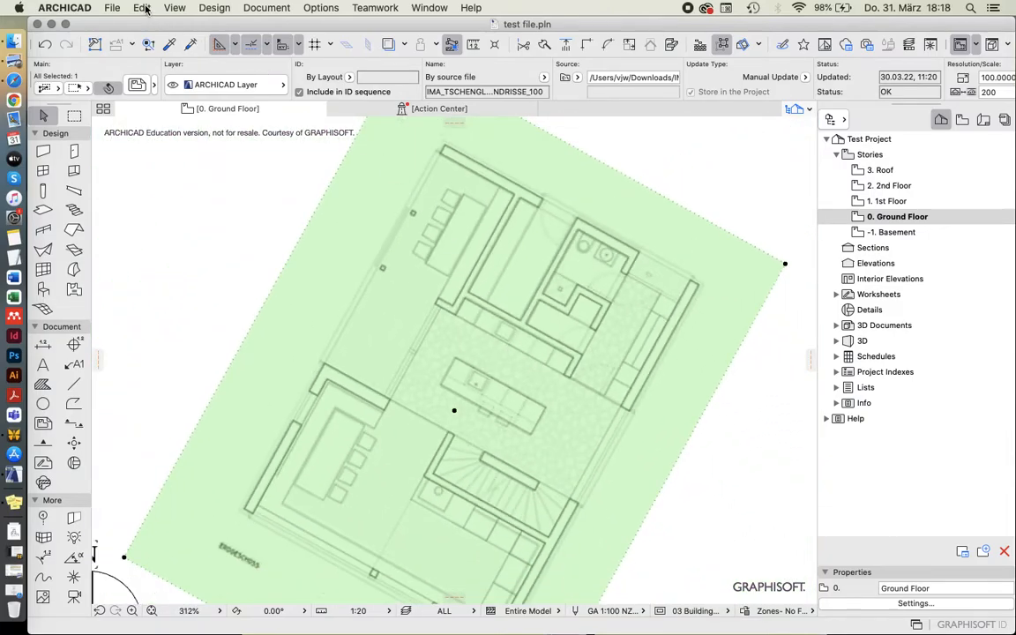
# Reach the Resize command through the Edit > Reshape menu.
pyautogui.click(175, 7)
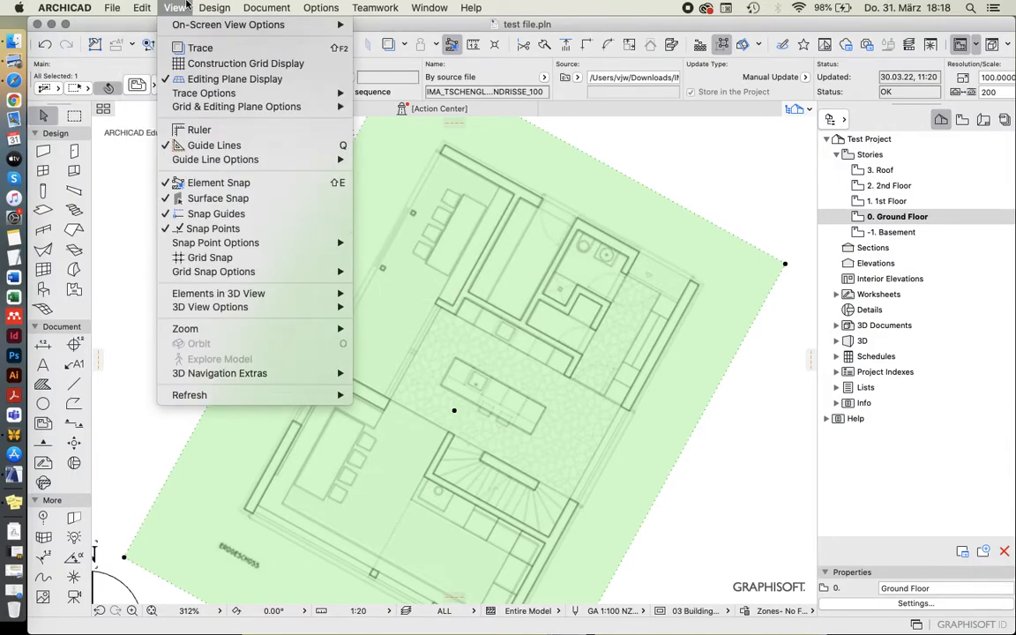
pyautogui.click(141, 7)
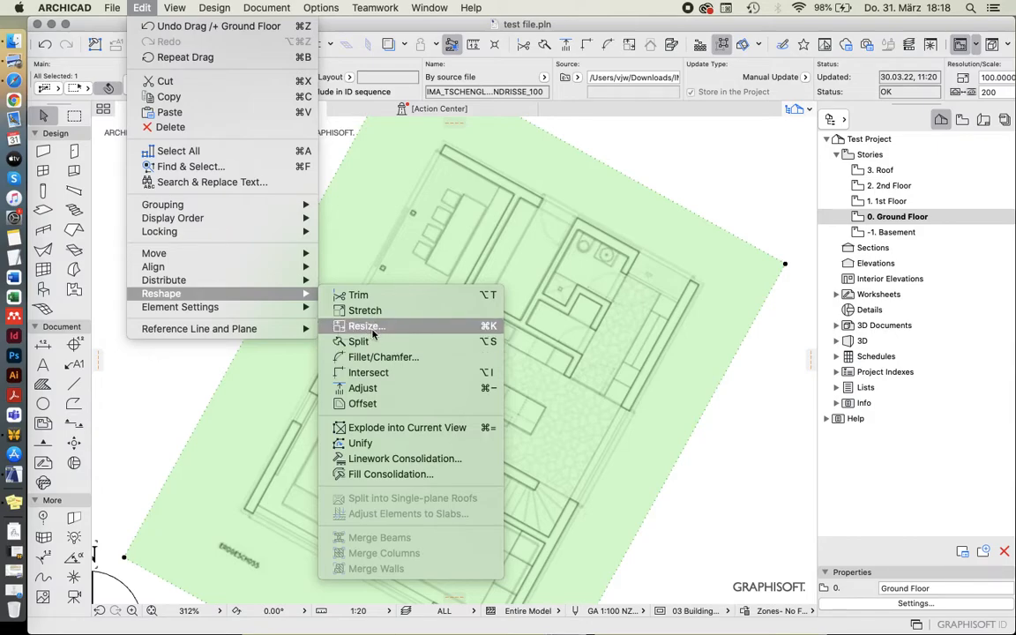
pyautogui.moveTo(497, 335)
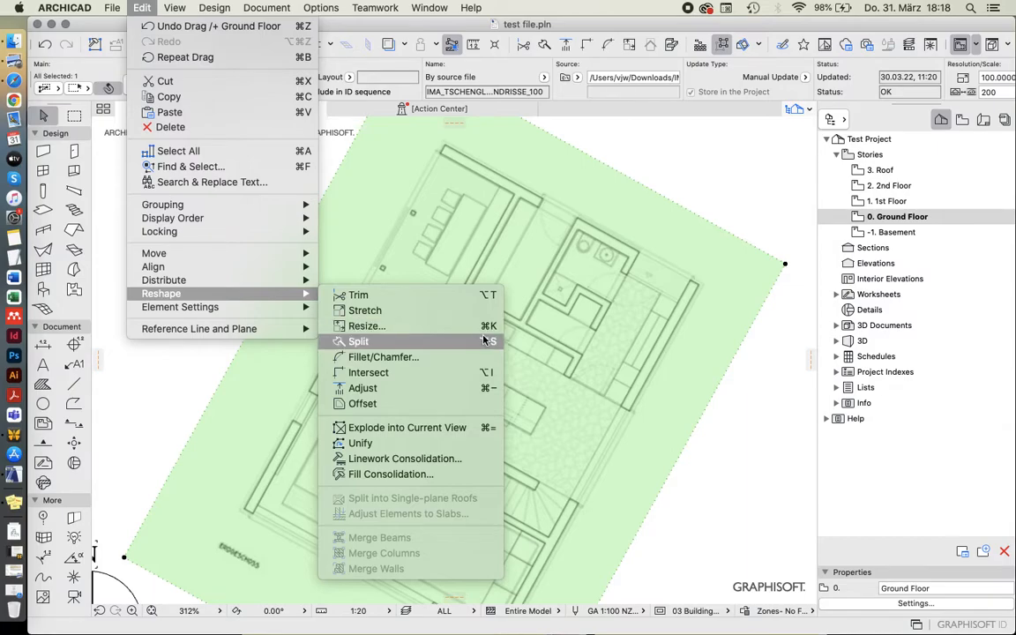
pyautogui.moveTo(367, 324)
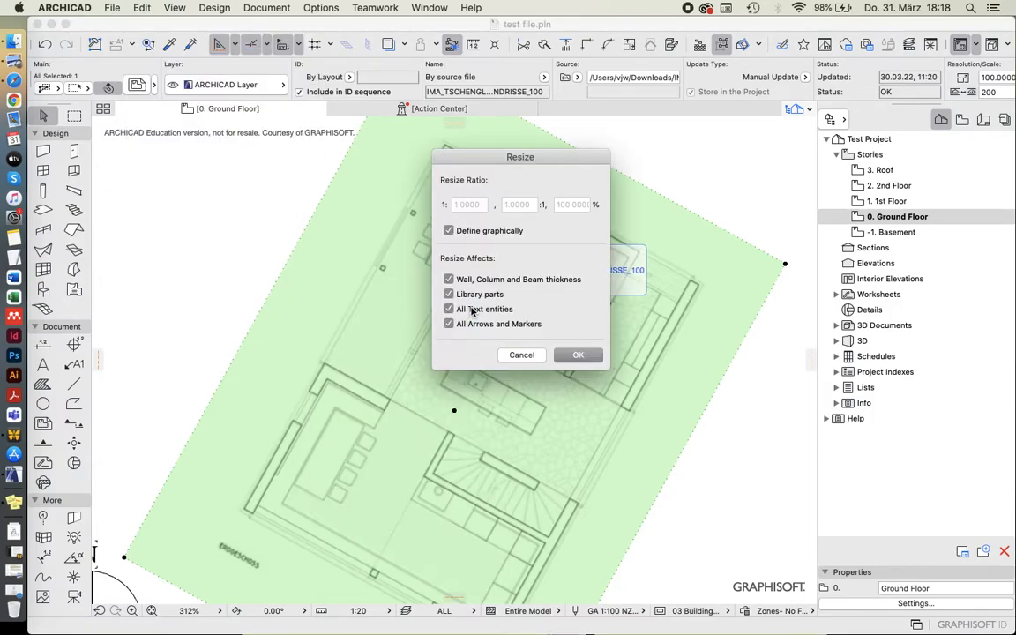
# Switch off the graphical ratio and set the resize ratio to 200%.
pyautogui.moveTo(520, 155); pyautogui.dragTo(305, 148)
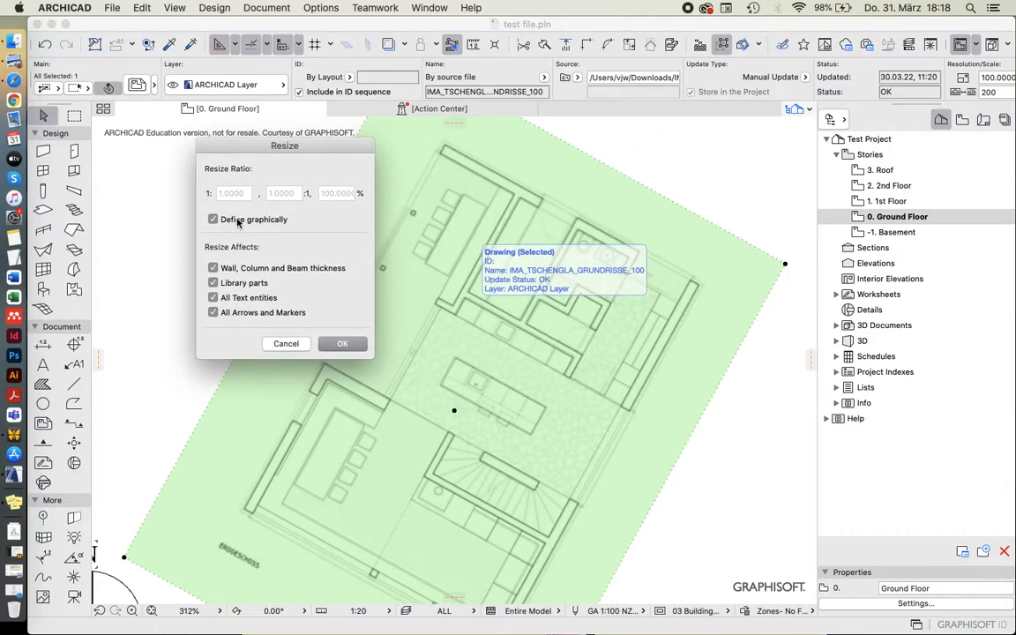
pyautogui.click(211, 219)
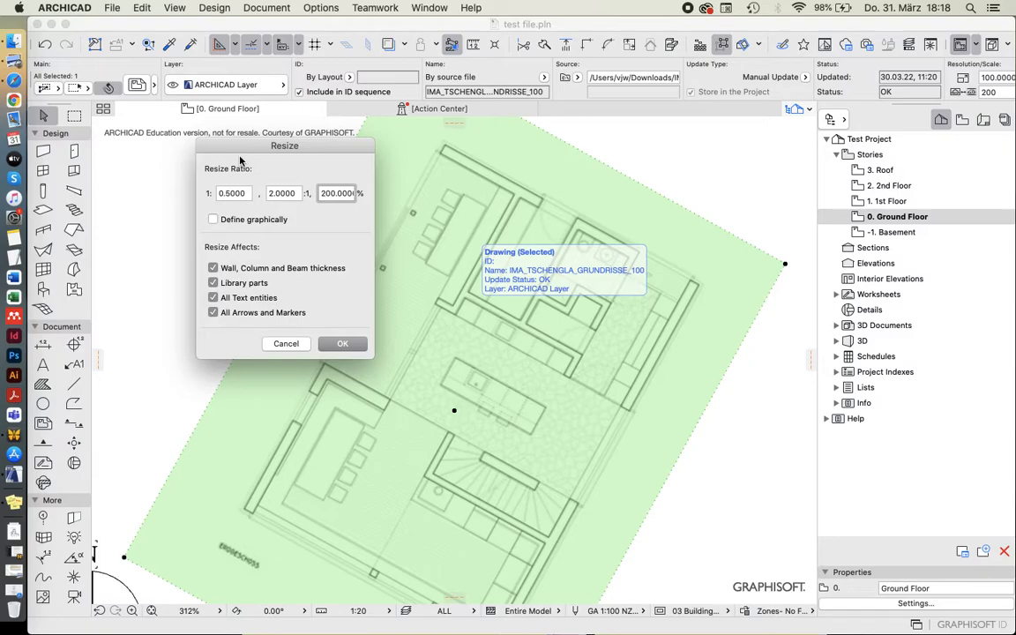
pyautogui.moveTo(233, 282)
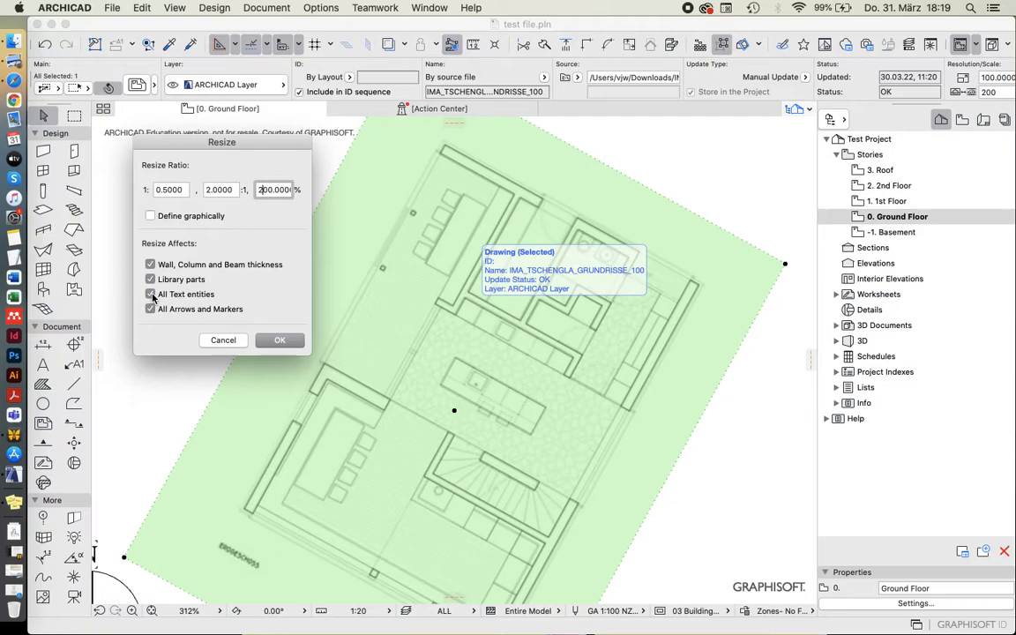
pyautogui.click(150, 293)
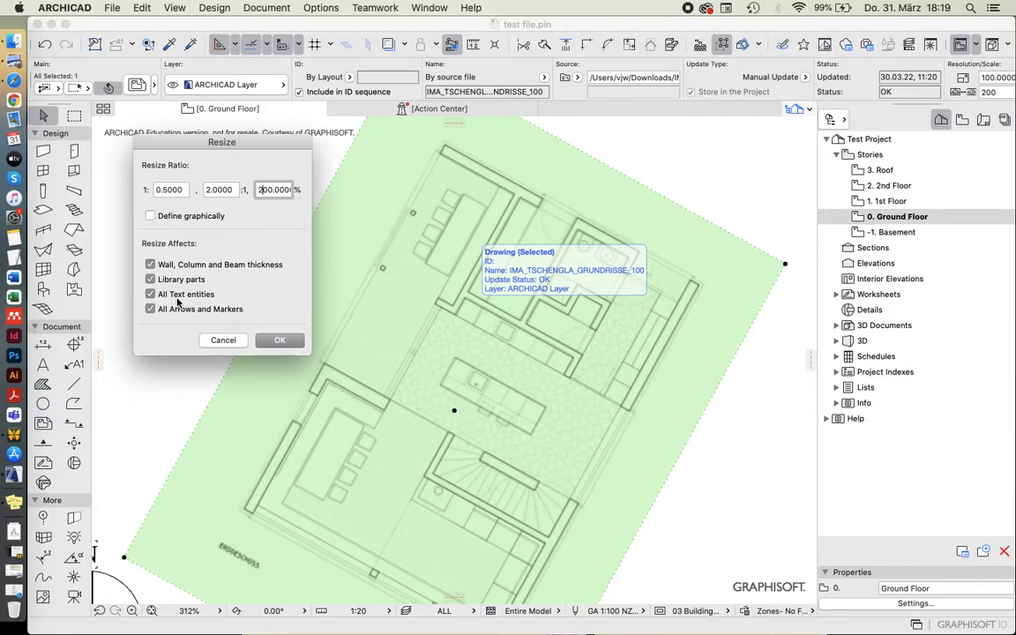
pyautogui.click(150, 293)
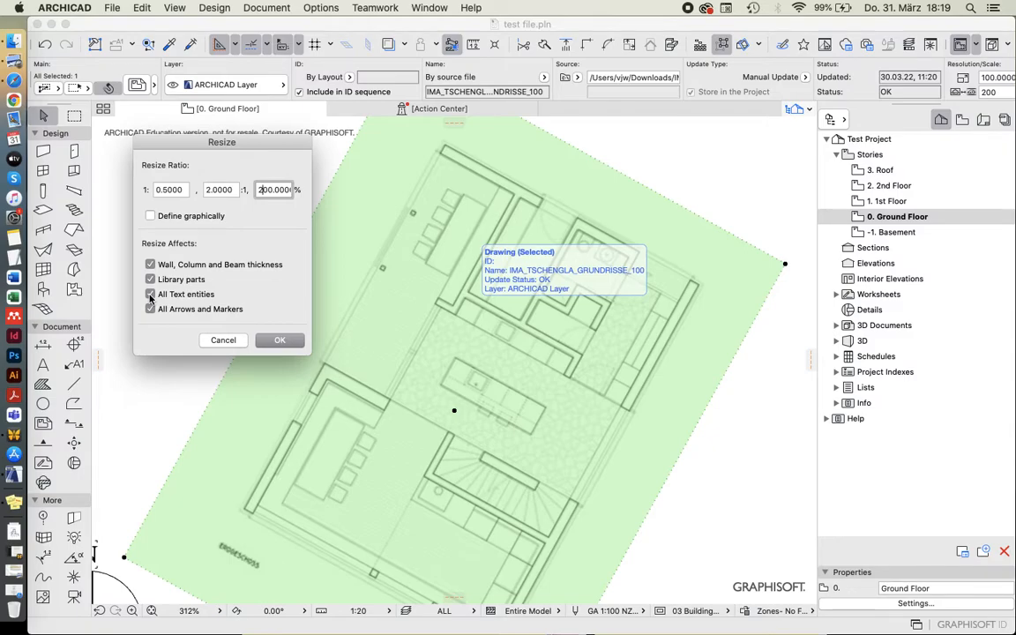
pyautogui.click(150, 292)
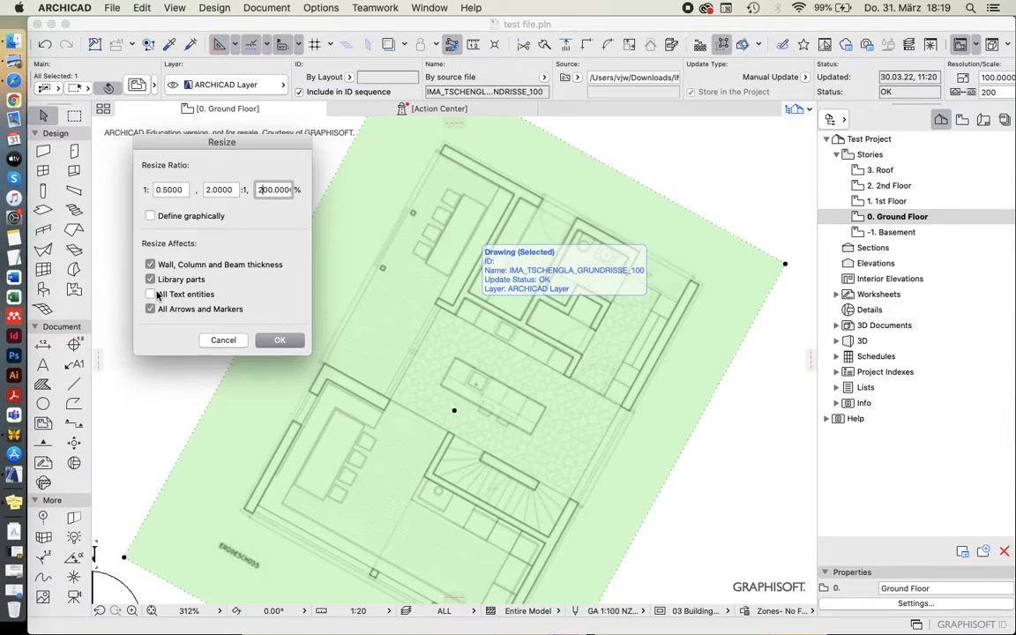
# Include all text, arrows and markers in the resize and confirm the settings.
pyautogui.click(150, 292)
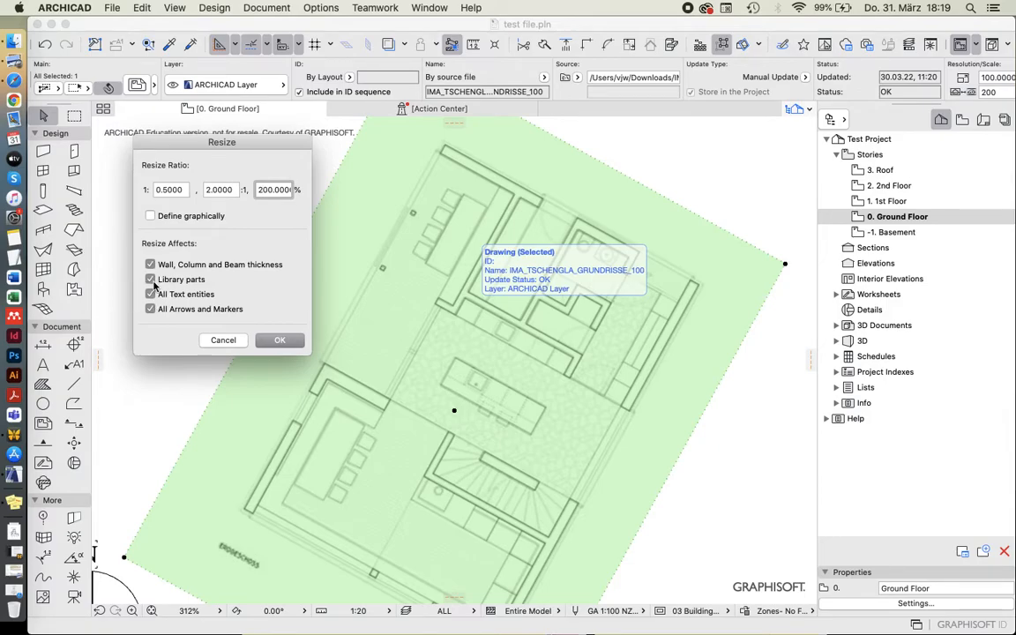
pyautogui.click(150, 279)
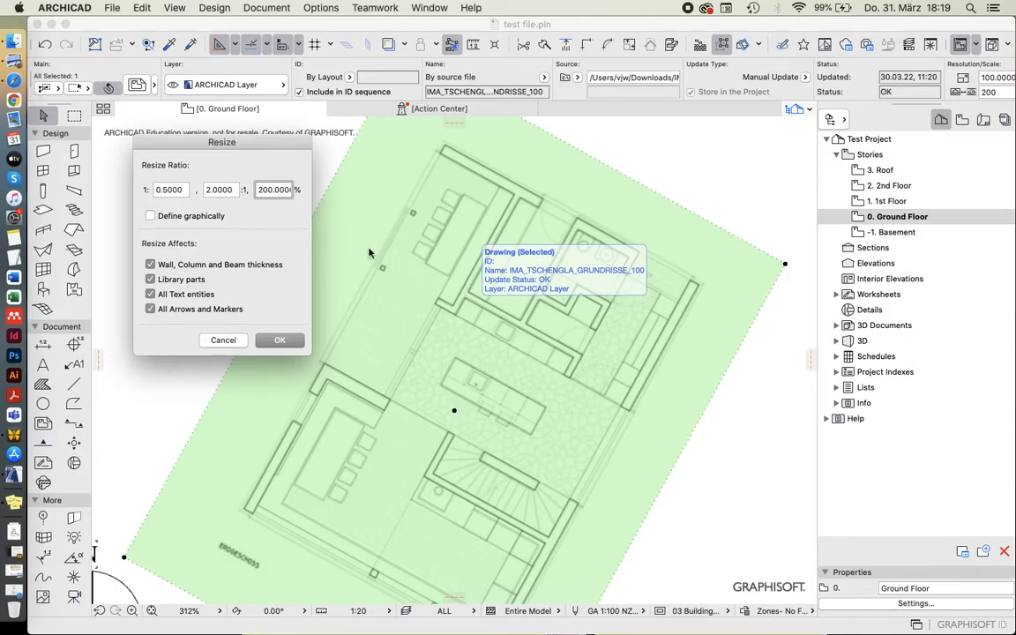
pyautogui.moveTo(254, 260)
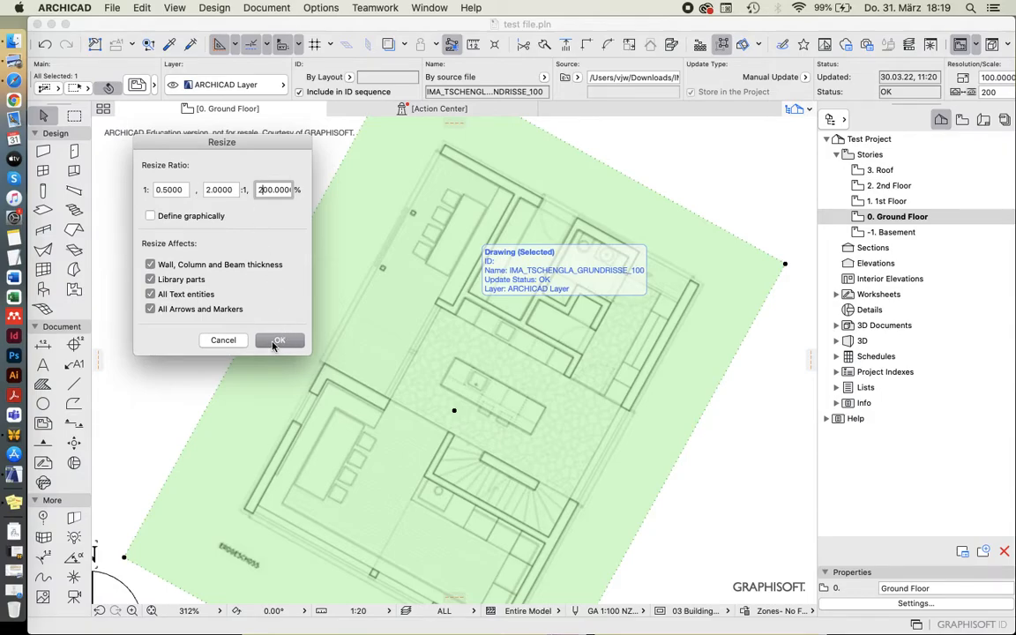
pyautogui.click(278, 341)
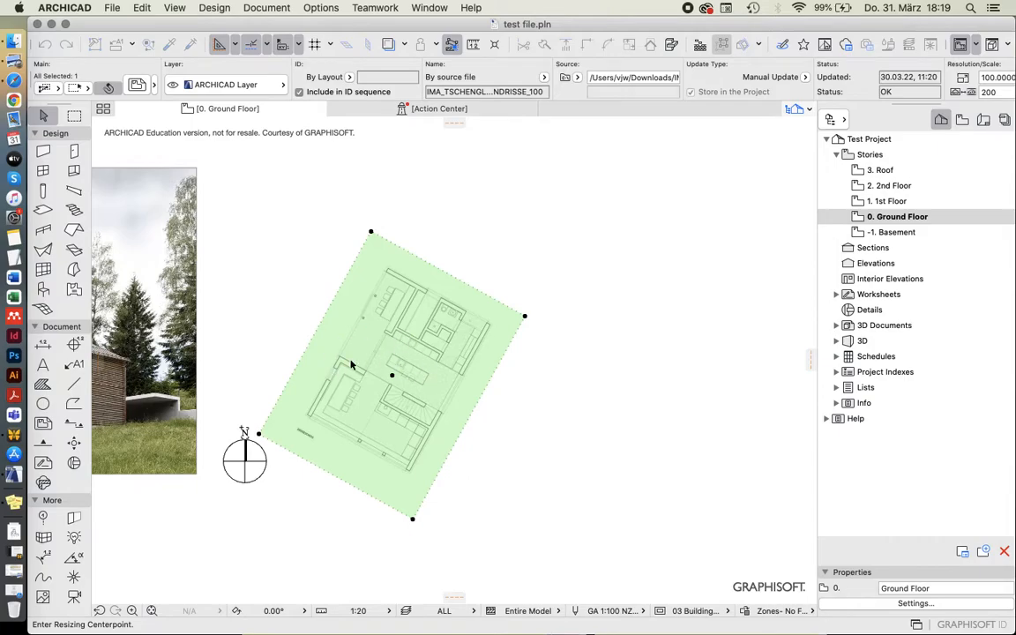
pyautogui.moveTo(296, 448)
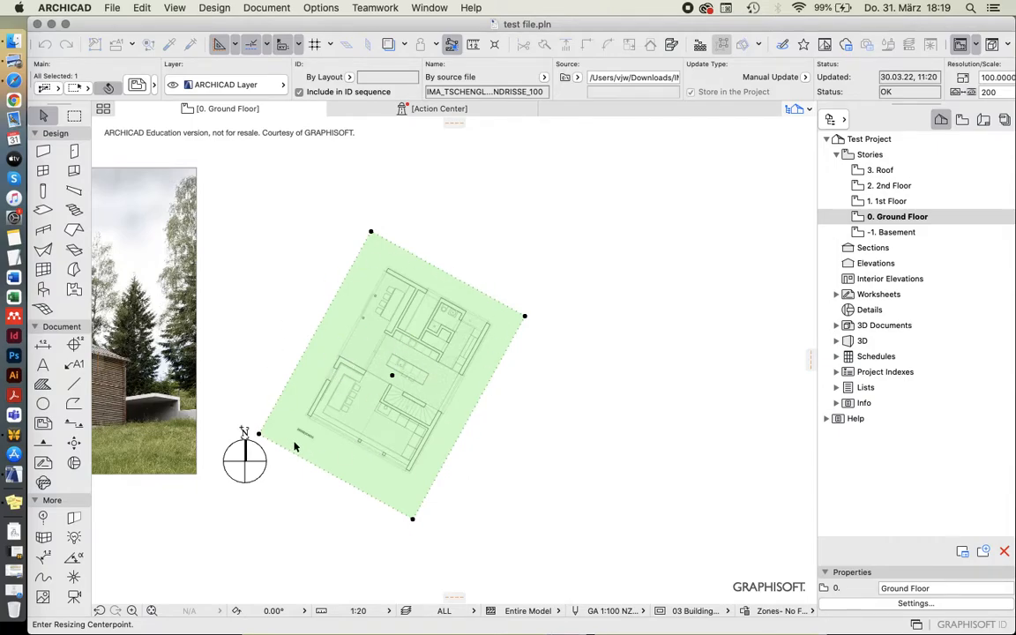
pyautogui.moveTo(305, 425)
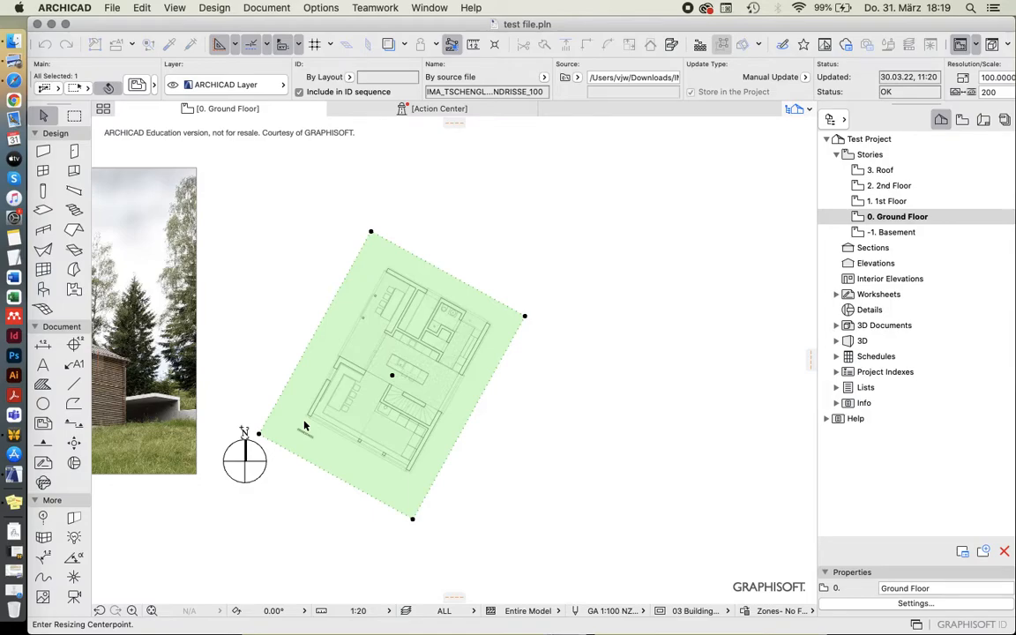
pyautogui.moveTo(264, 438)
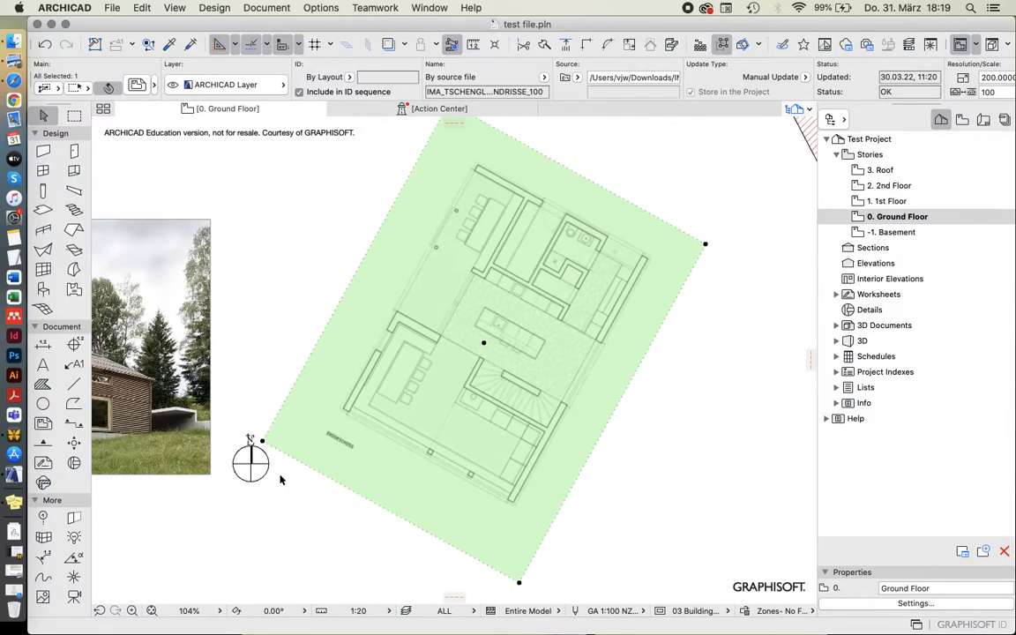
pyautogui.moveTo(346, 377)
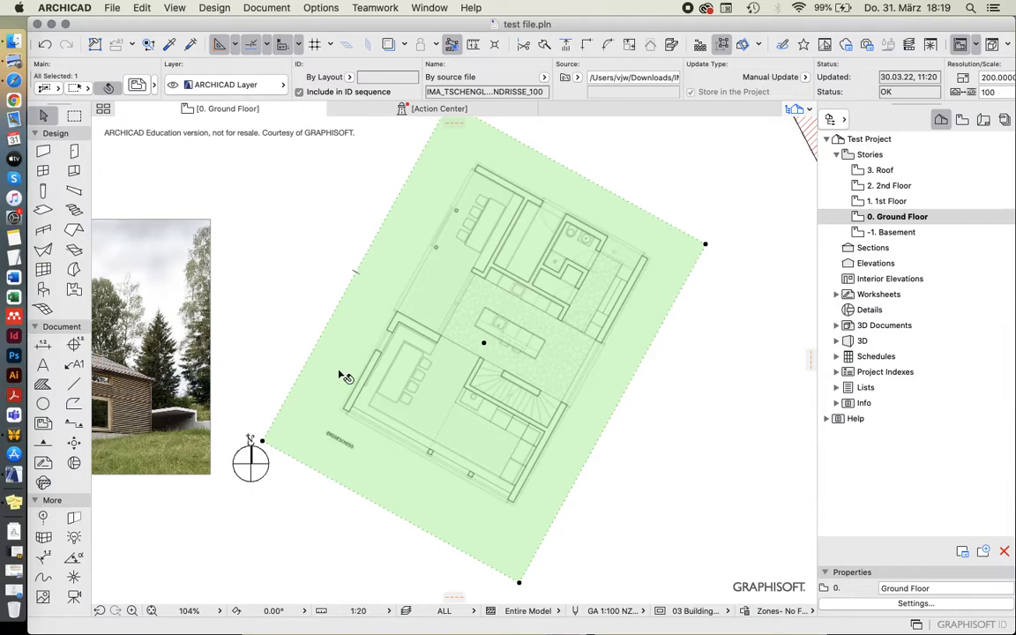
pyautogui.moveTo(444, 365)
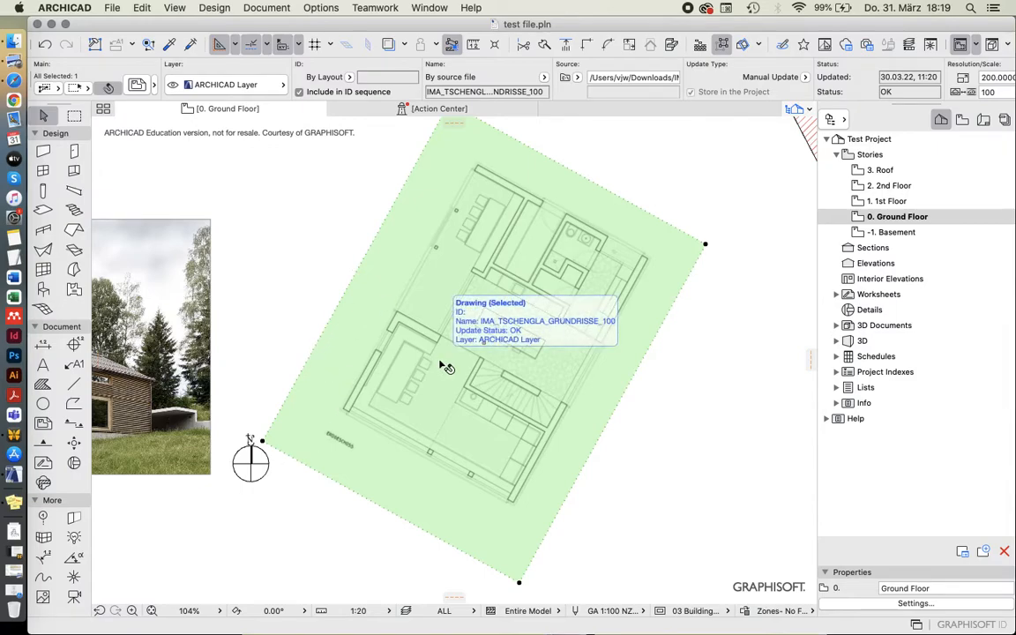
pyautogui.moveTo(396, 342)
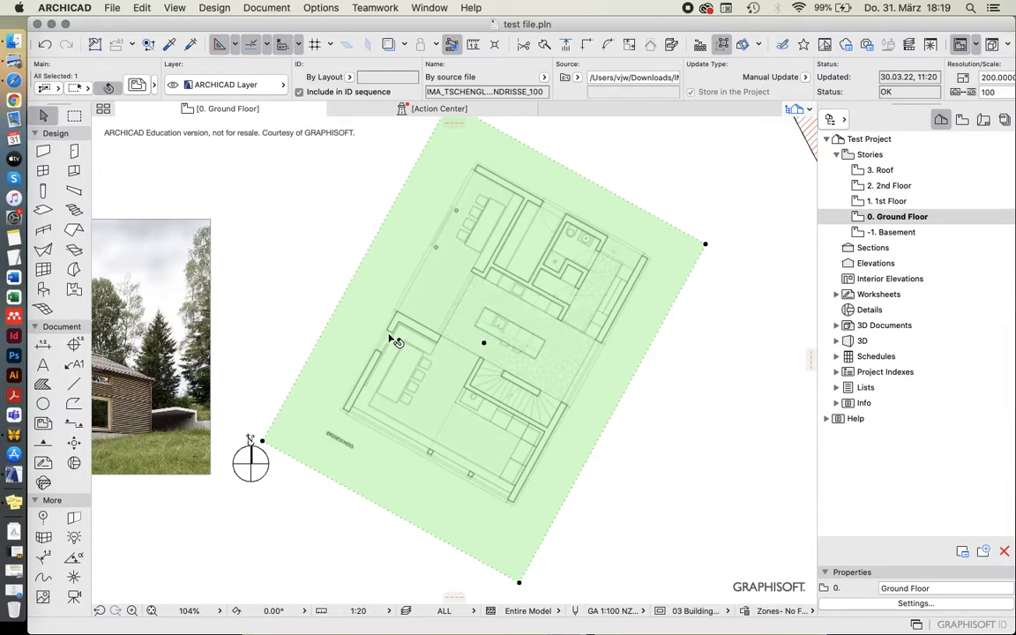
pyautogui.moveTo(391, 339)
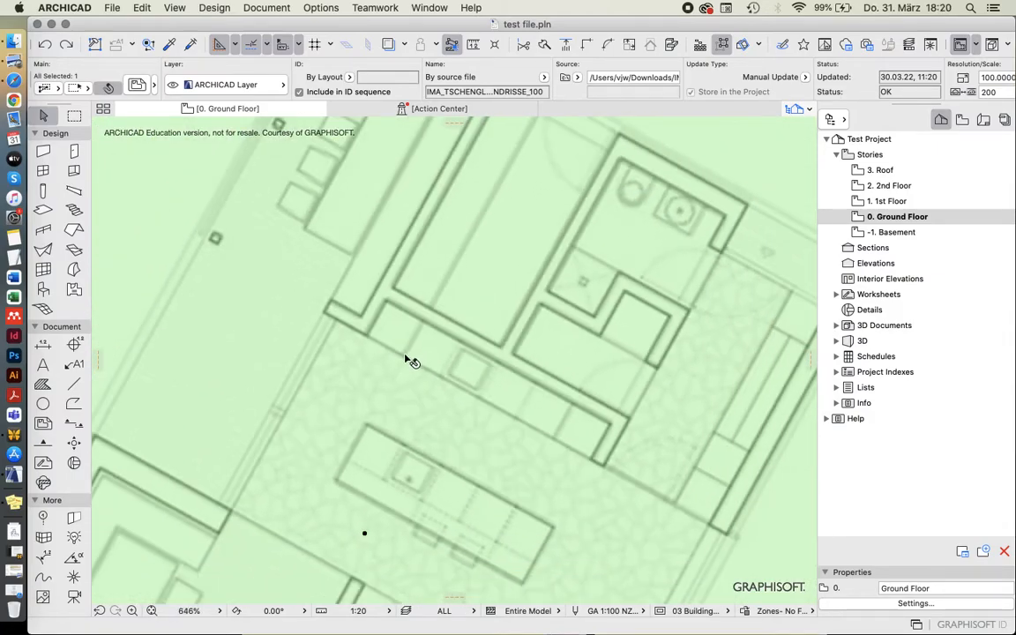
pyautogui.moveTo(421, 347)
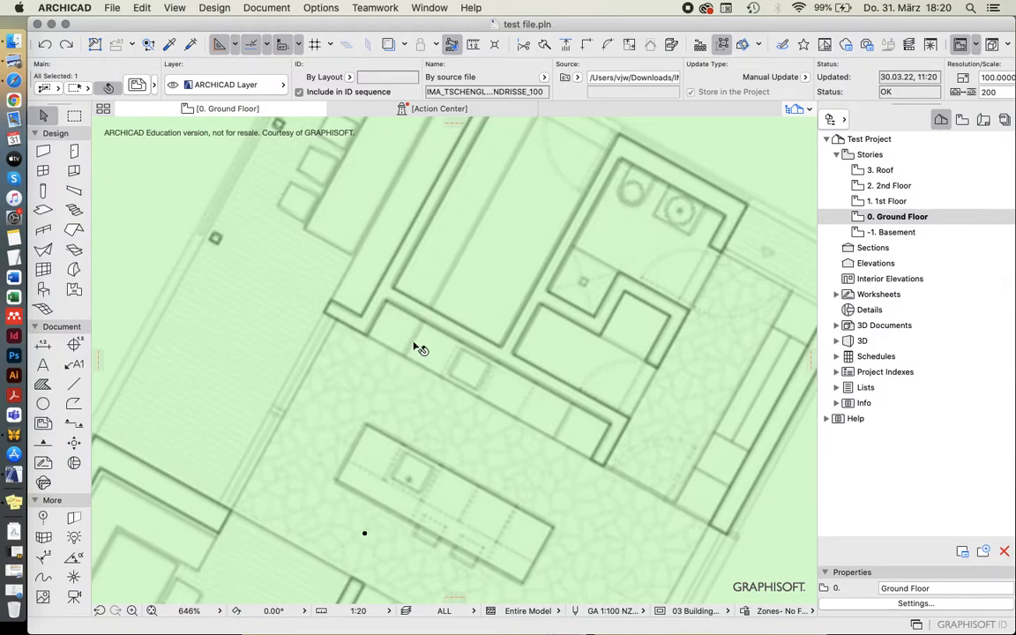
pyautogui.moveTo(434, 324)
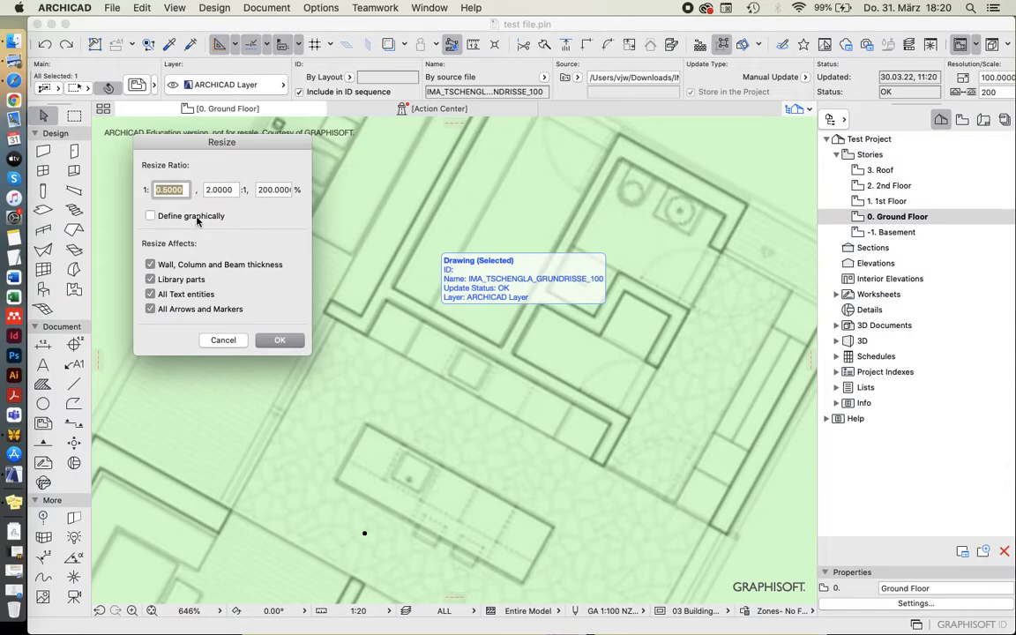
# Switch the resize to a graphically defined ratio and confirm to start drawing the reference vectors.
pyautogui.click(150, 216)
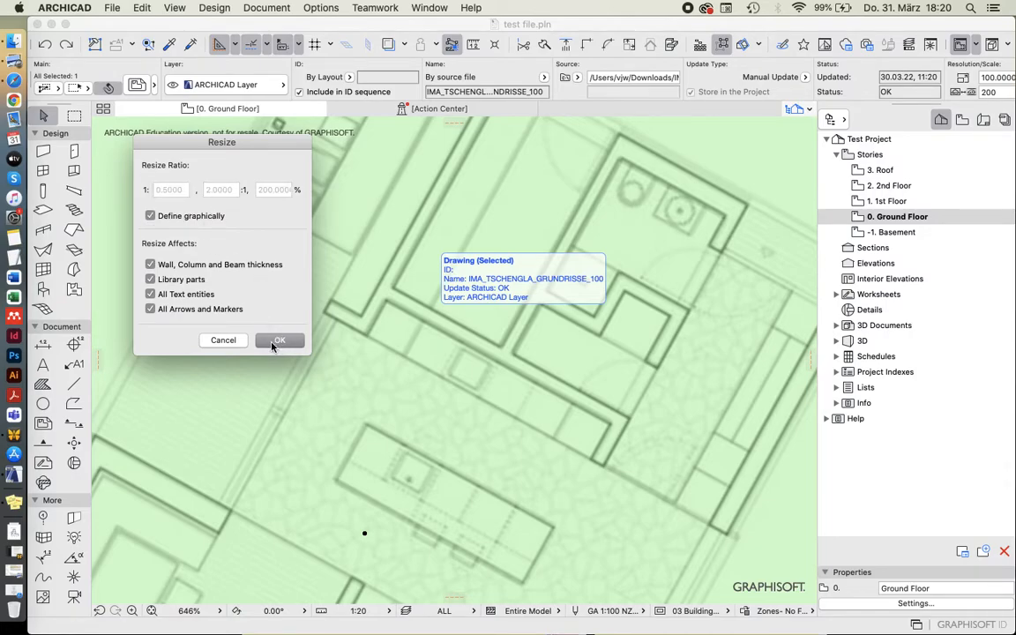
pyautogui.click(279, 341)
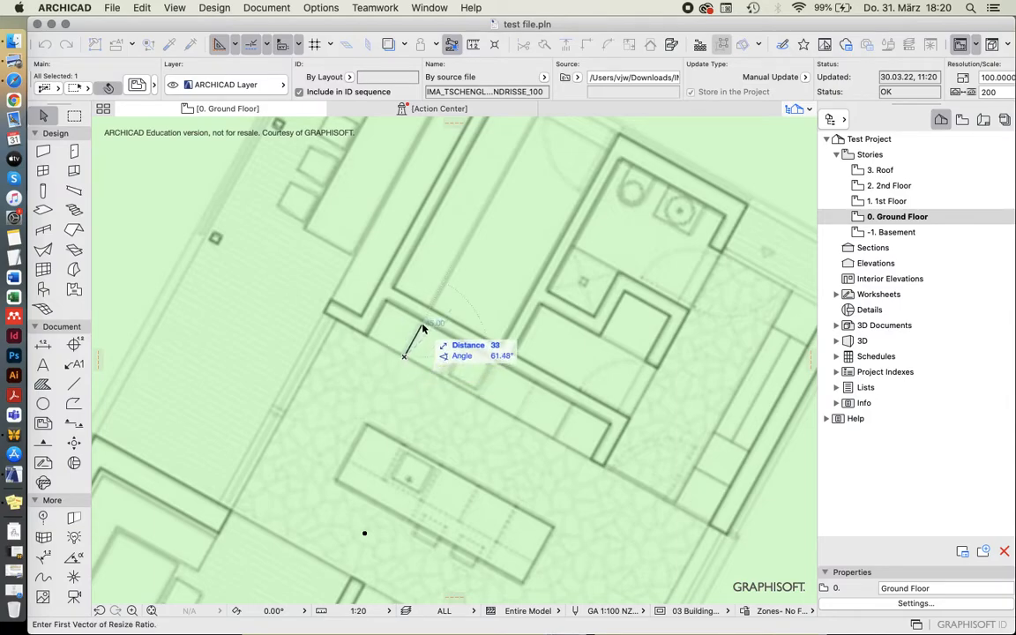
pyautogui.moveTo(456, 279)
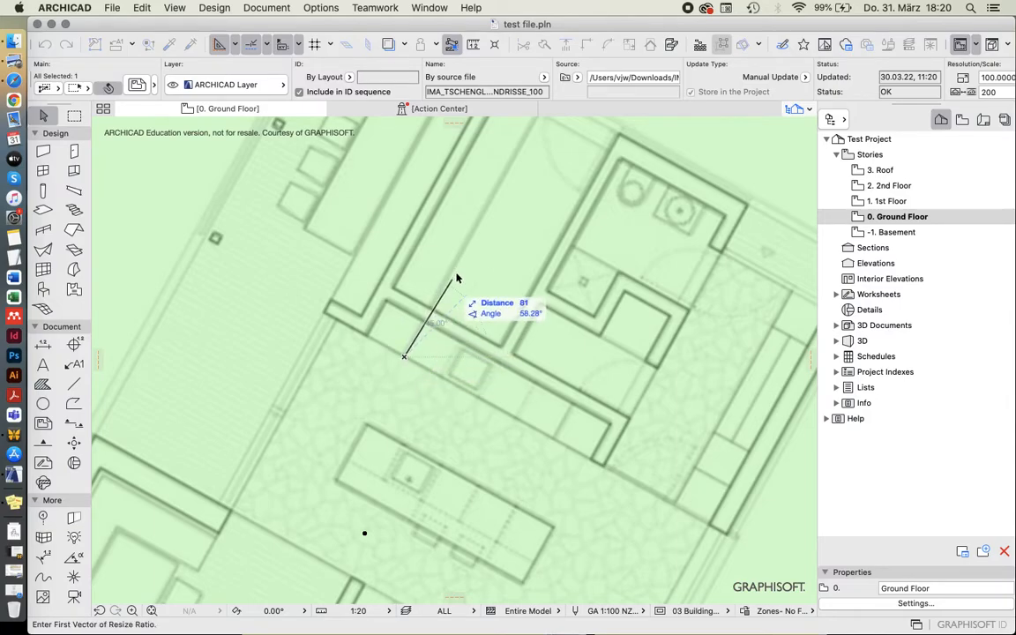
pyautogui.moveTo(426, 325)
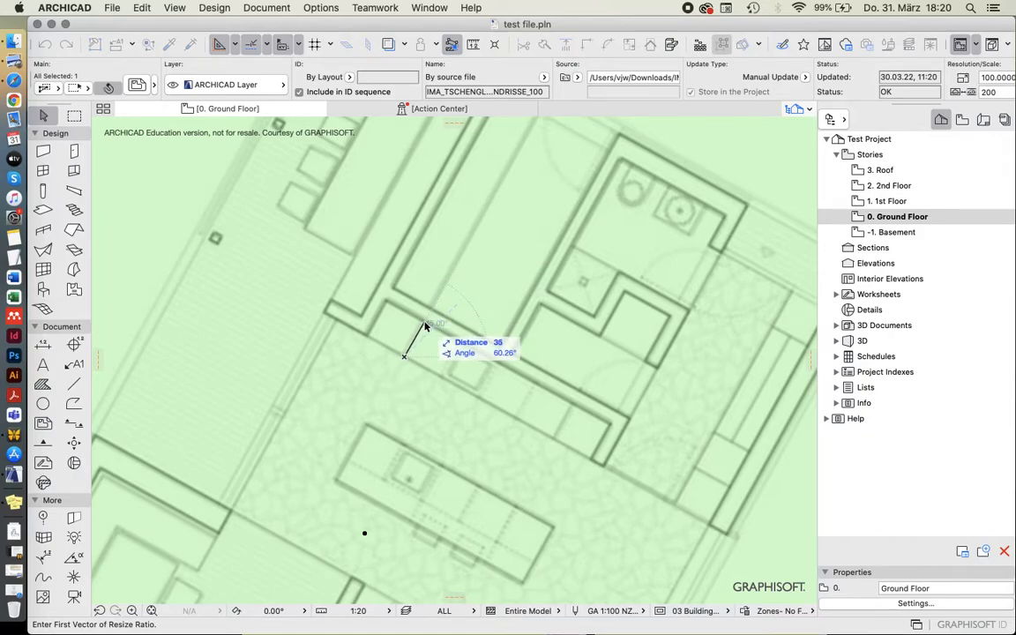
pyautogui.moveTo(518, 233)
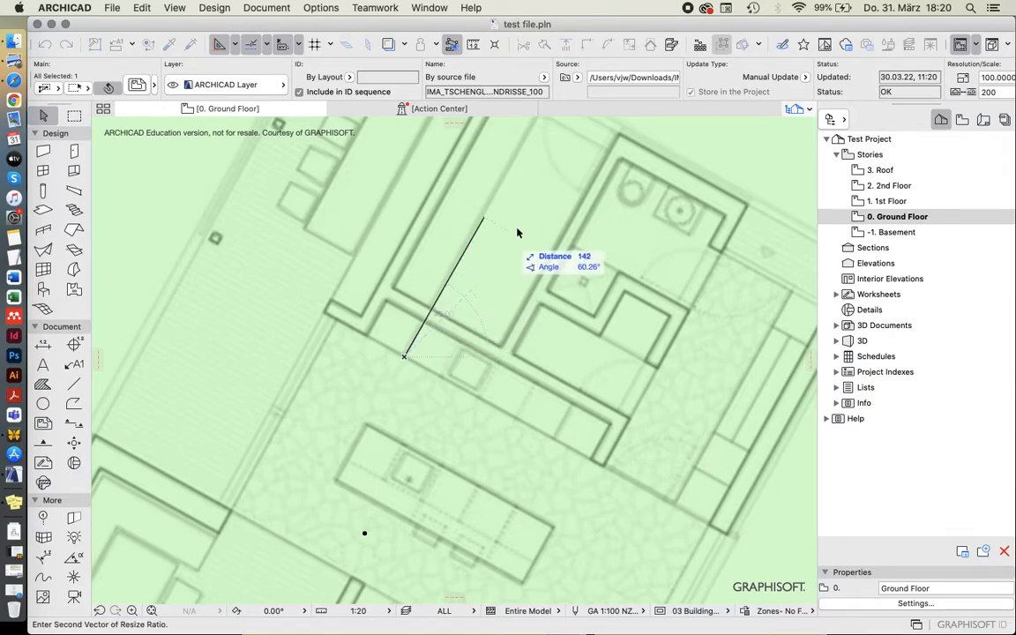
pyautogui.moveTo(473, 312)
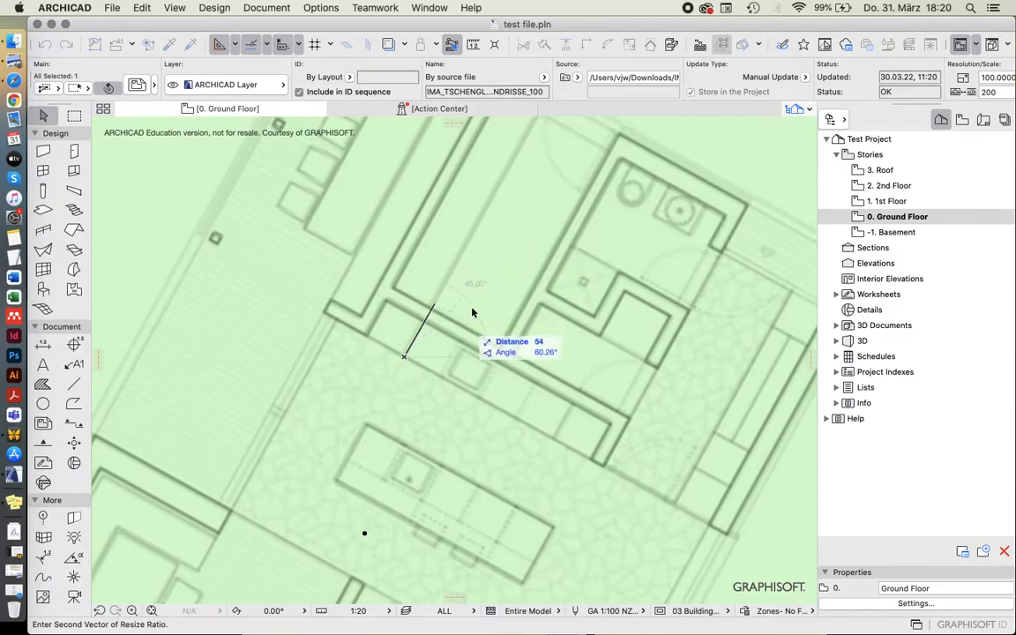
pyautogui.moveTo(455, 321)
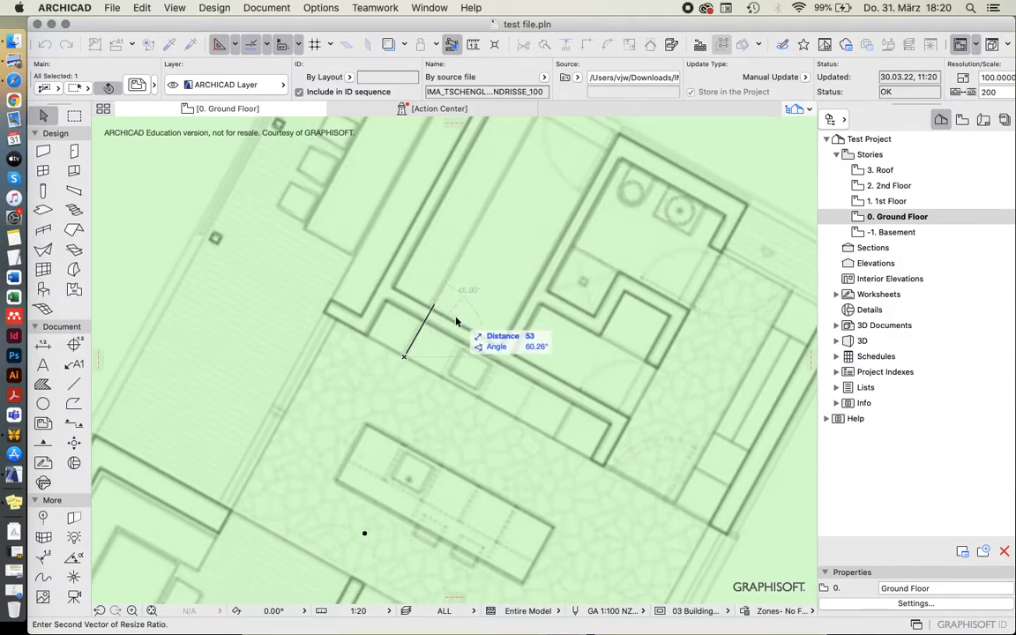
pyautogui.moveTo(519, 233)
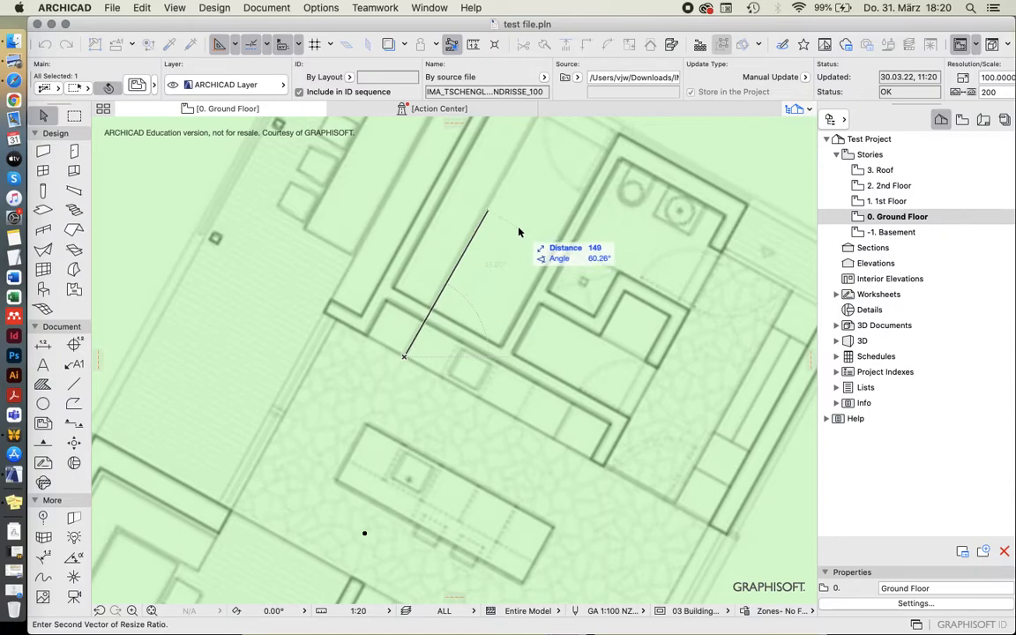
pyautogui.moveTo(522, 245)
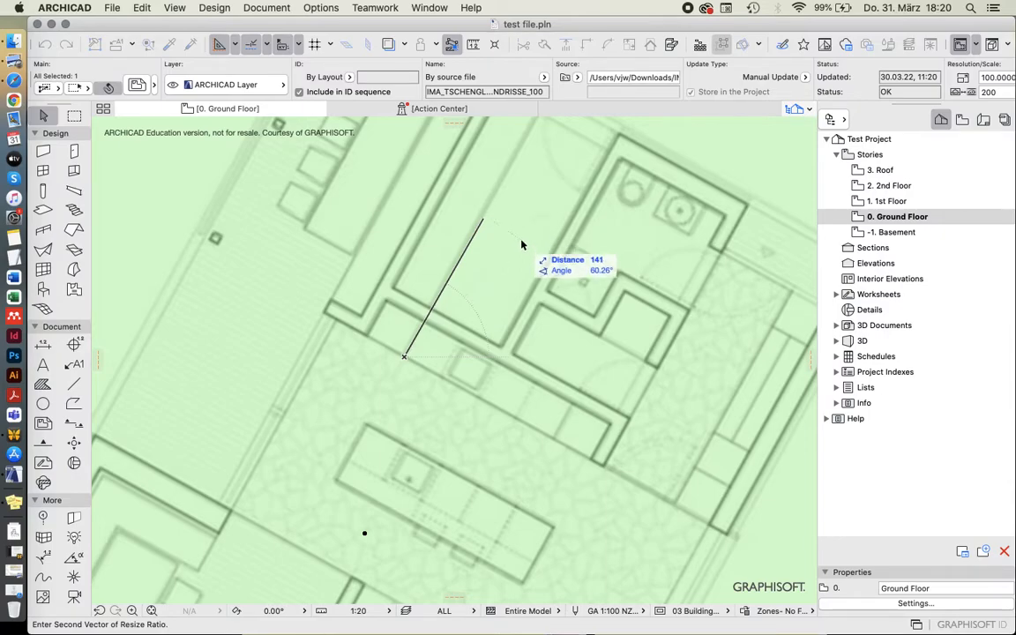
pyautogui.moveTo(520, 258)
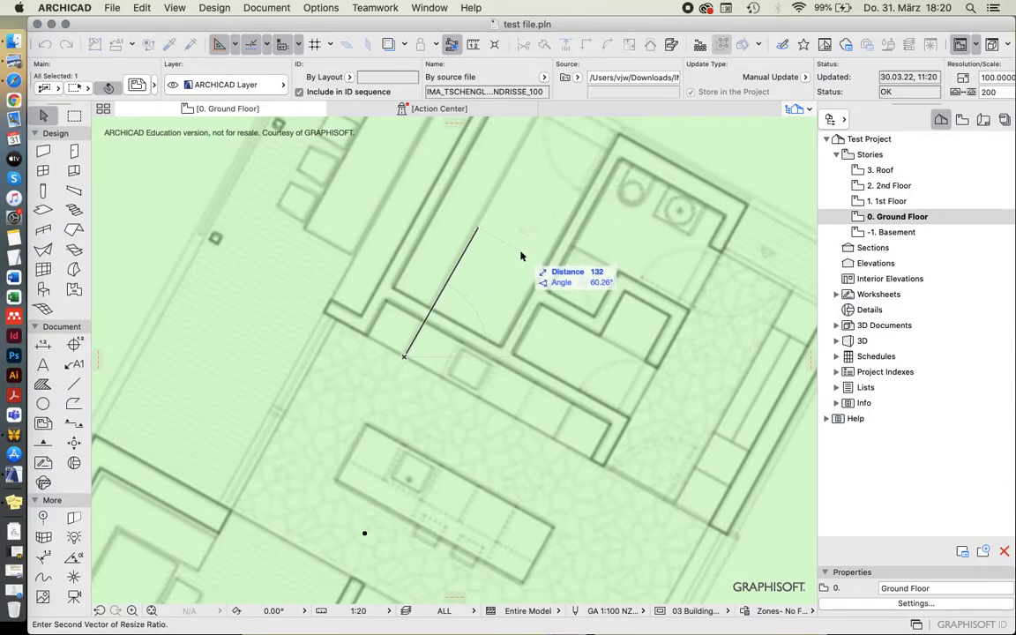
pyautogui.moveTo(533, 279)
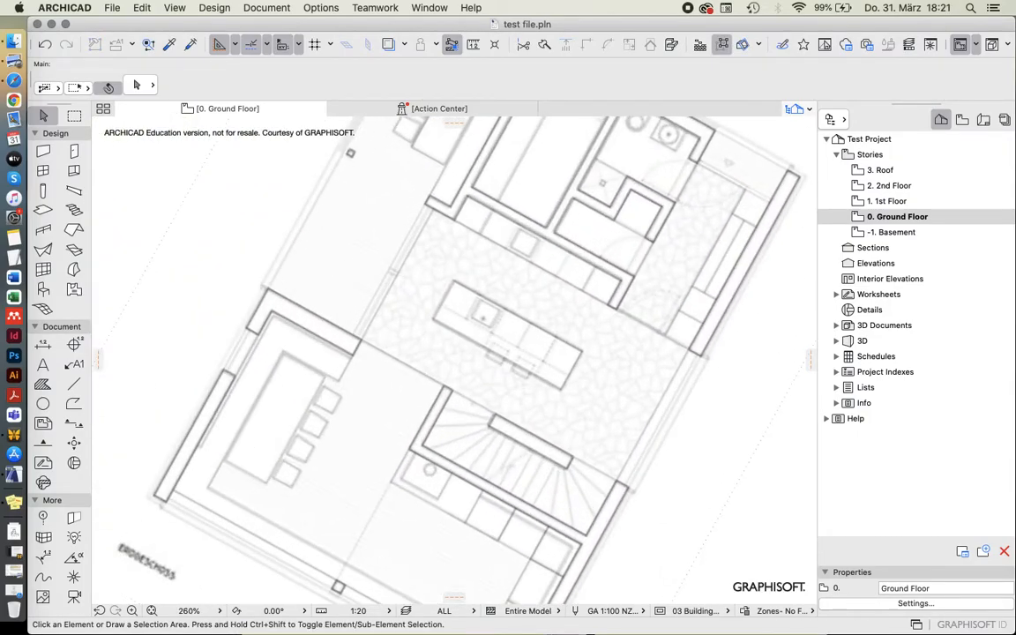
pyautogui.scroll(-3)
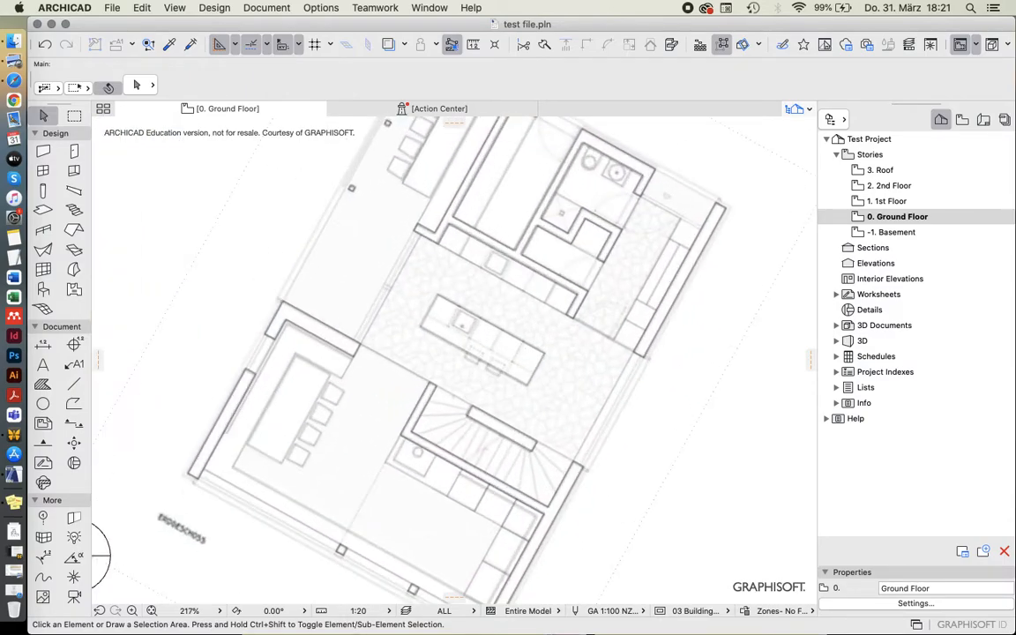
pyautogui.scroll(3)
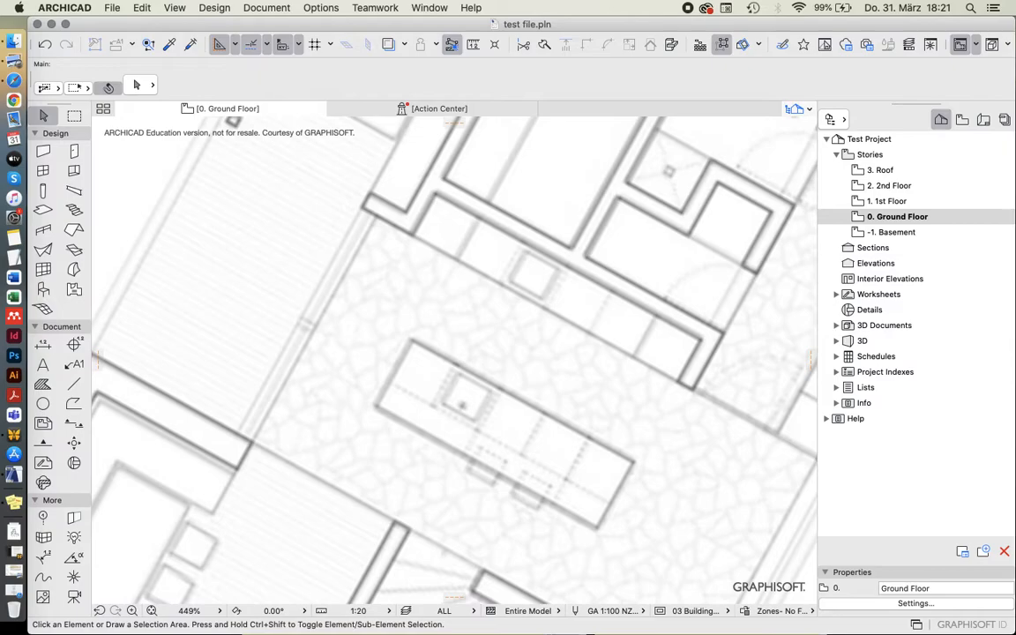
pyautogui.moveTo(472, 44)
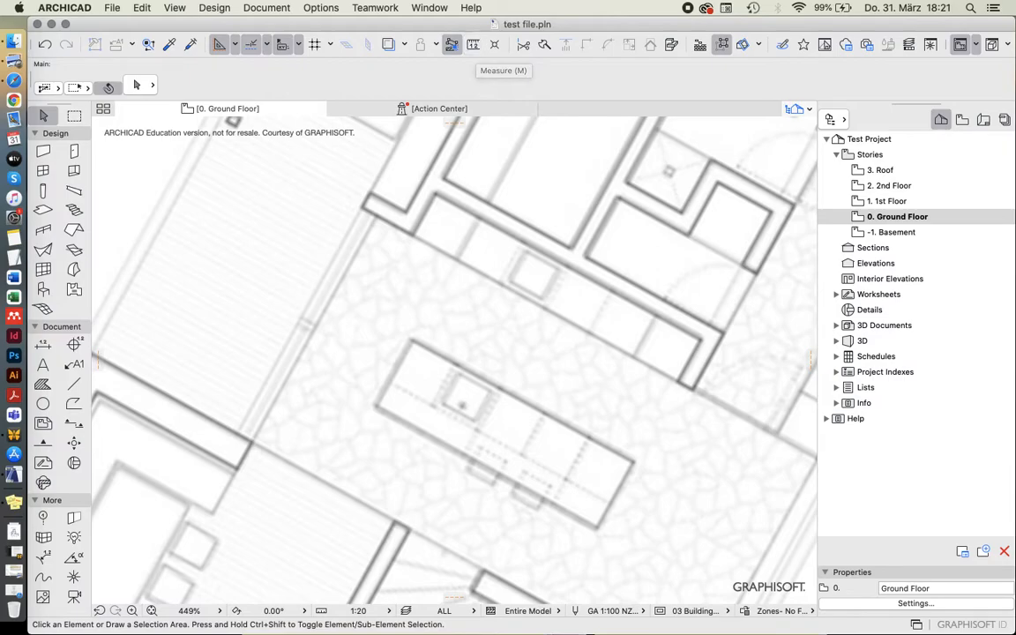
pyautogui.click(473, 44)
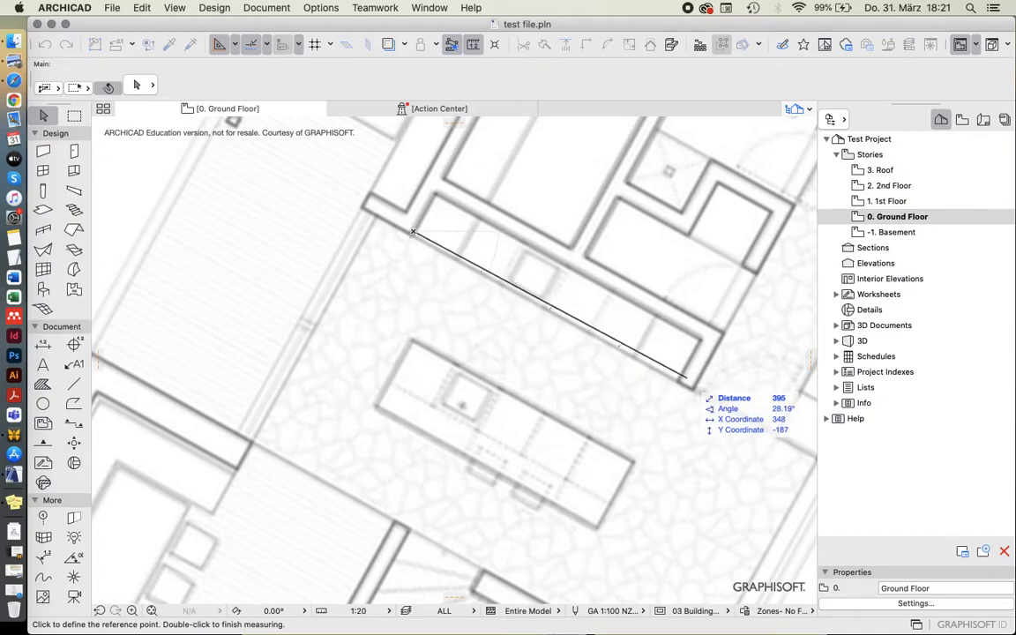
pyautogui.moveTo(679, 384)
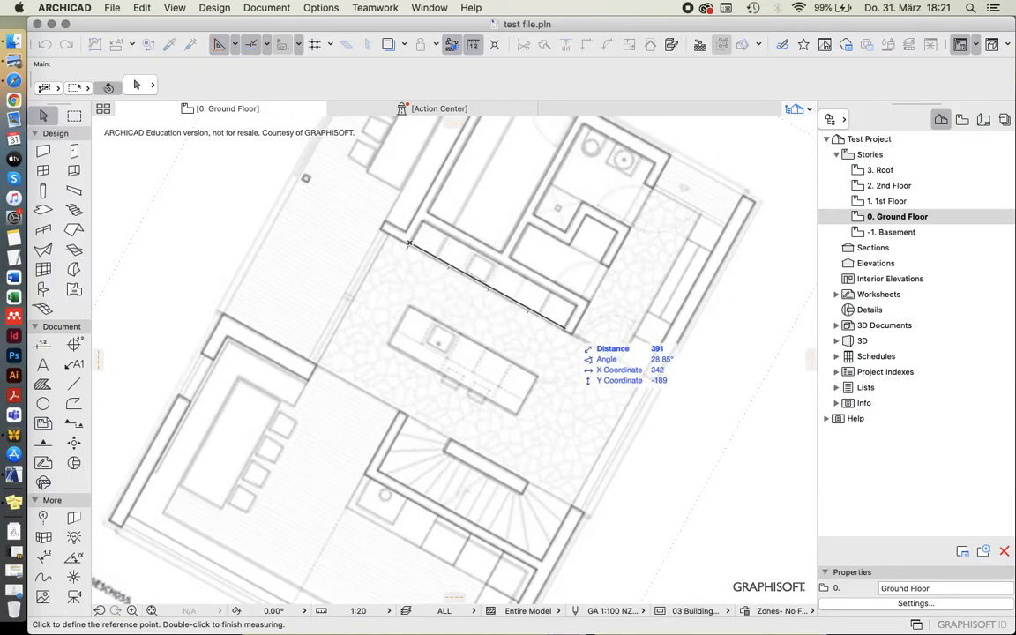
pyautogui.click(422, 220)
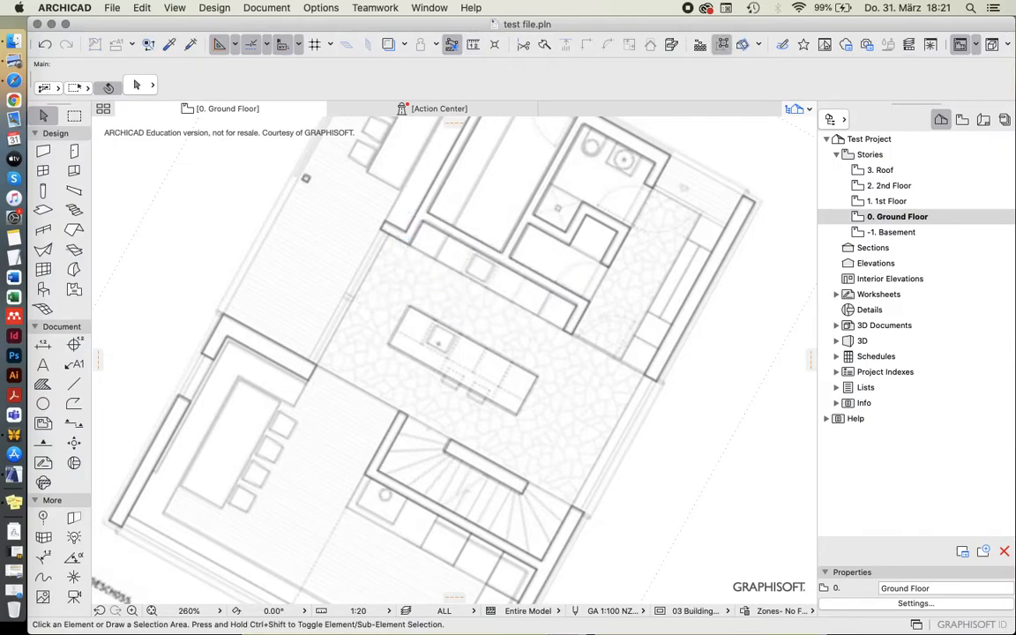
pyautogui.scroll(3)
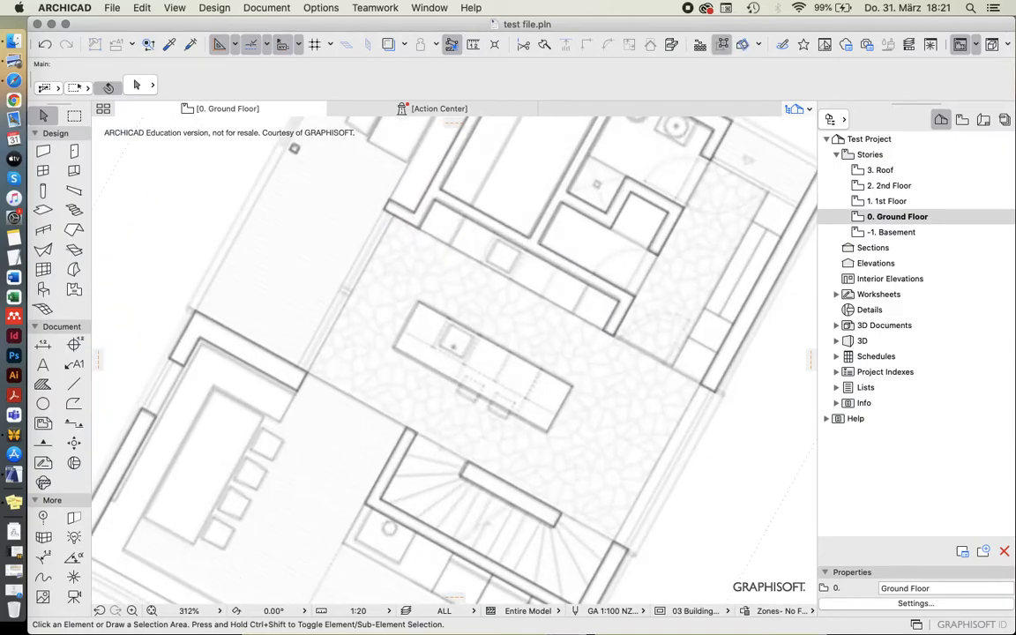
pyautogui.moveTo(574, 203)
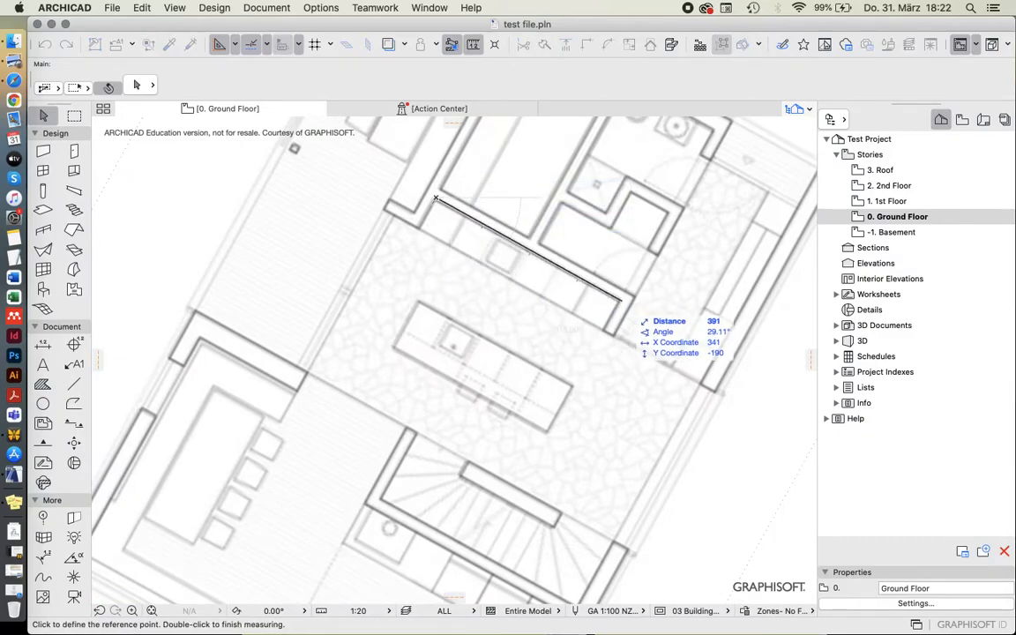
pyautogui.click(621, 300)
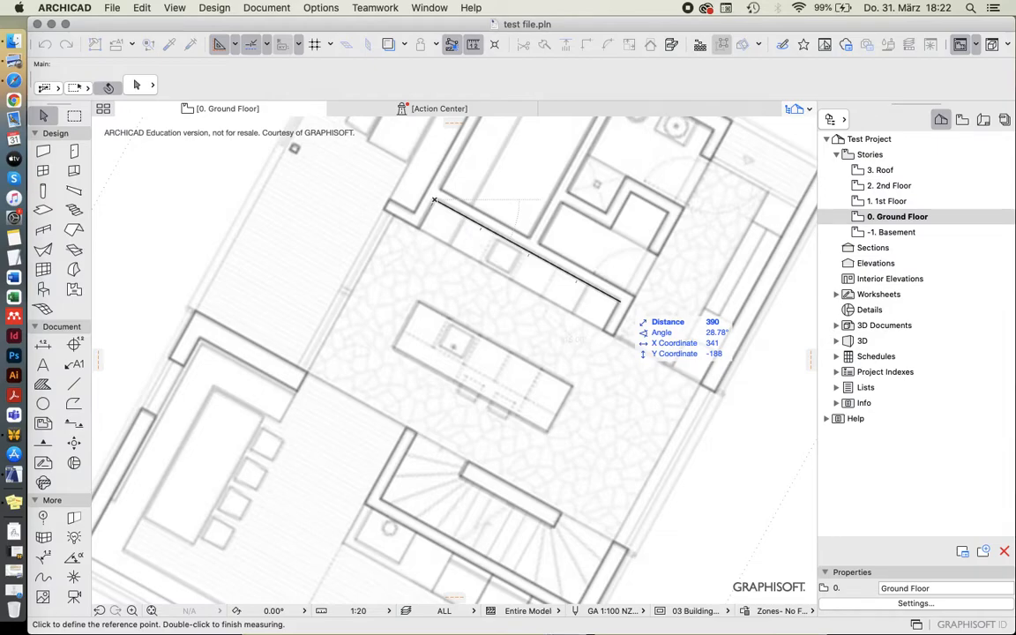
pyautogui.click(608, 308)
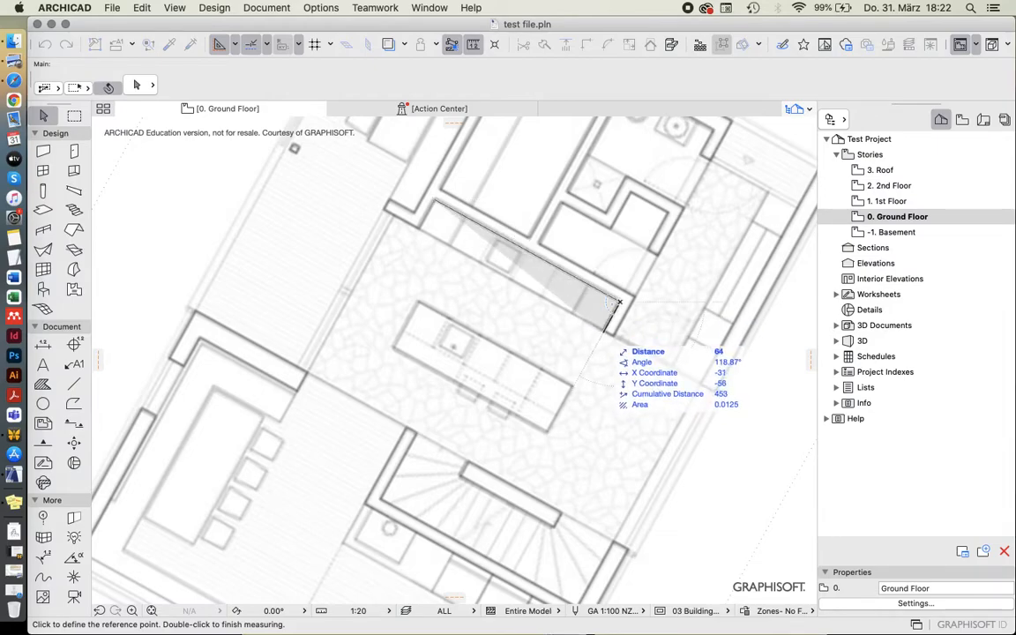
pyautogui.moveTo(610, 304)
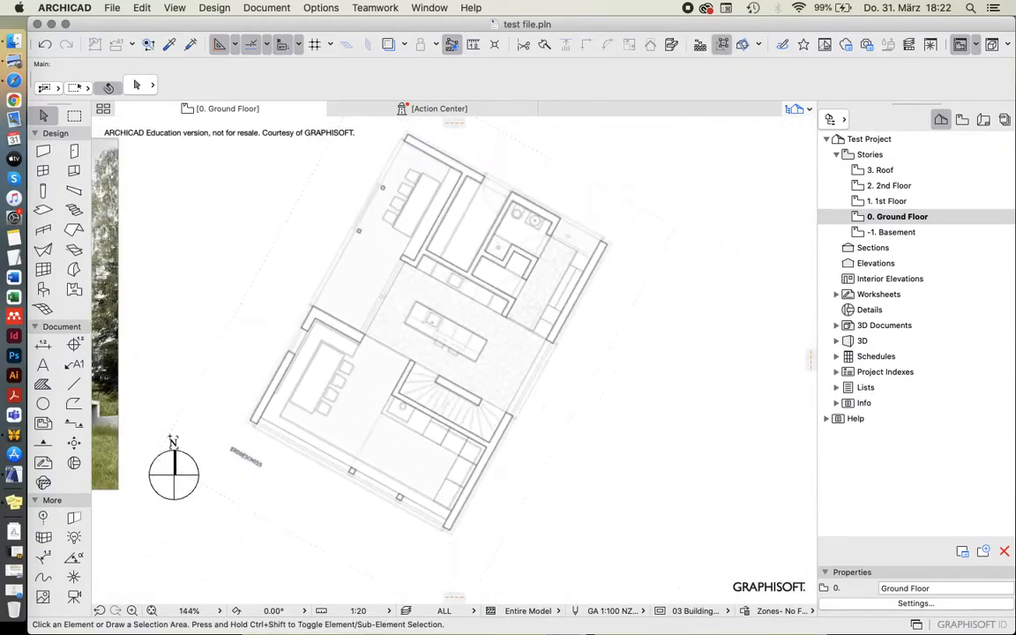
pyautogui.scroll(3)
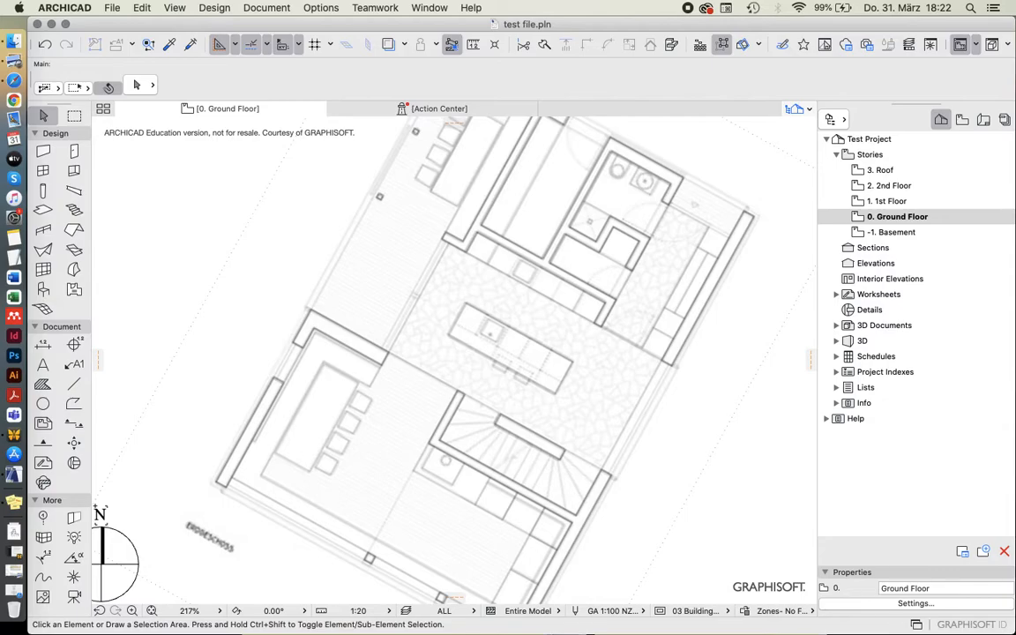
pyautogui.scroll(-3)
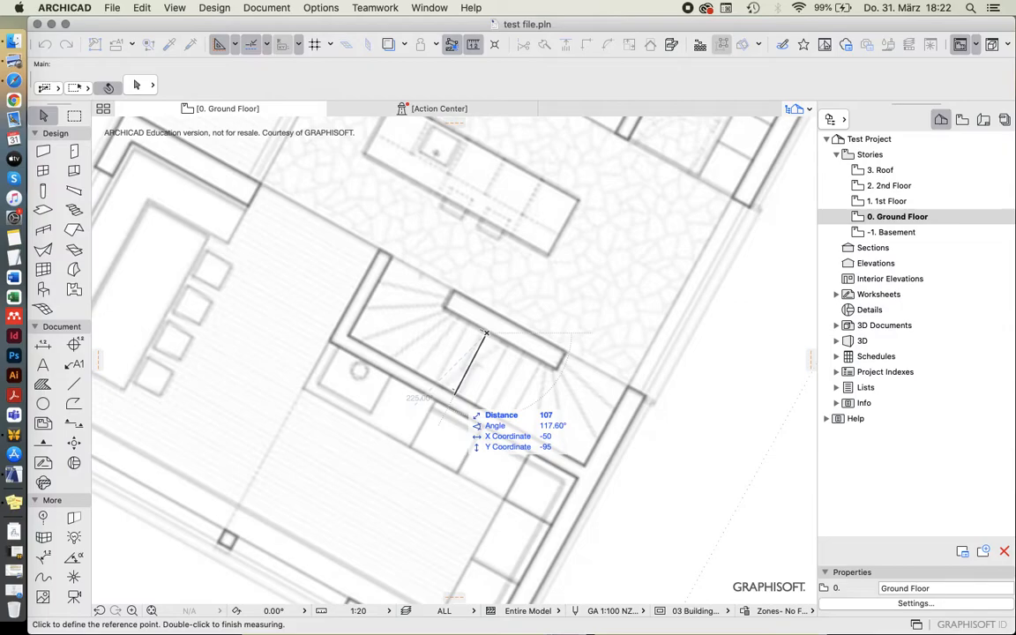
pyautogui.moveTo(451, 387)
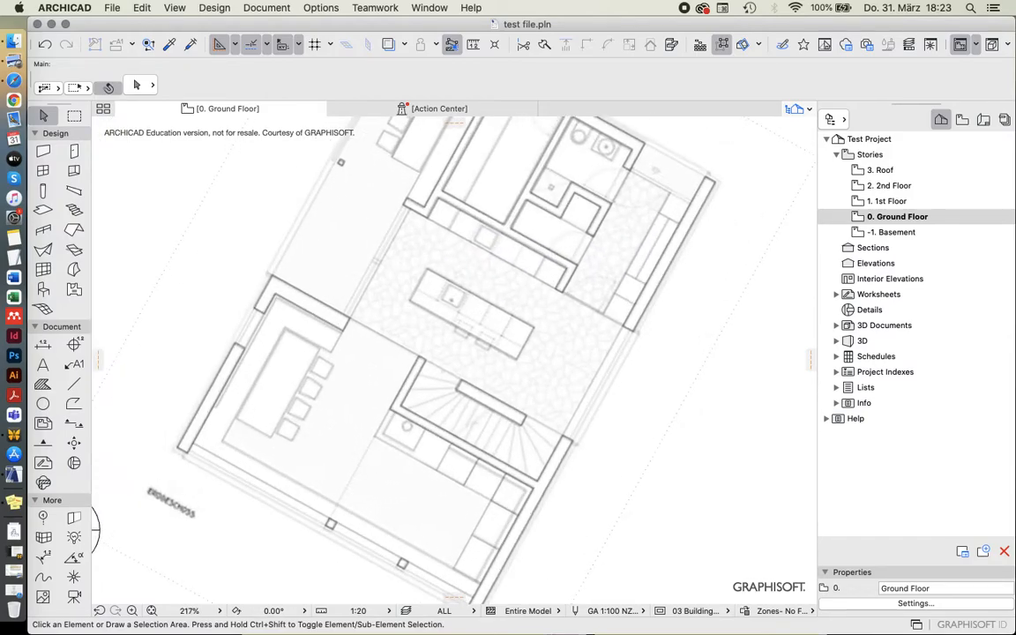
pyautogui.scroll(-3)
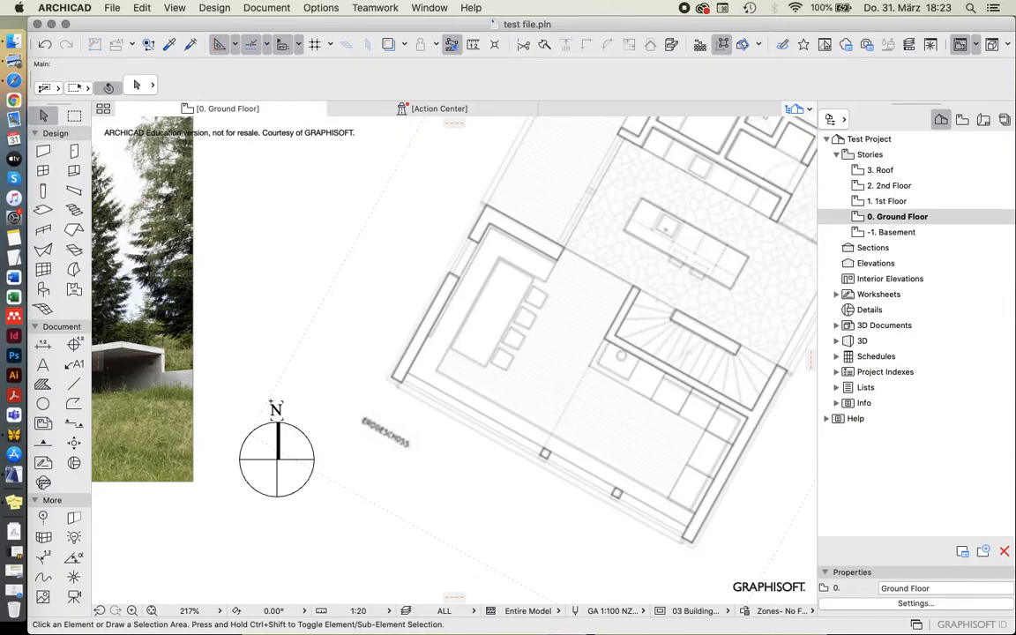
pyautogui.scroll(-3)
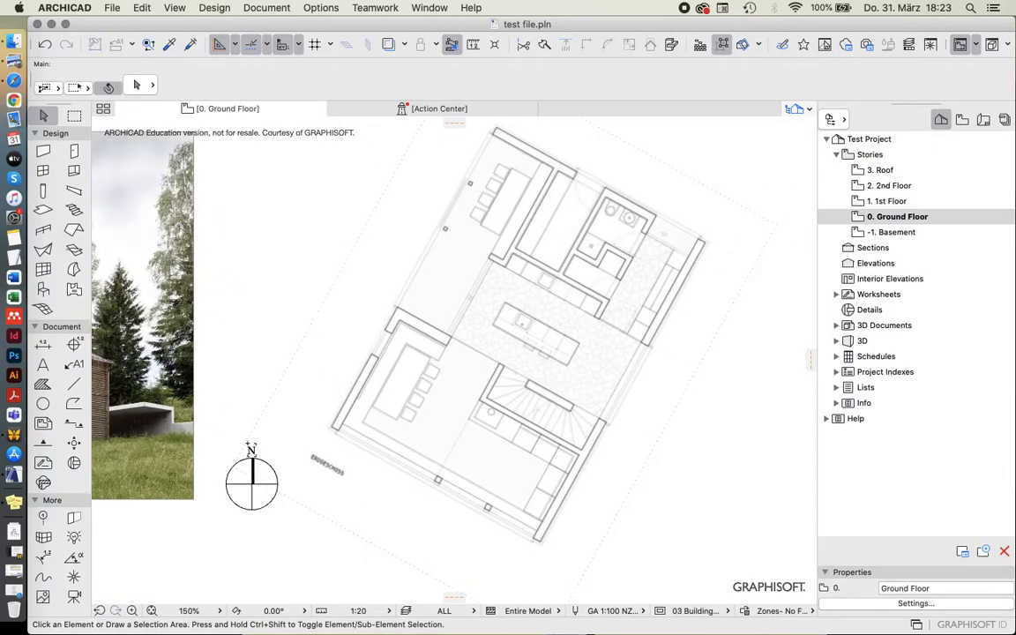
pyautogui.click(503, 344)
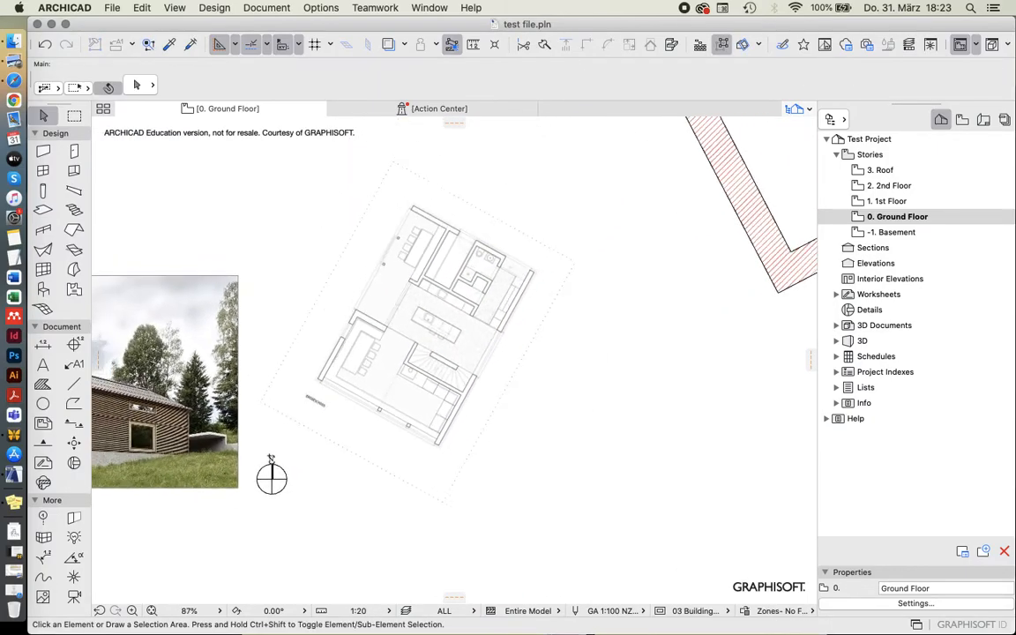
pyautogui.scroll(3)
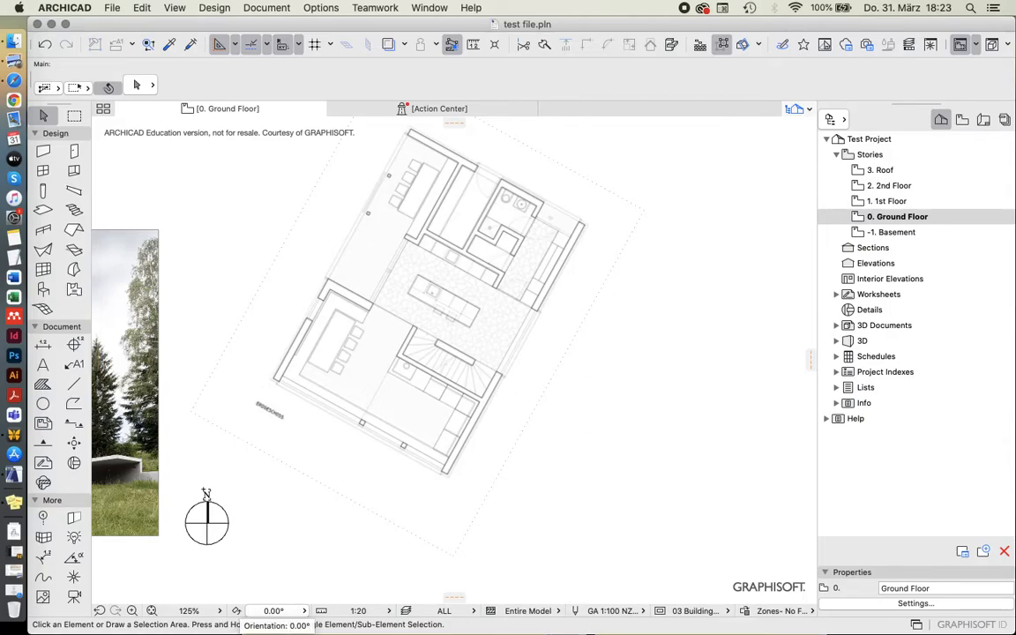
# Bring up the status-bar Orientation choices to set the view orientation graphically.
pyautogui.click(274, 611)
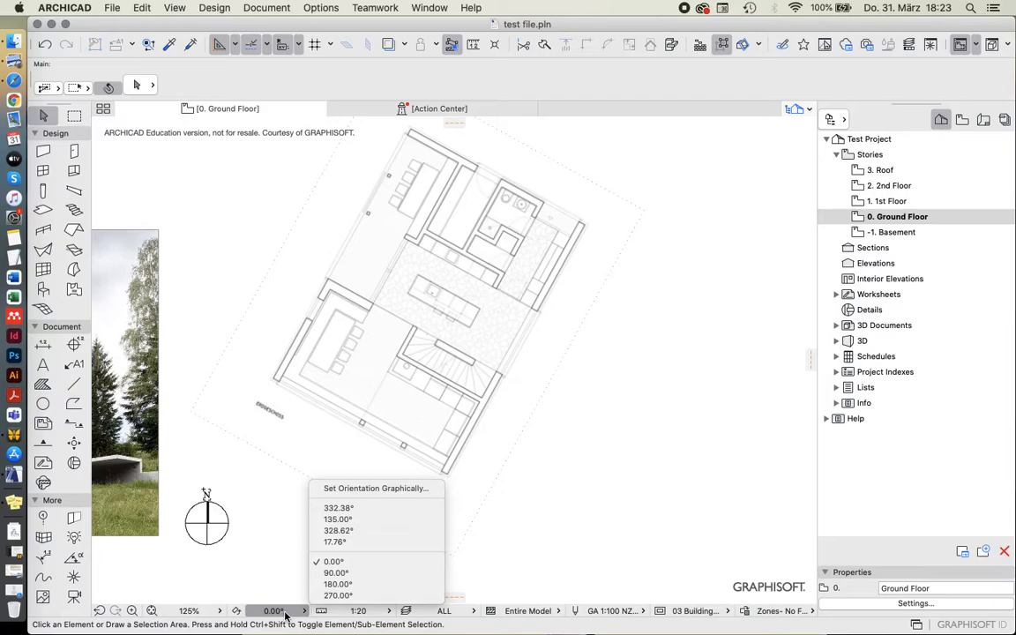
pyautogui.moveTo(344, 501)
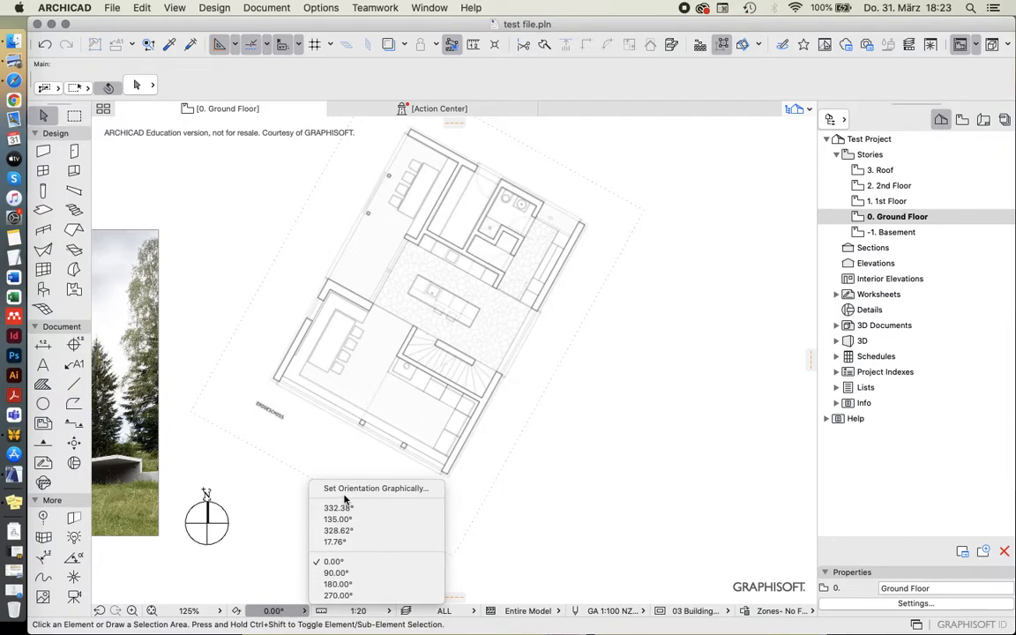
pyautogui.moveTo(360, 541)
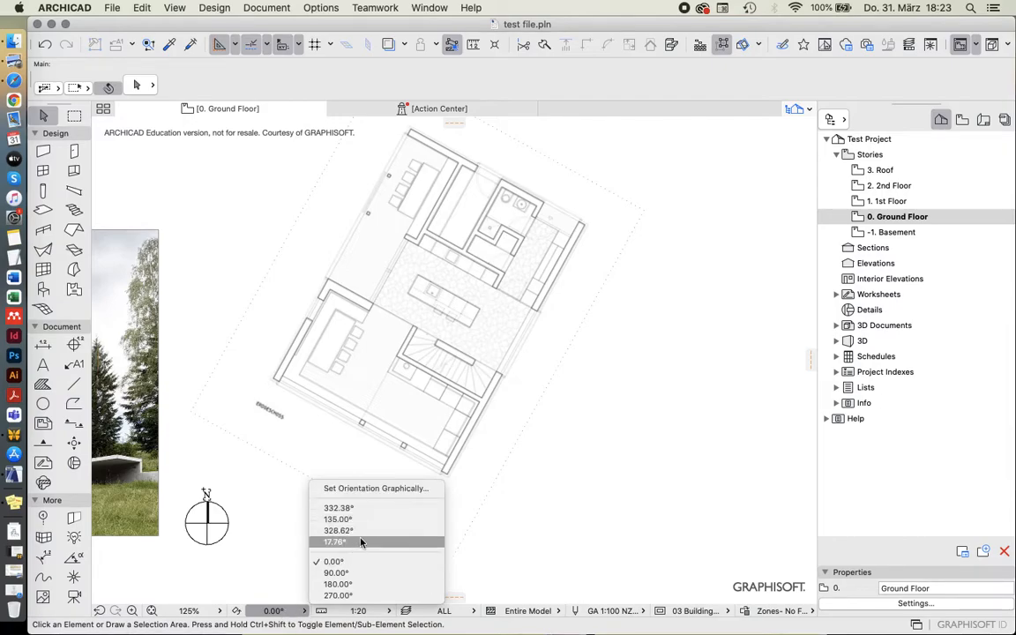
pyautogui.moveTo(359, 508)
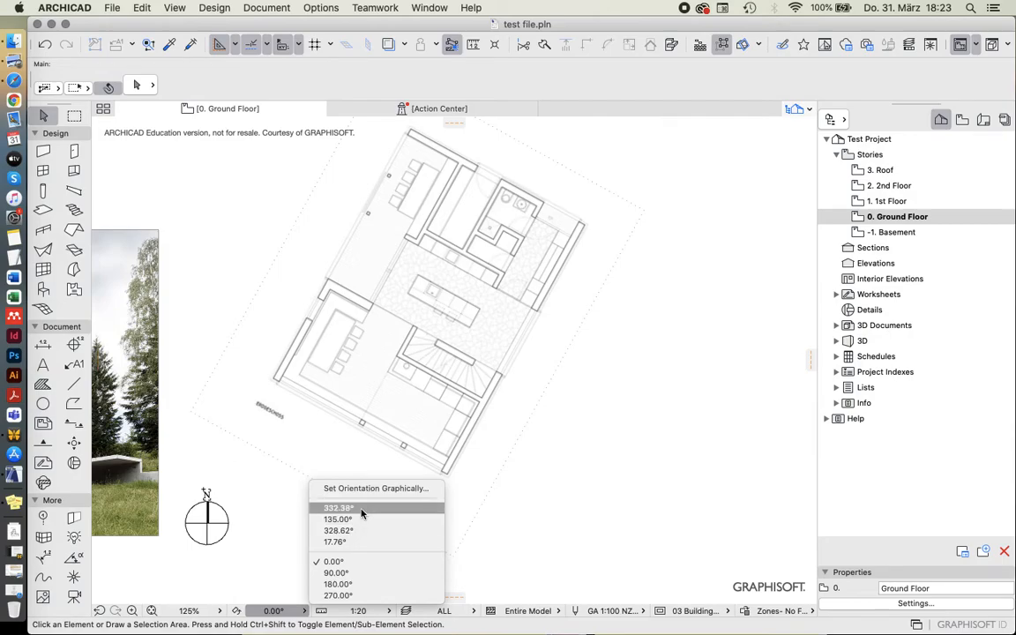
pyautogui.moveTo(393, 572)
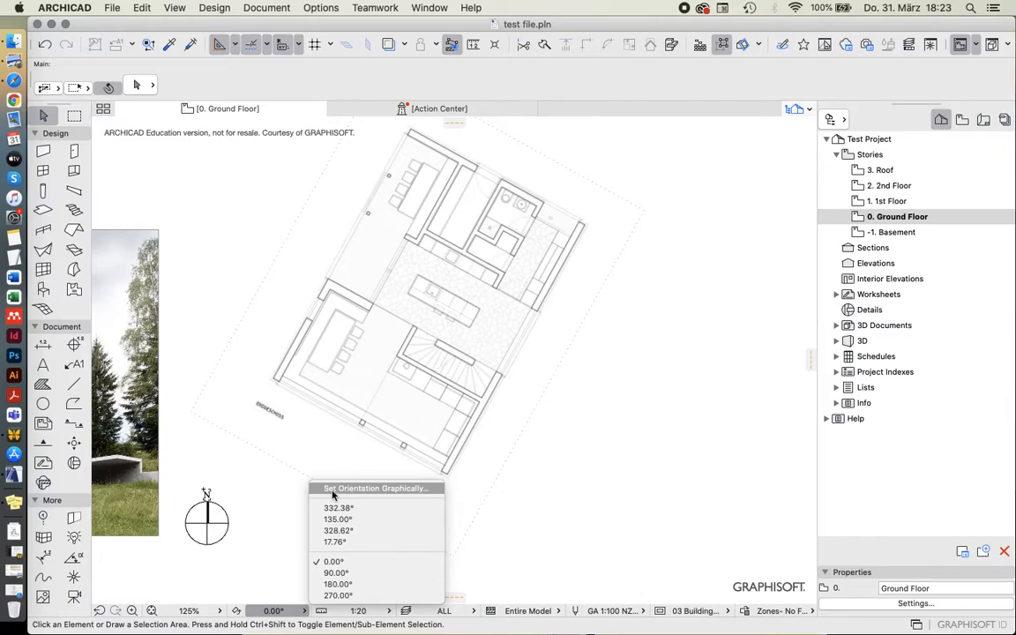
pyautogui.moveTo(402, 498)
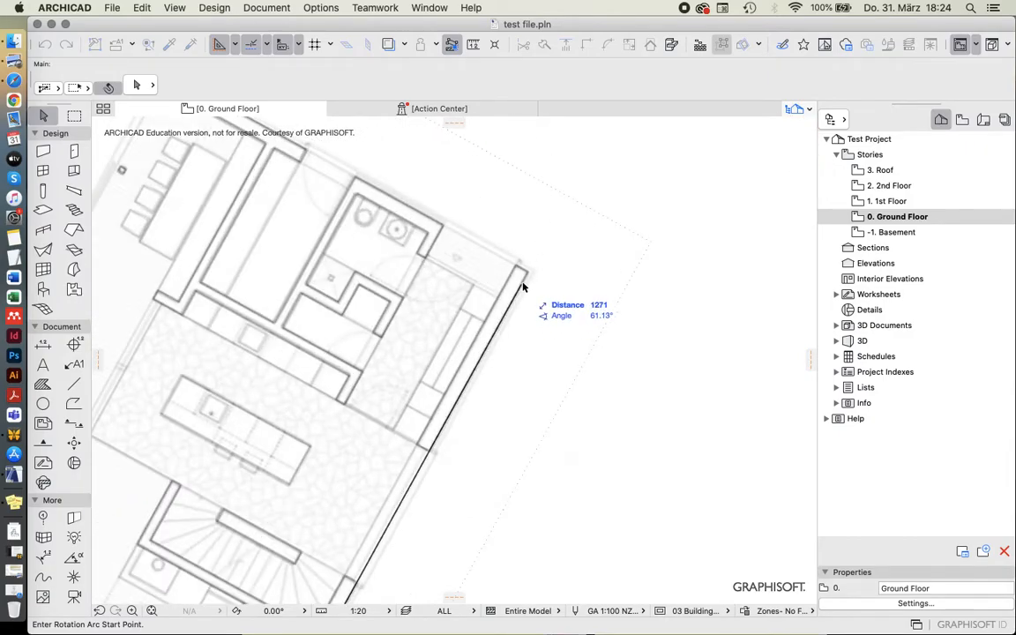
pyautogui.moveTo(529, 279)
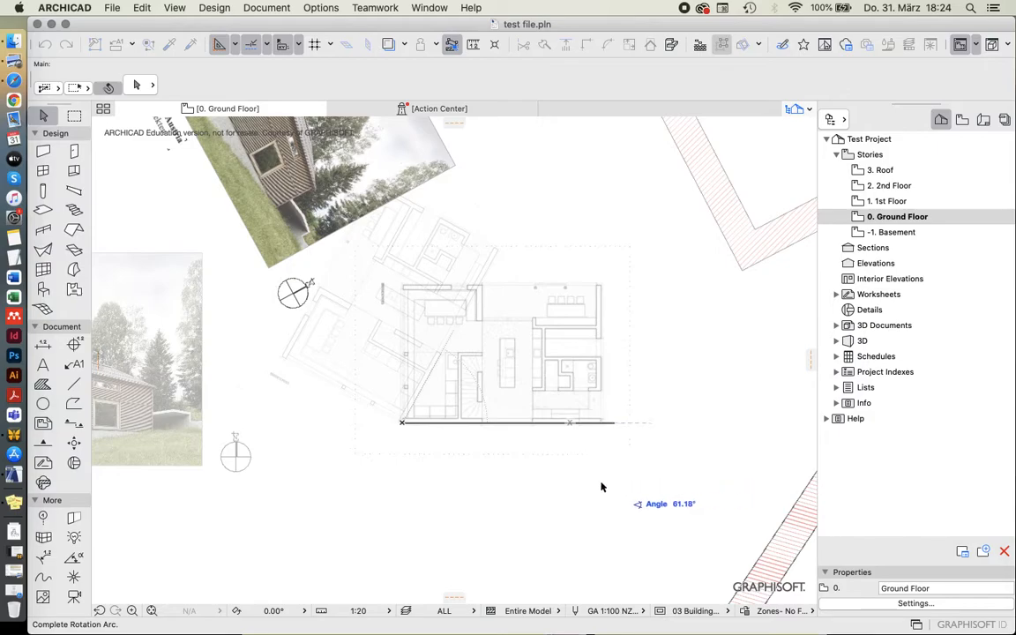
pyautogui.moveTo(645, 331)
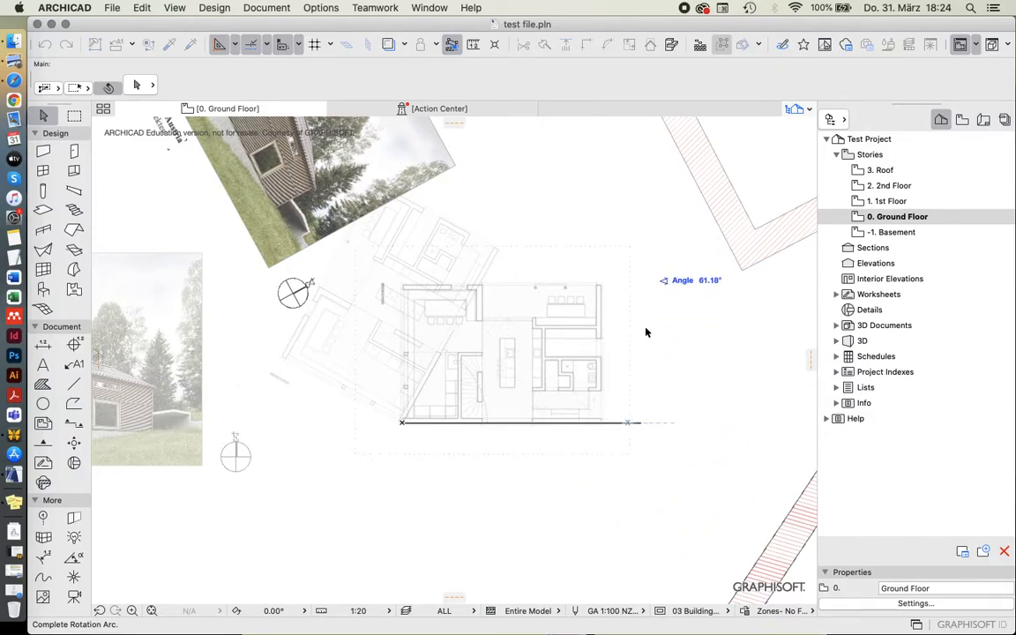
pyautogui.moveTo(648, 314)
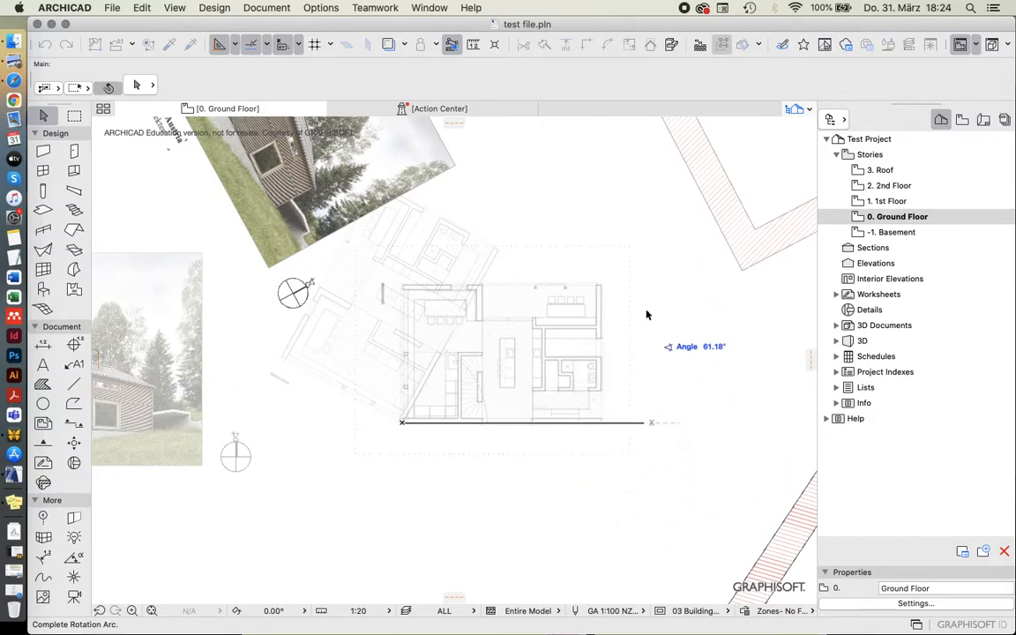
pyautogui.moveTo(652, 448)
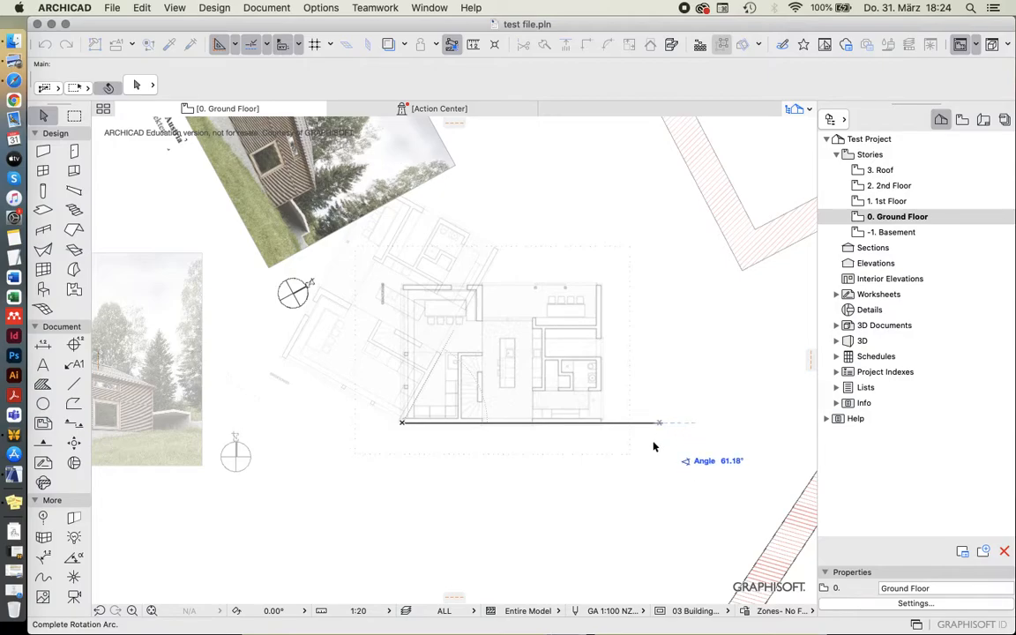
pyautogui.moveTo(679, 452)
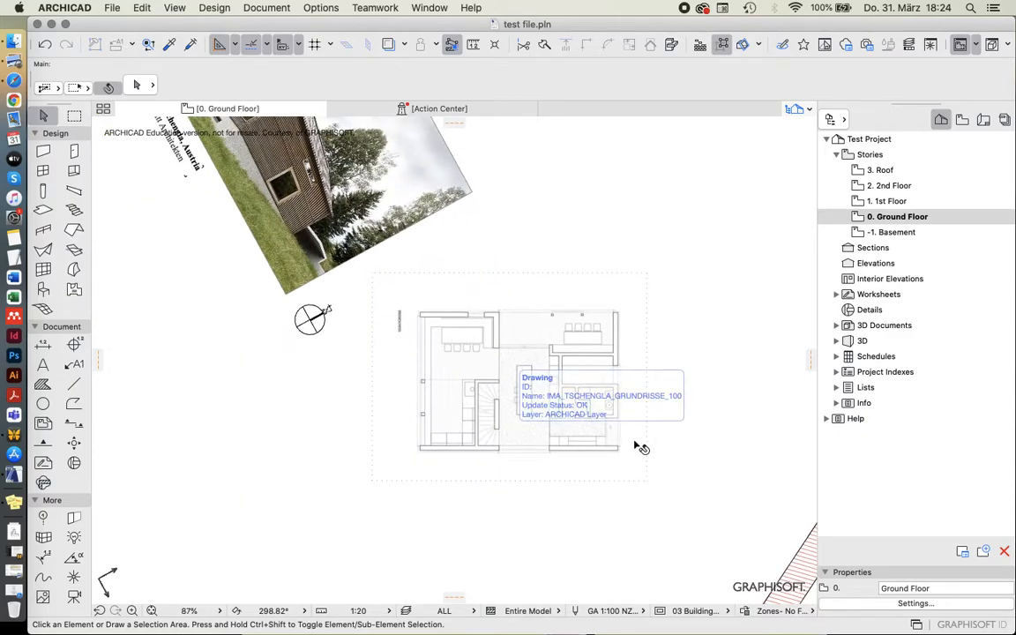
pyautogui.scroll(3)
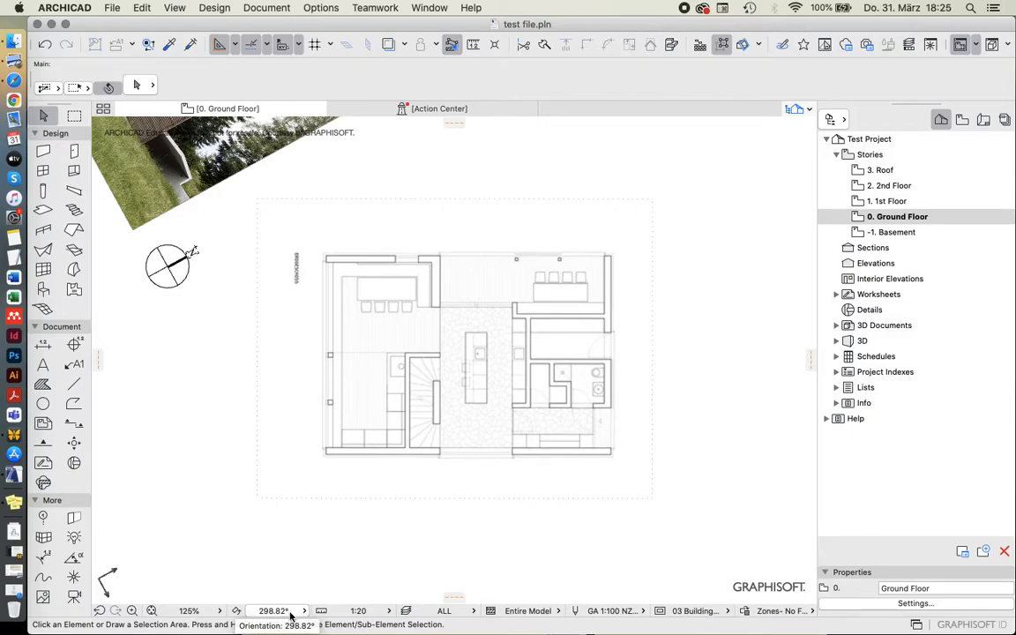
pyautogui.moveTo(374, 460)
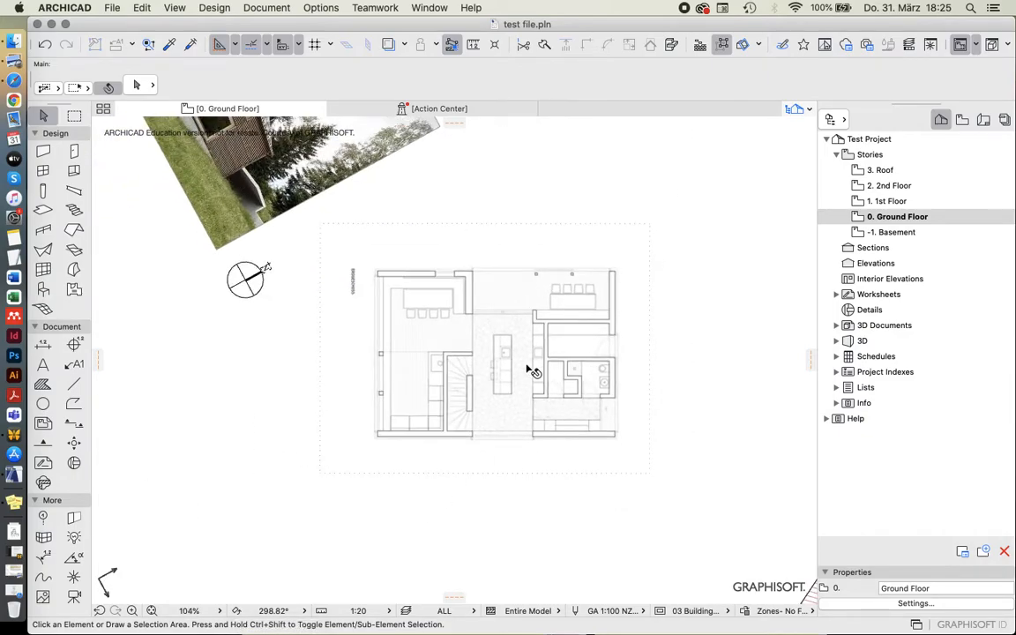
pyautogui.scroll(3)
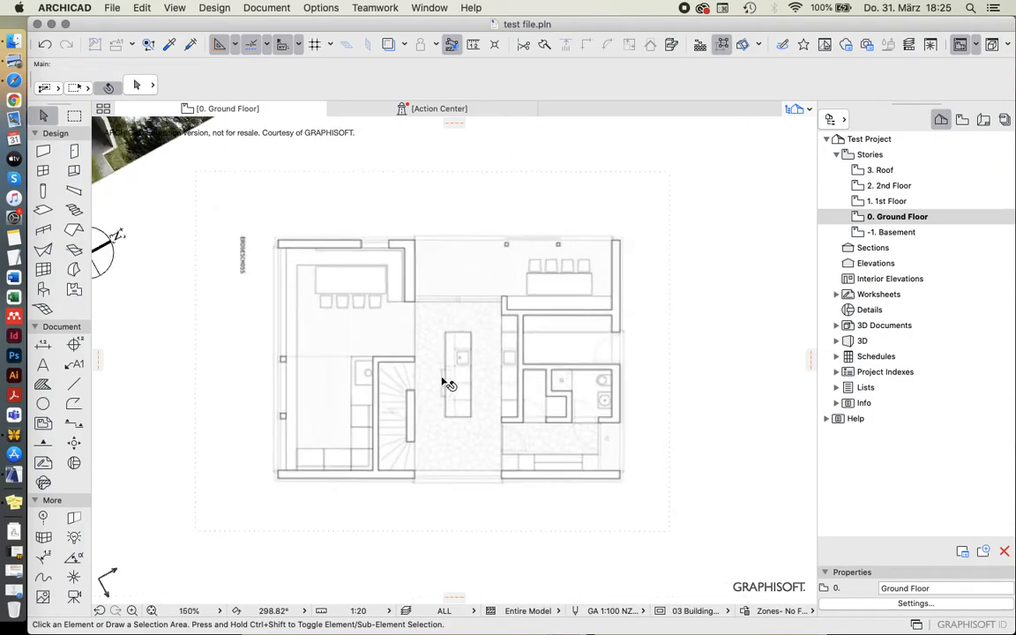
pyautogui.scroll(-3)
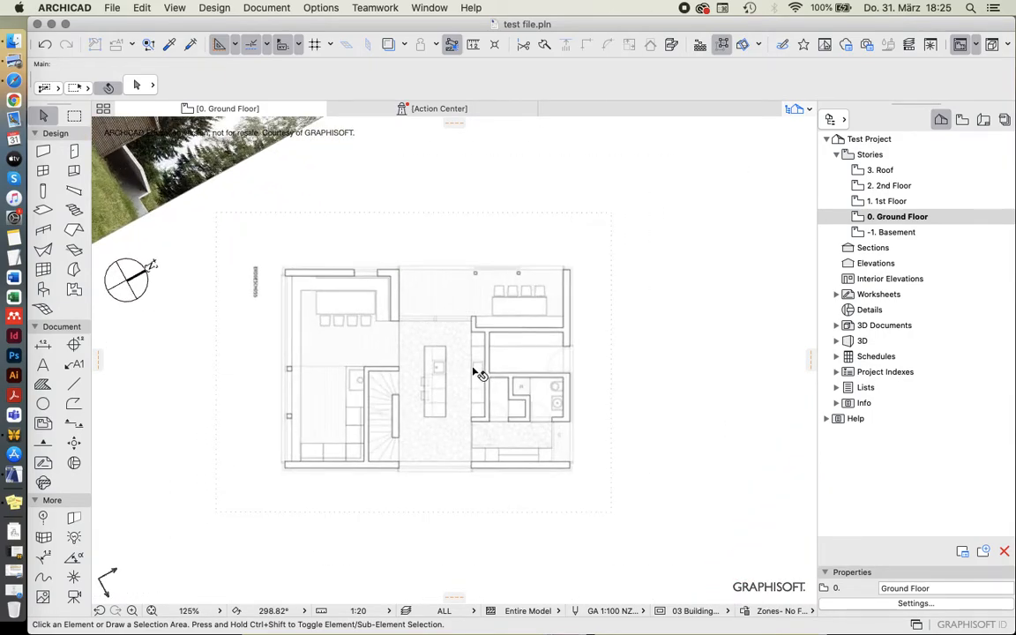
pyautogui.scroll(3)
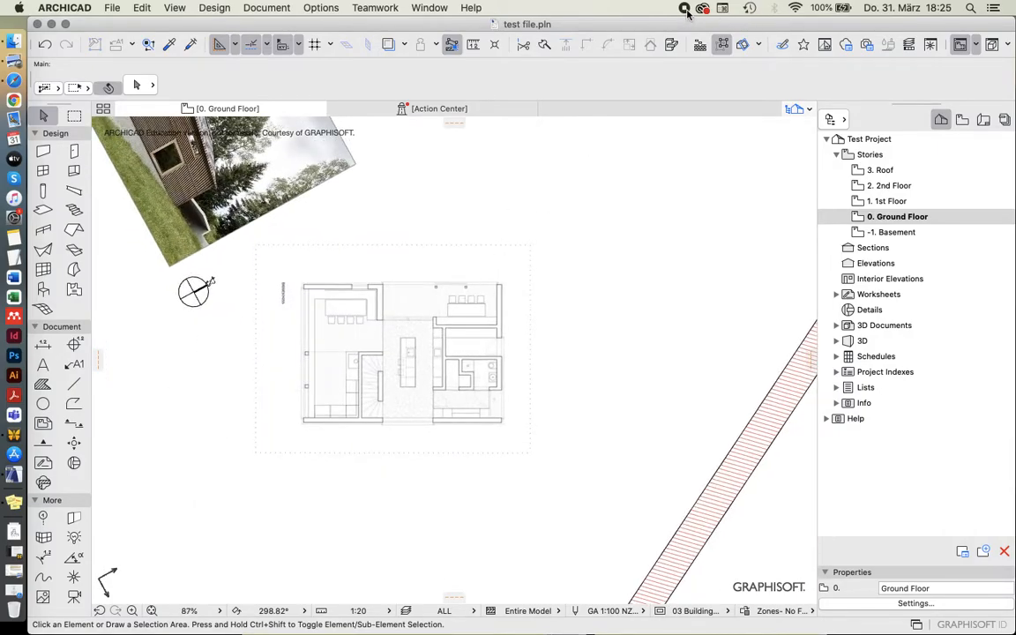
pyautogui.scroll(3)
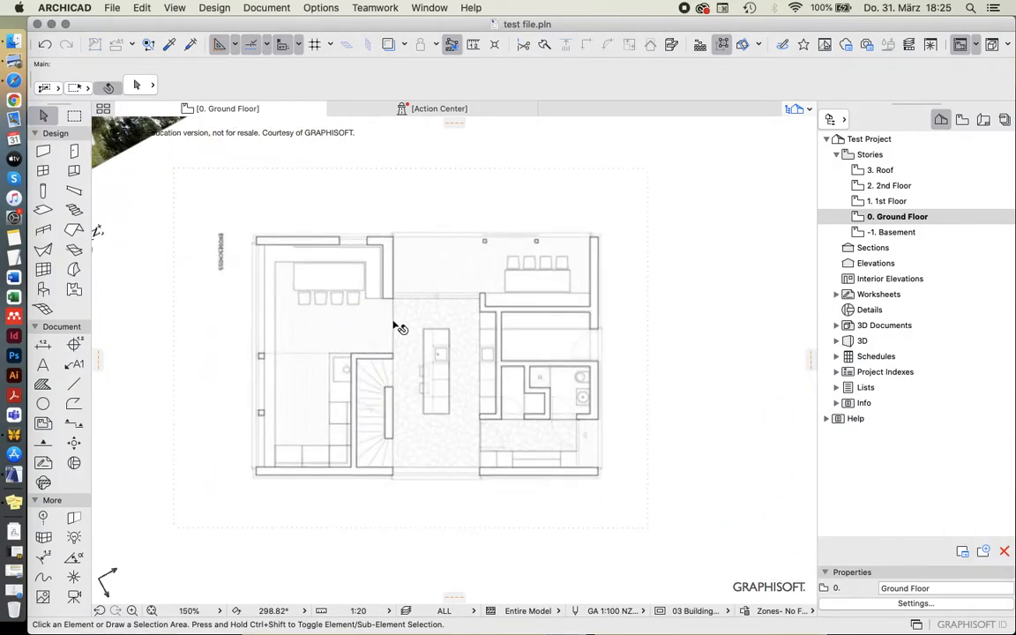
pyautogui.scroll(-3)
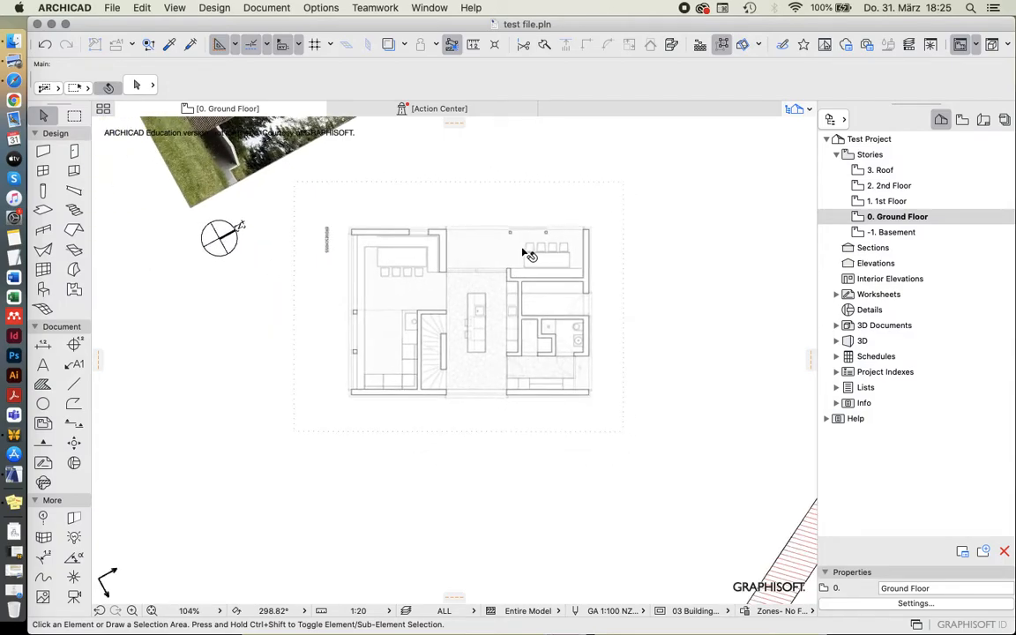